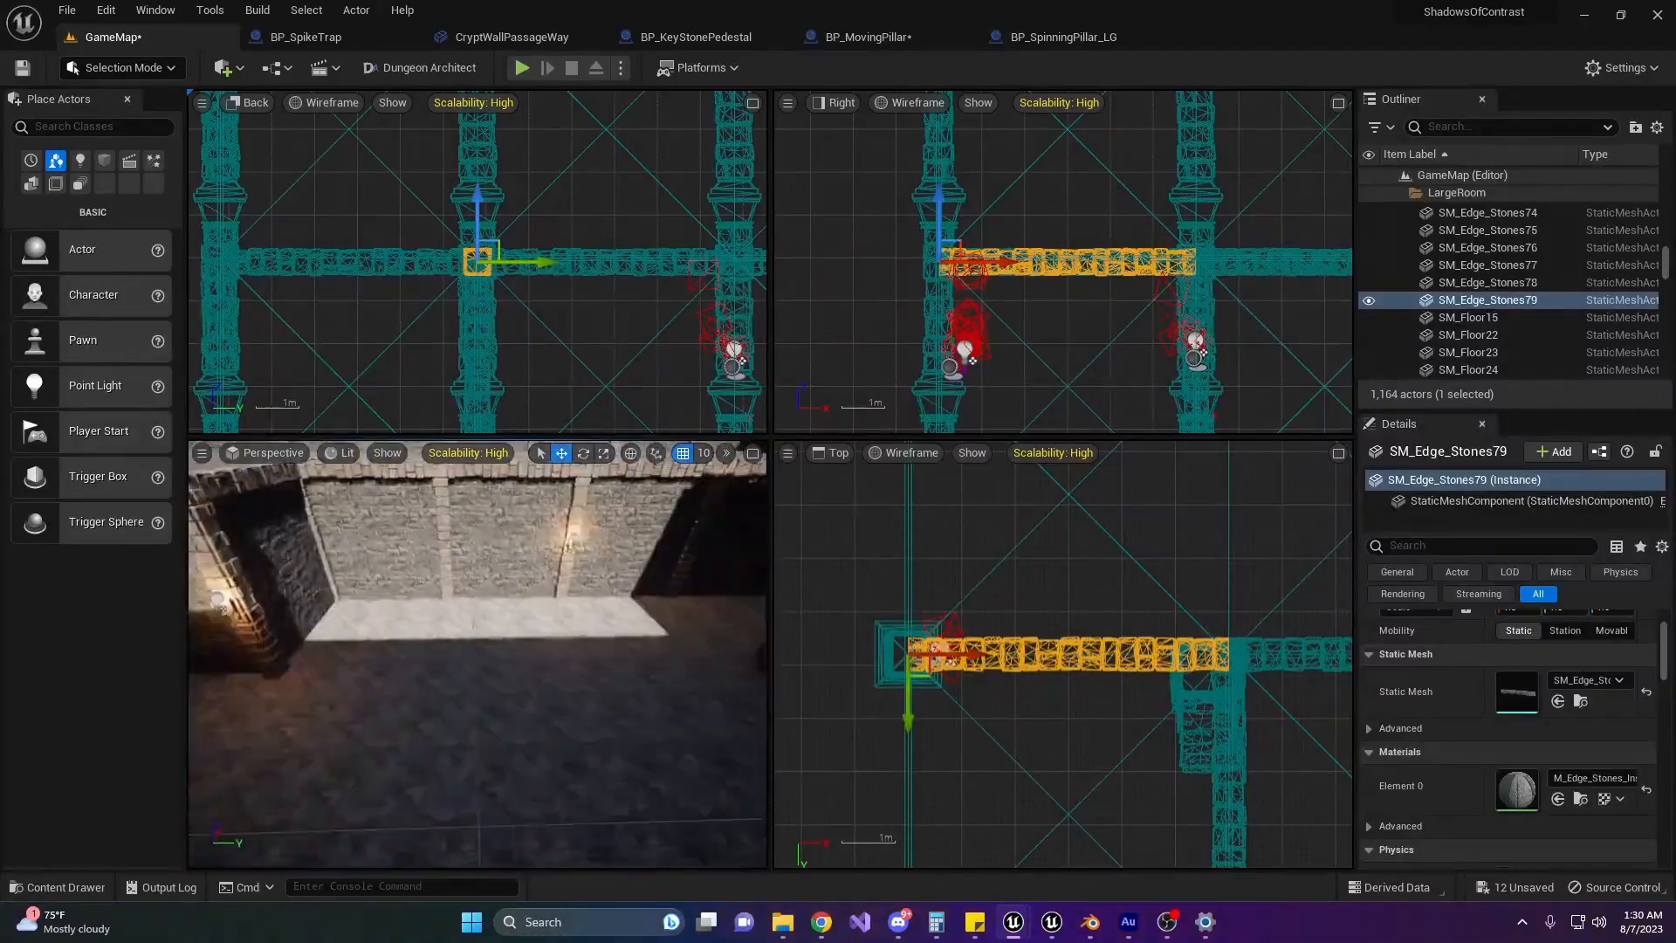
Select BP_MovingPillar20 and set its Transform Scale Z to 1.925.
click(1479, 283)
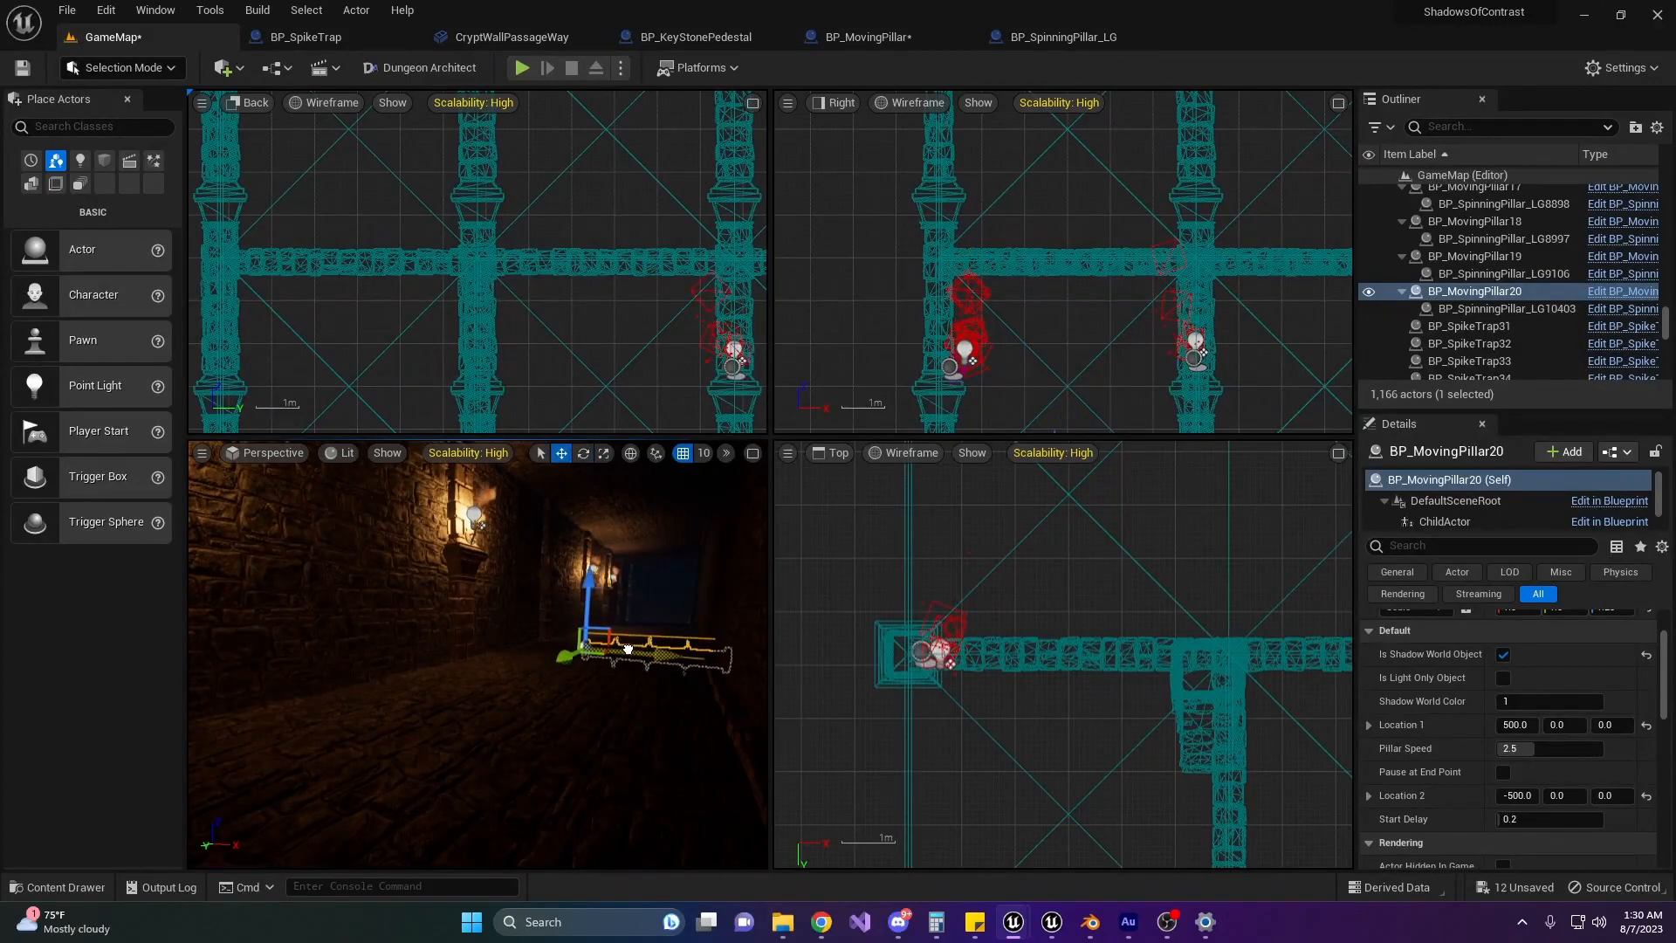
click(520, 68)
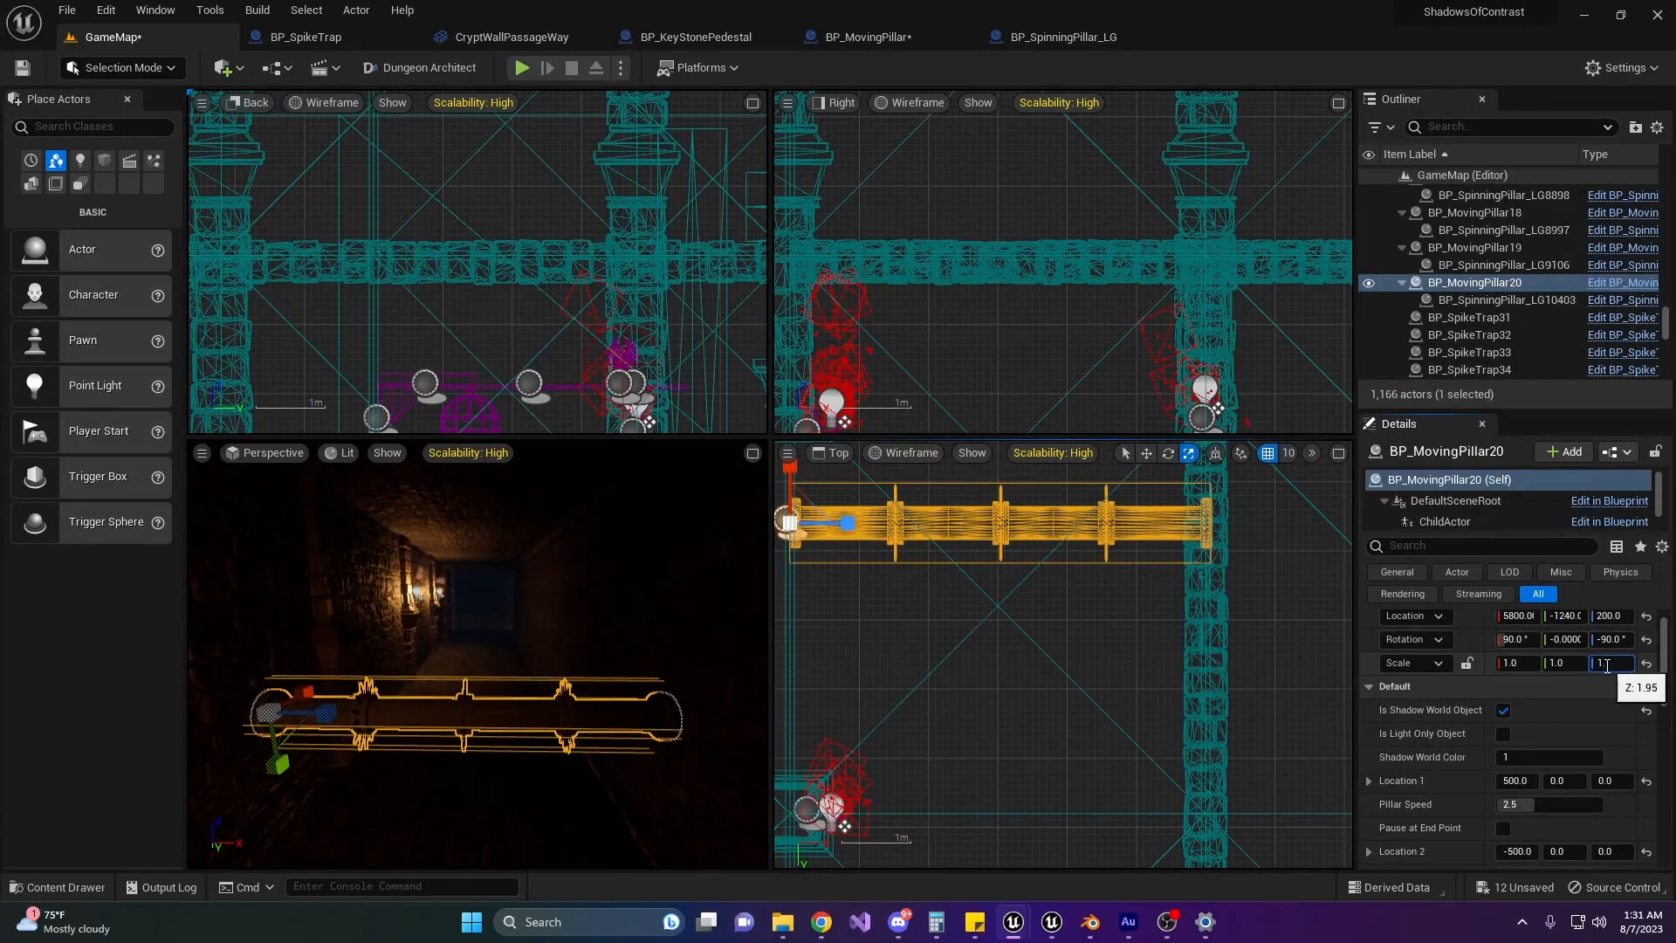
text(1.925)
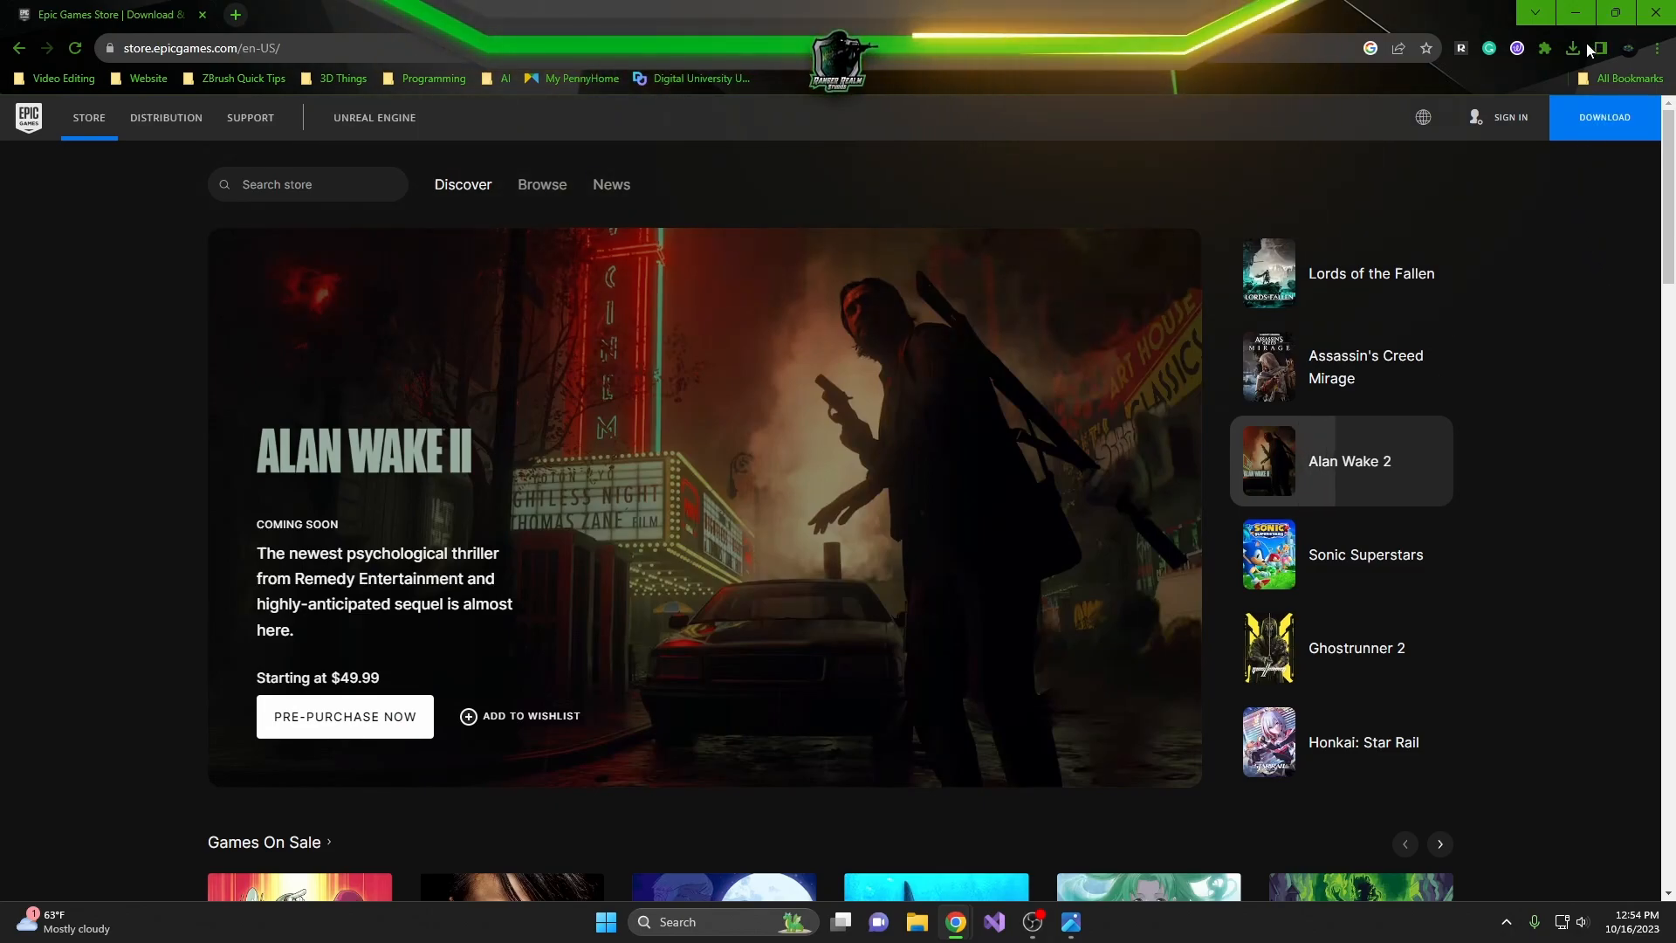
Bring up the Epic Games Launcher at its Sign In or Sign Up screen.
click(1572, 49)
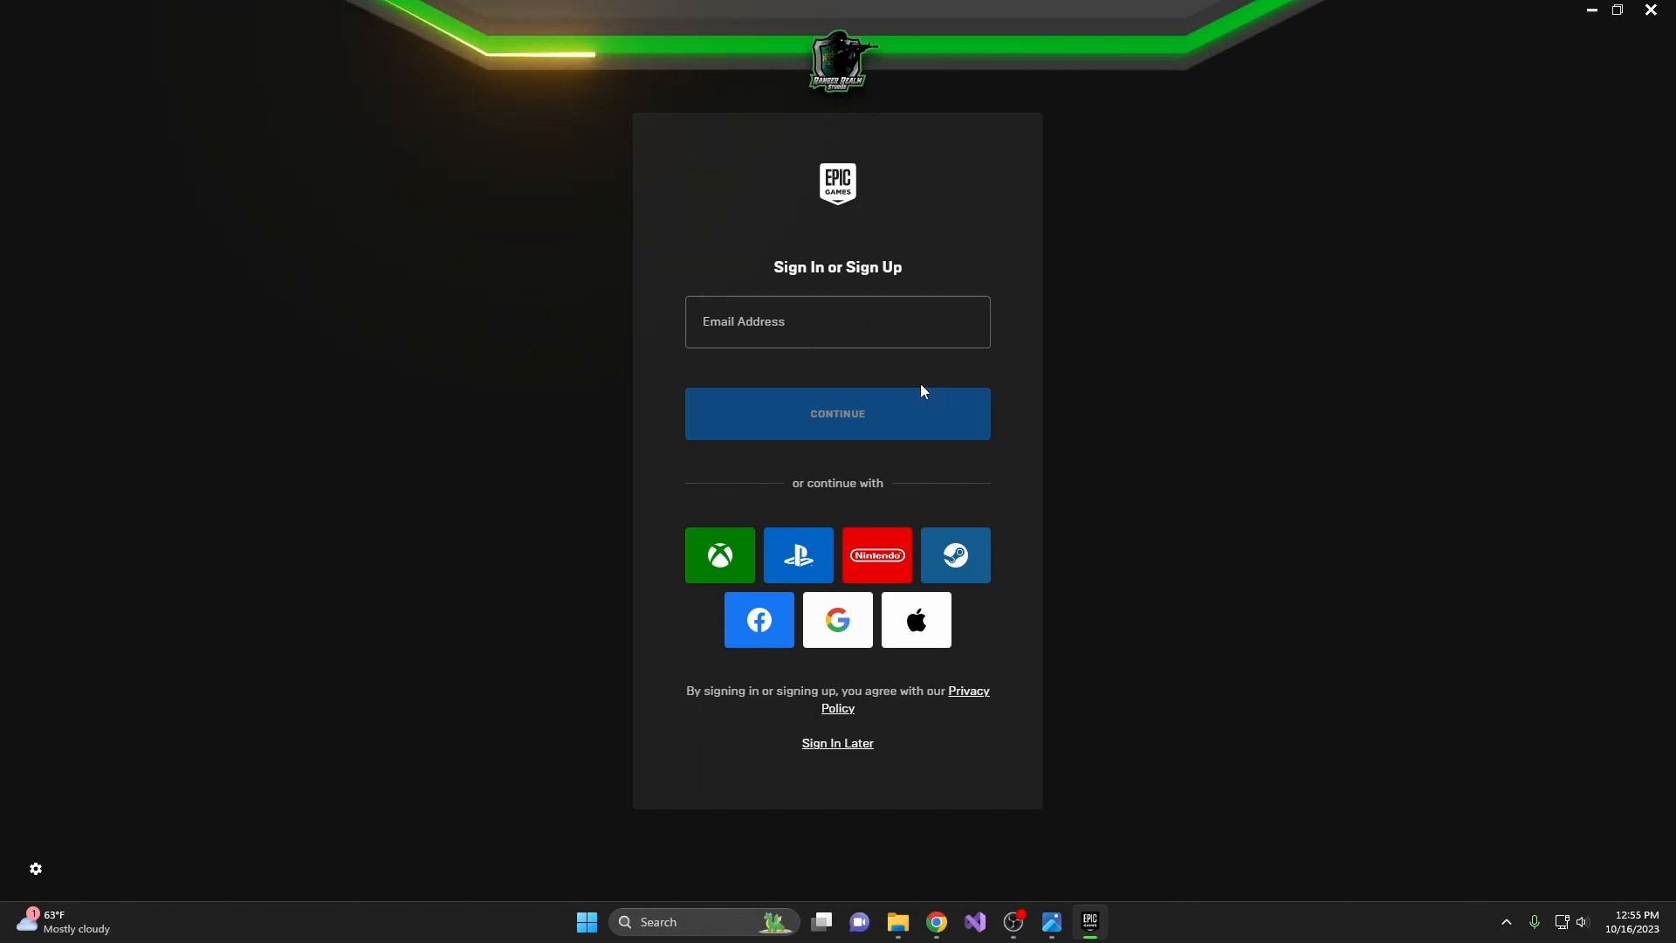
mouse_move(877, 556)
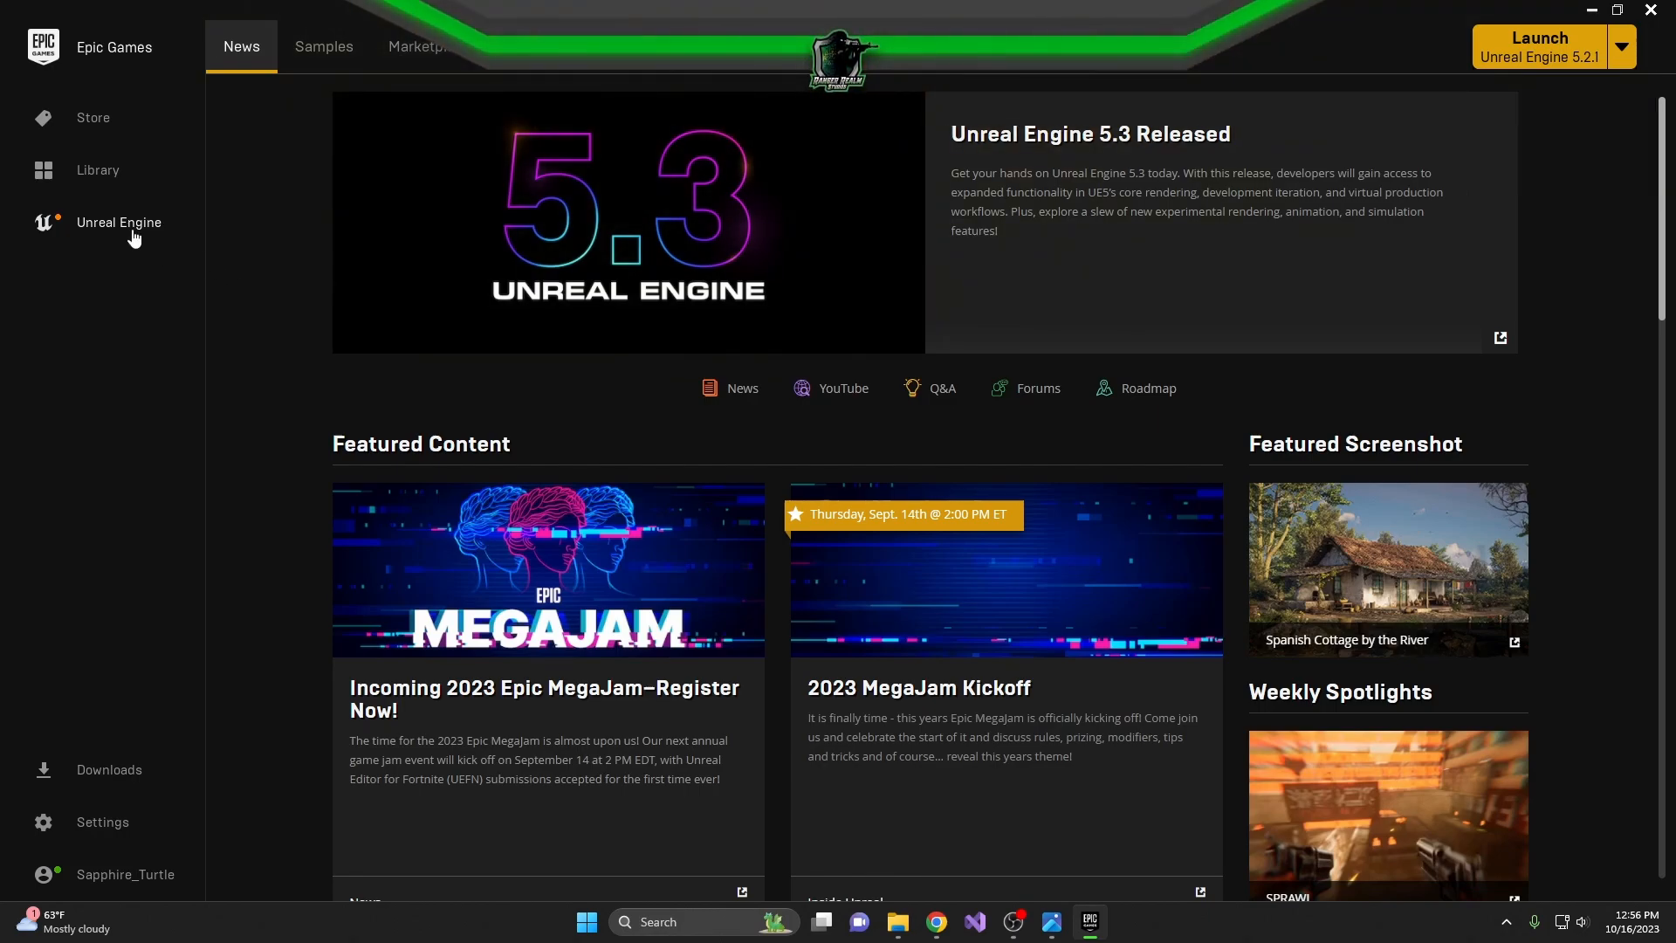
mouse_move(284, 161)
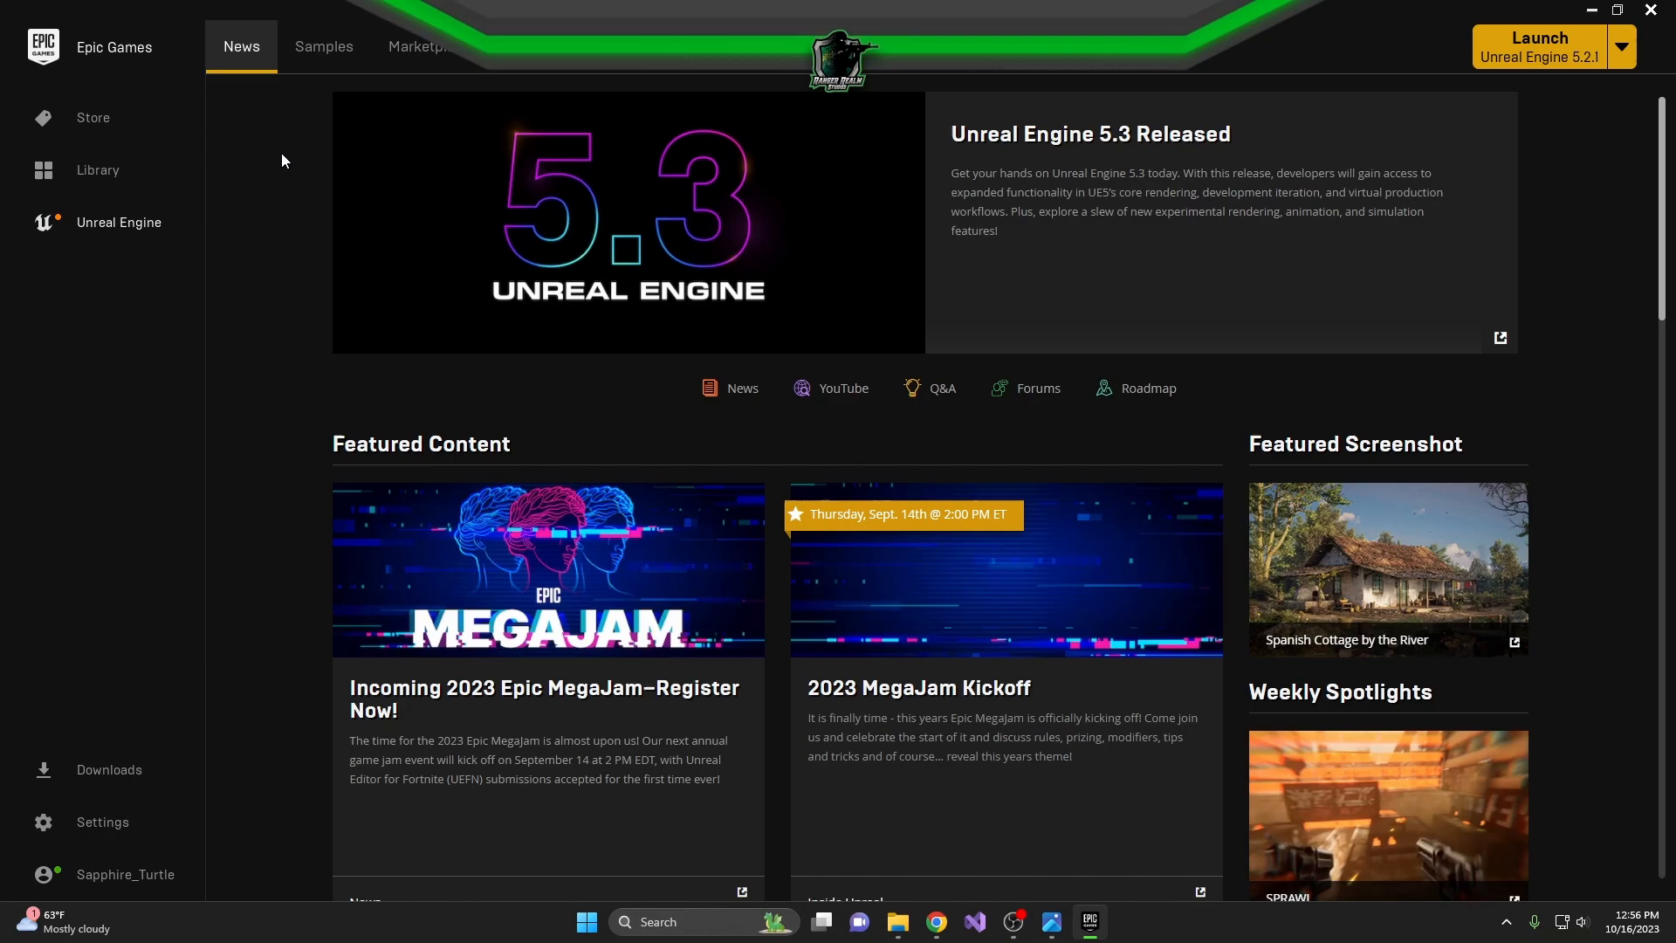
mouse_move(330, 173)
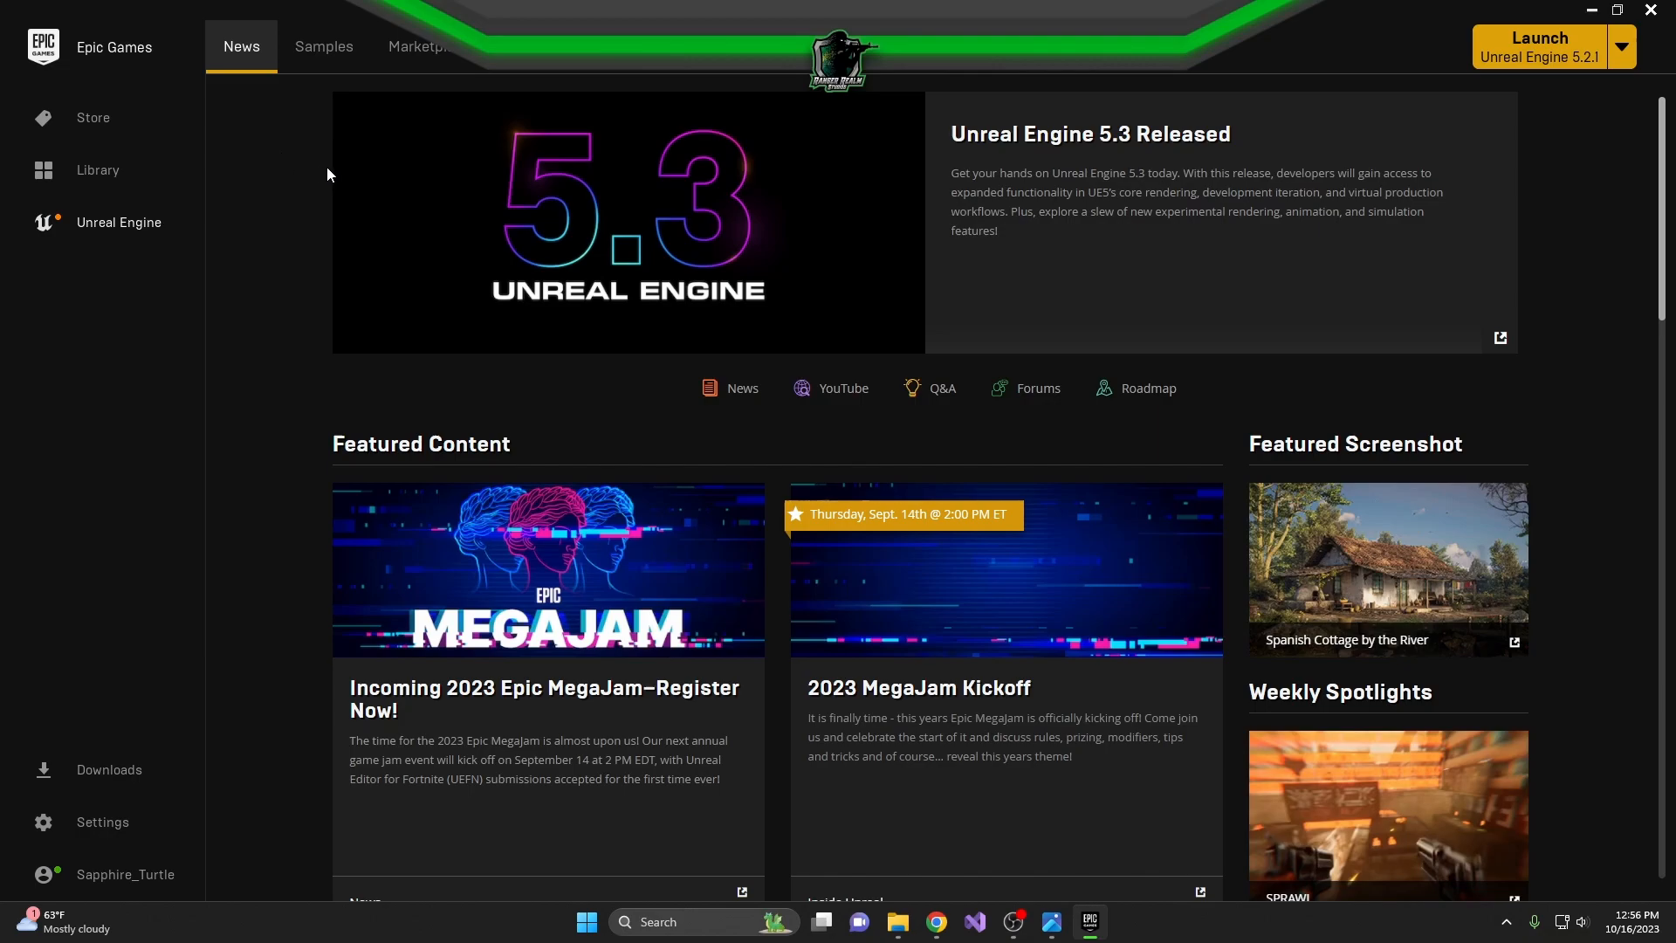
mouse_move(1267, 201)
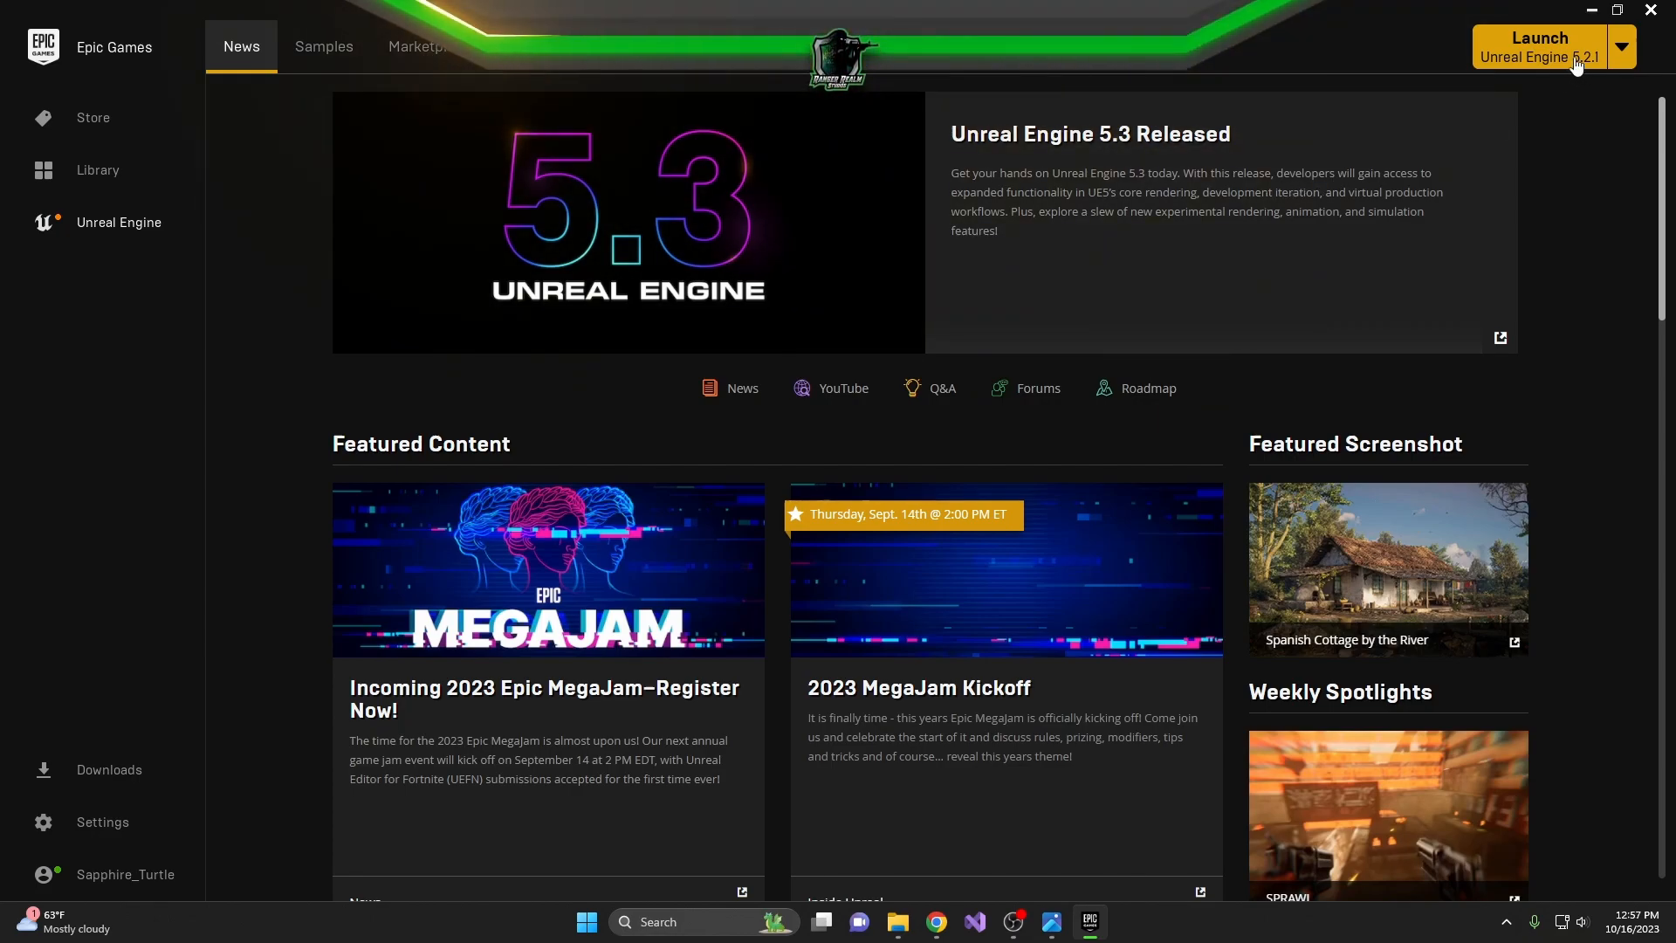
mouse_move(623, 260)
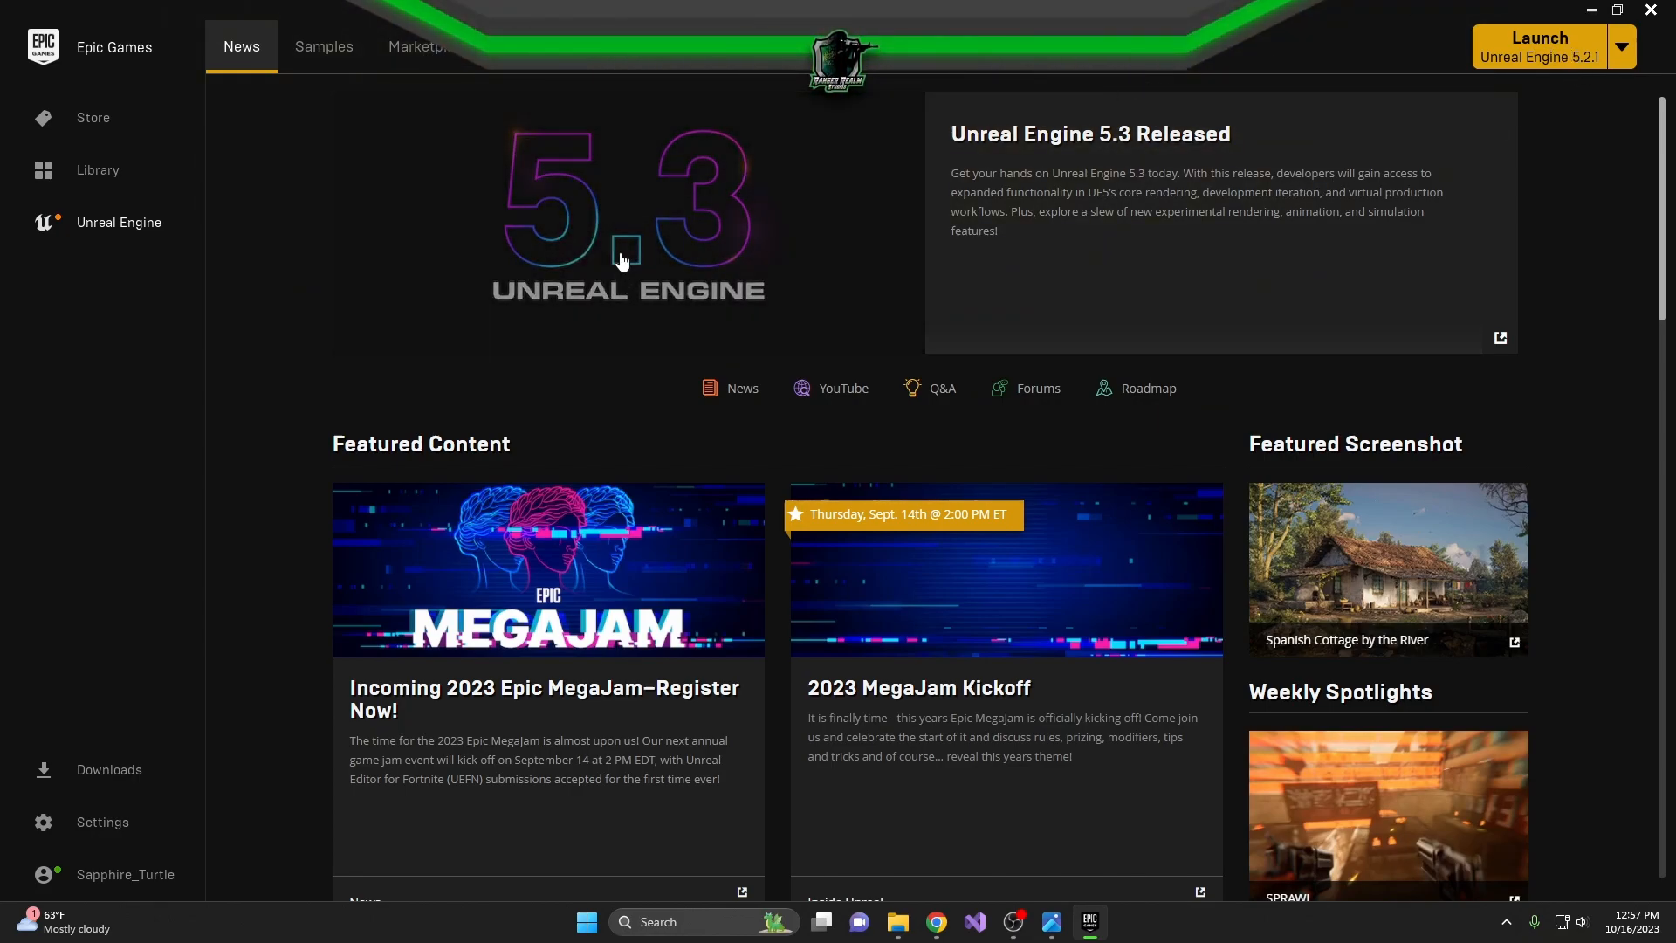
Show the Unreal Engine Library with installed engine versions and my projects.
click(119, 222)
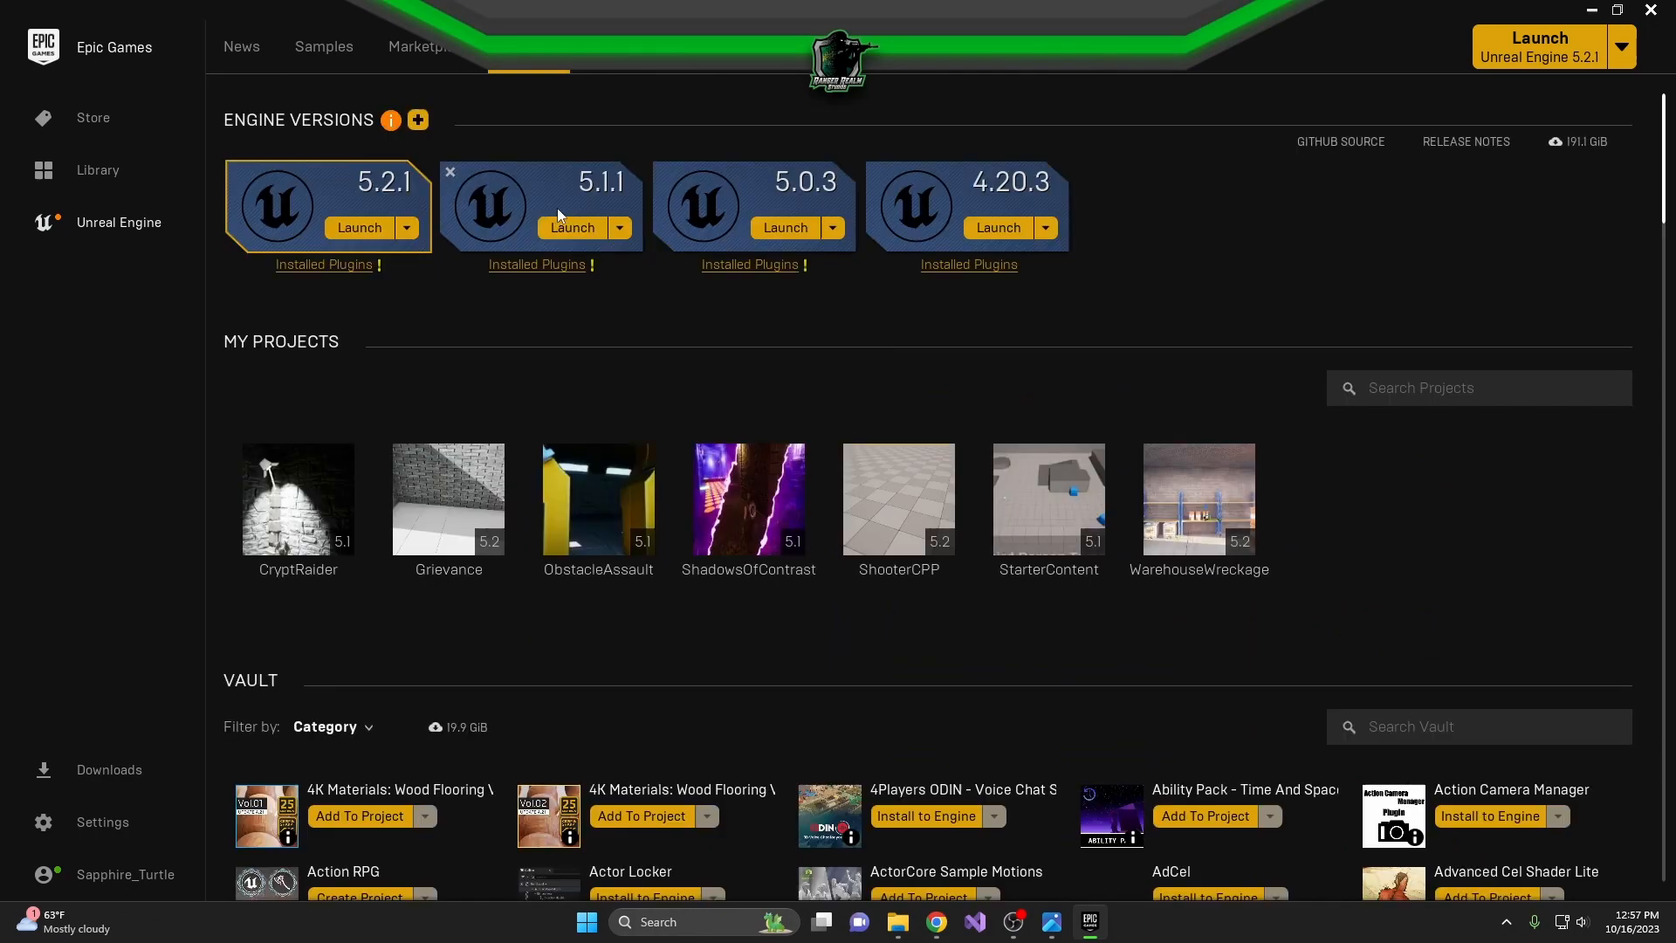
Add engine version 5.3.1, install its prerequisites, and bring the Unreal Project Browser forward.
click(418, 119)
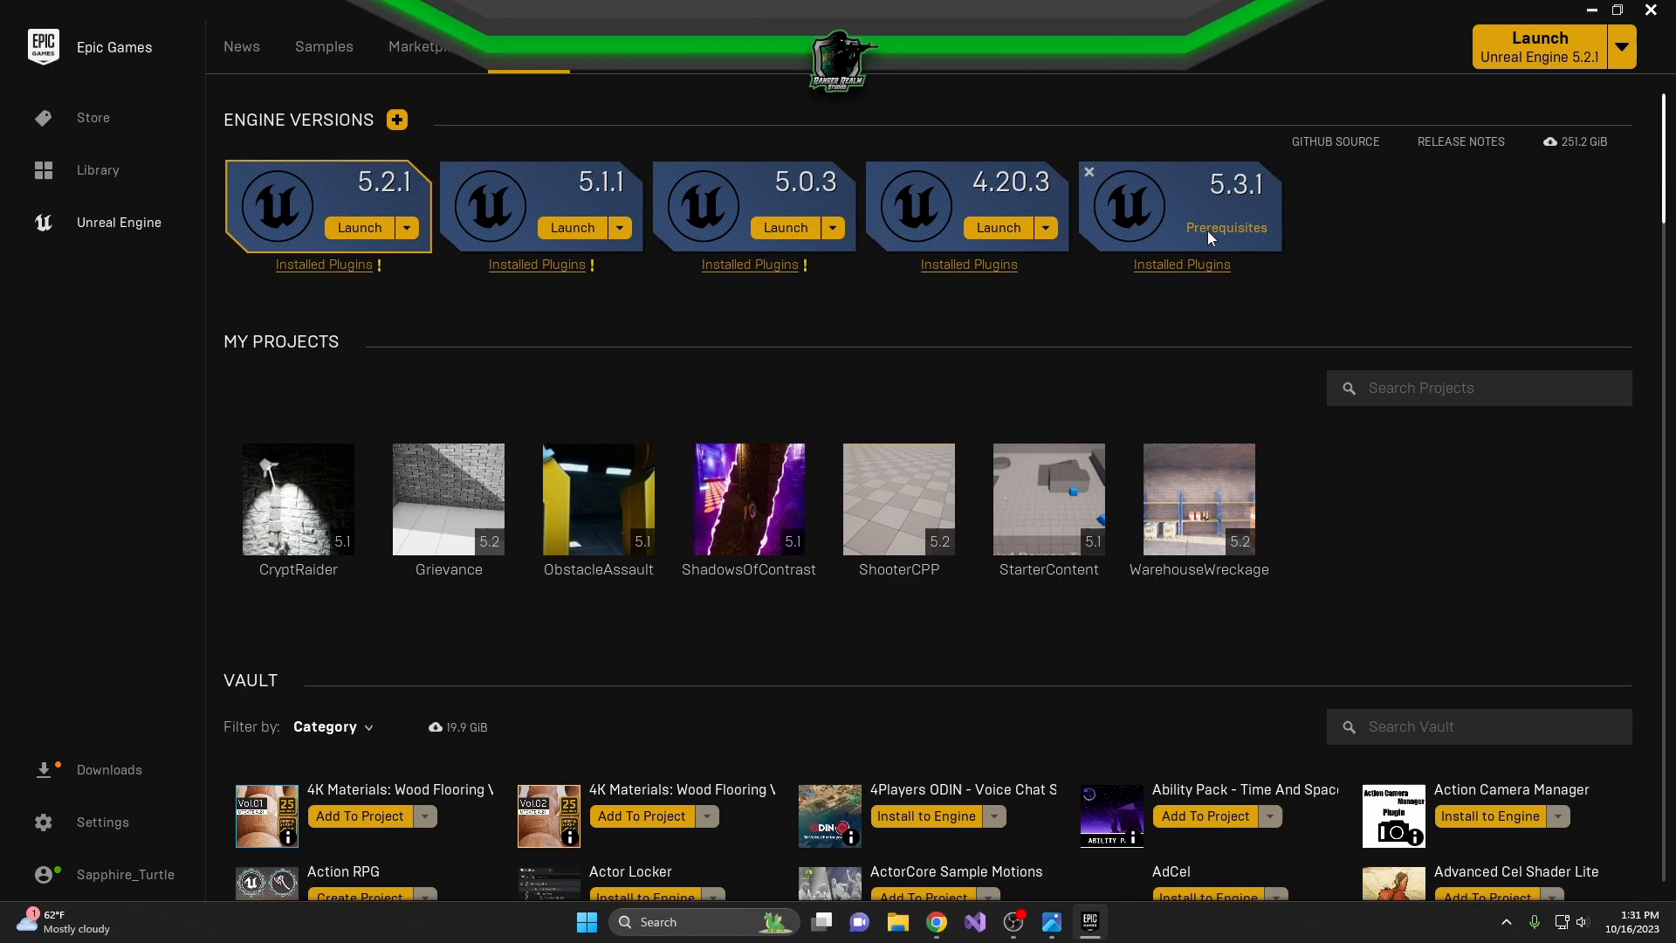
click(1226, 227)
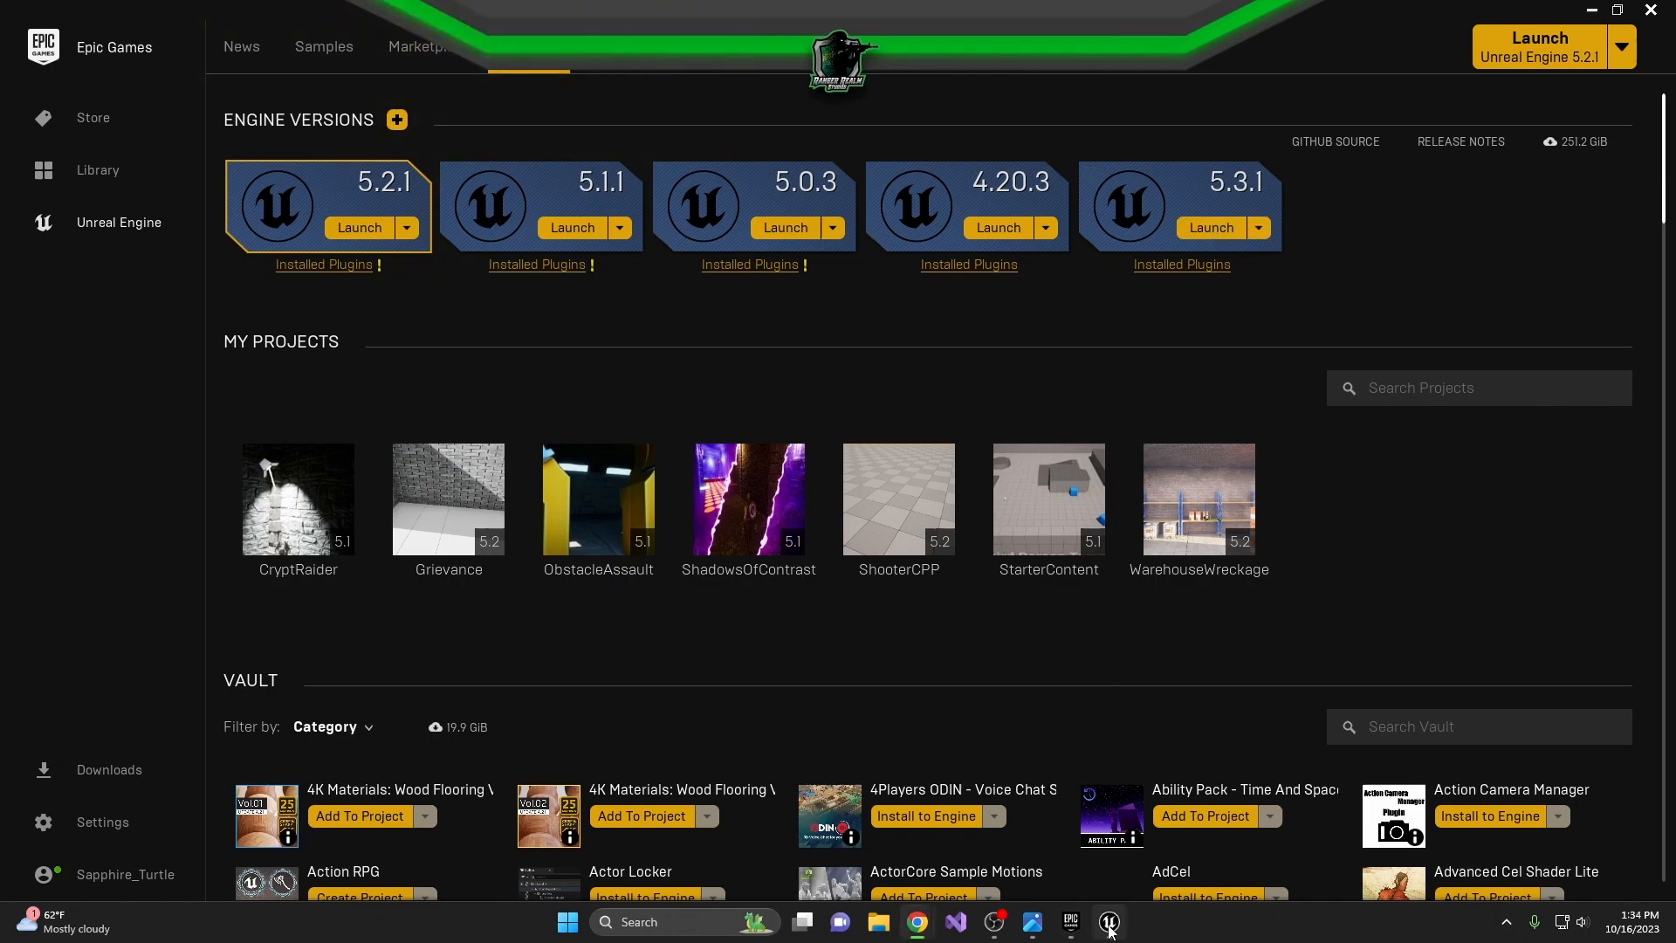
click(1109, 922)
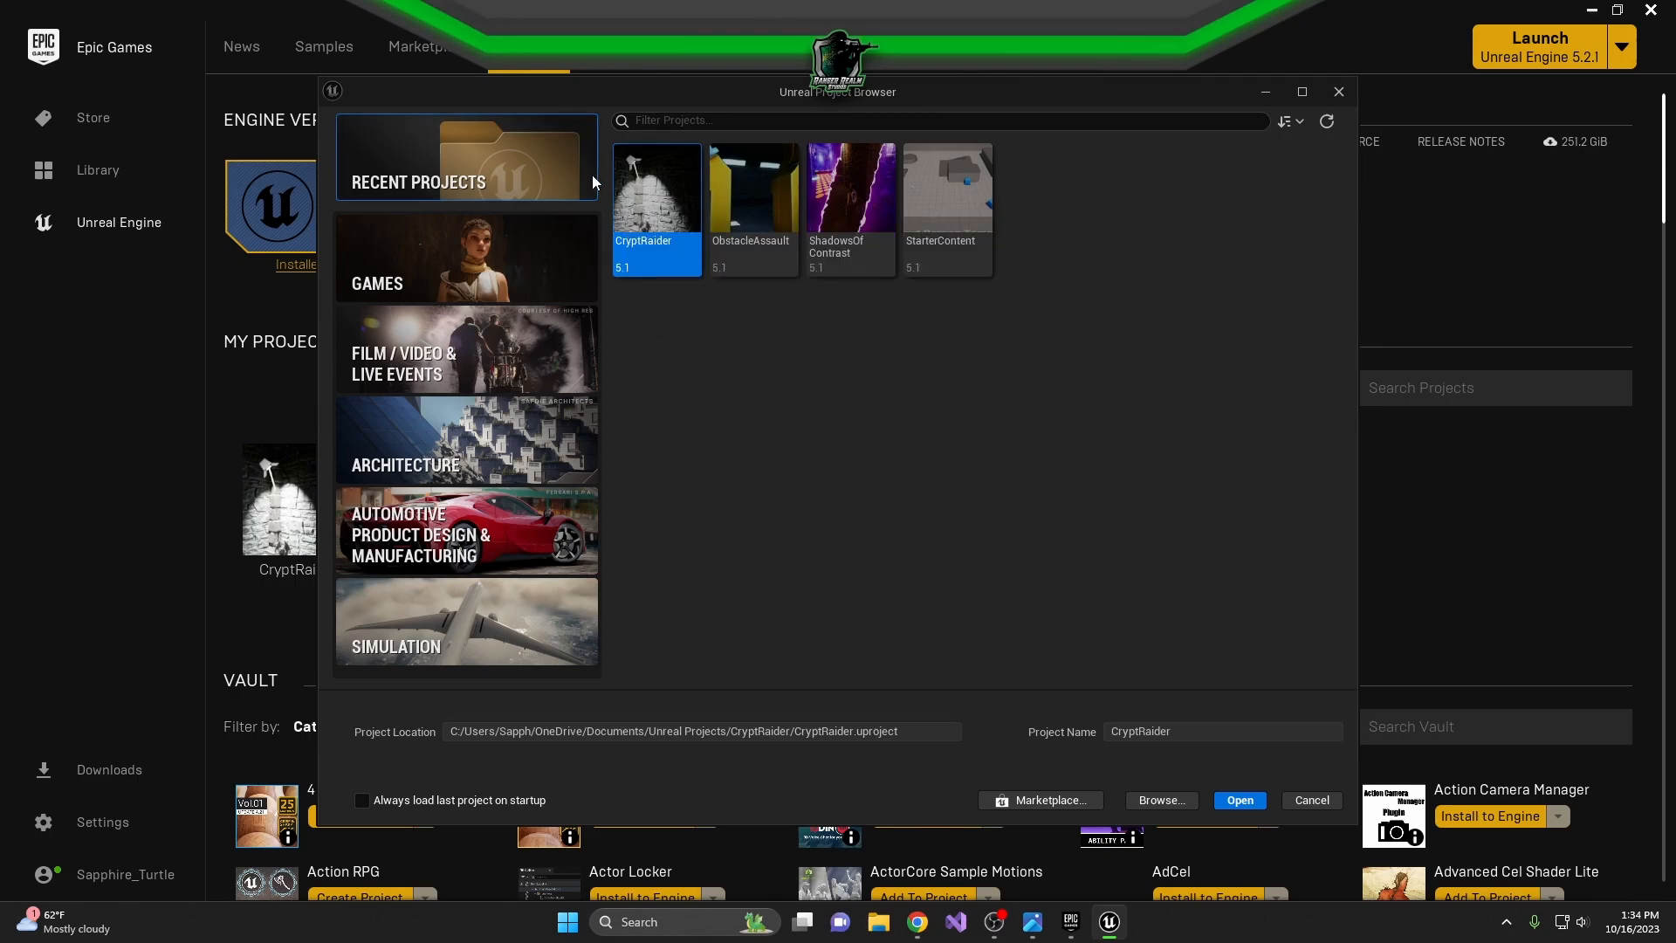
mouse_move(604, 262)
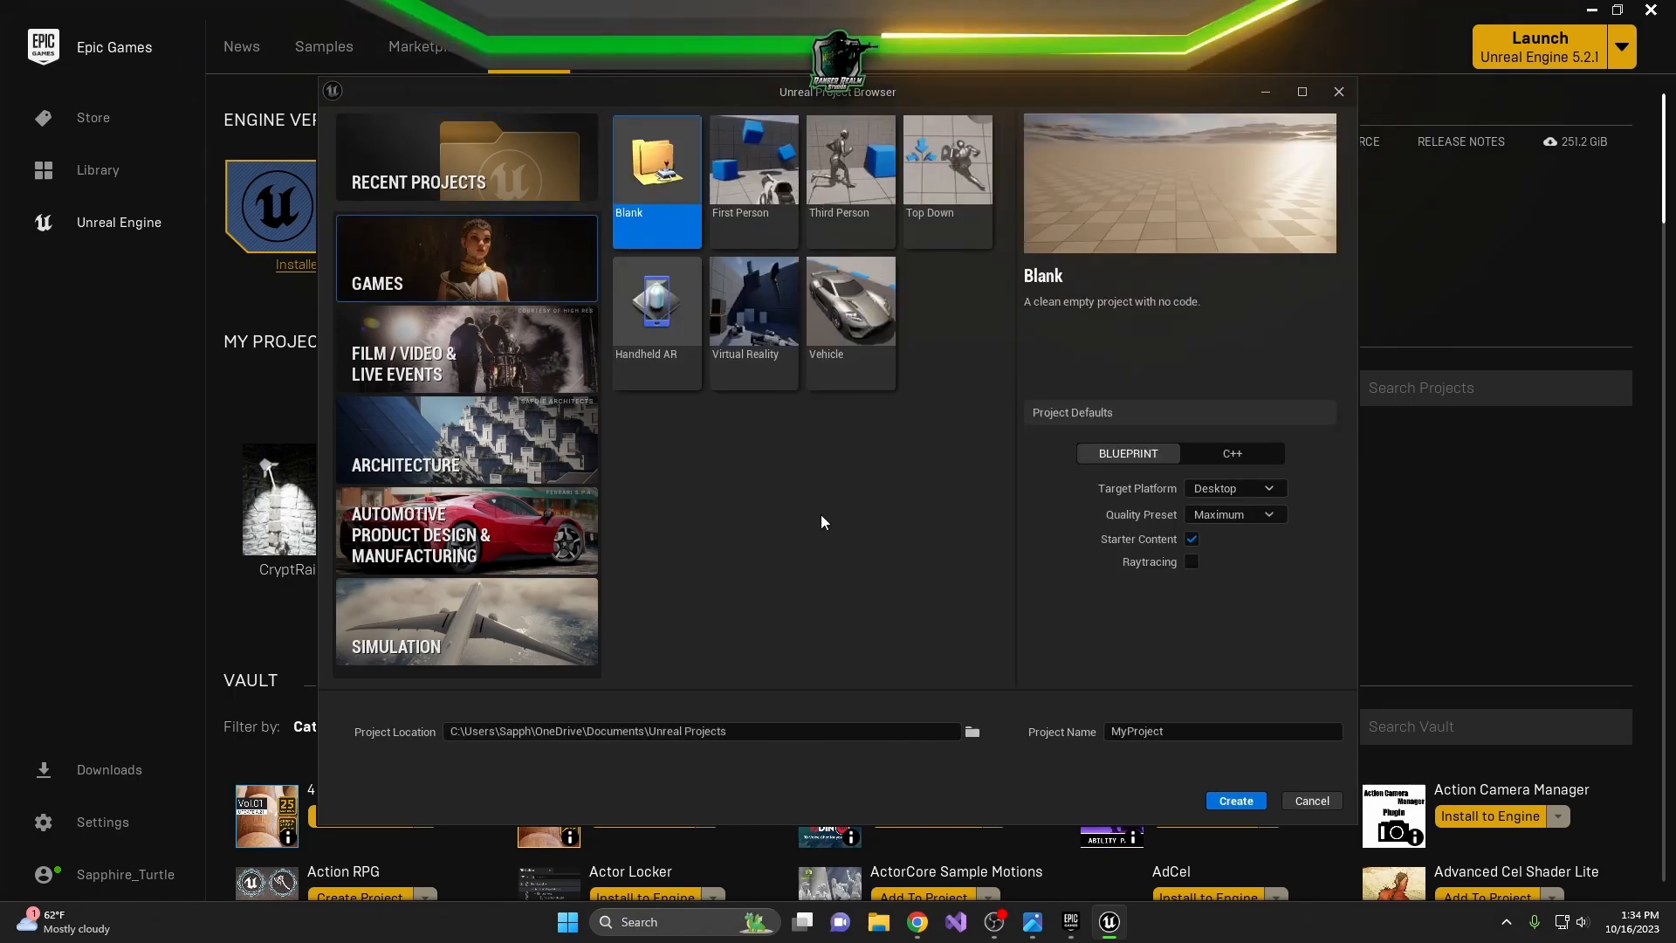
Browse the Film, Architecture, Automotive and Simulation template categories, then return to Games.
click(466, 351)
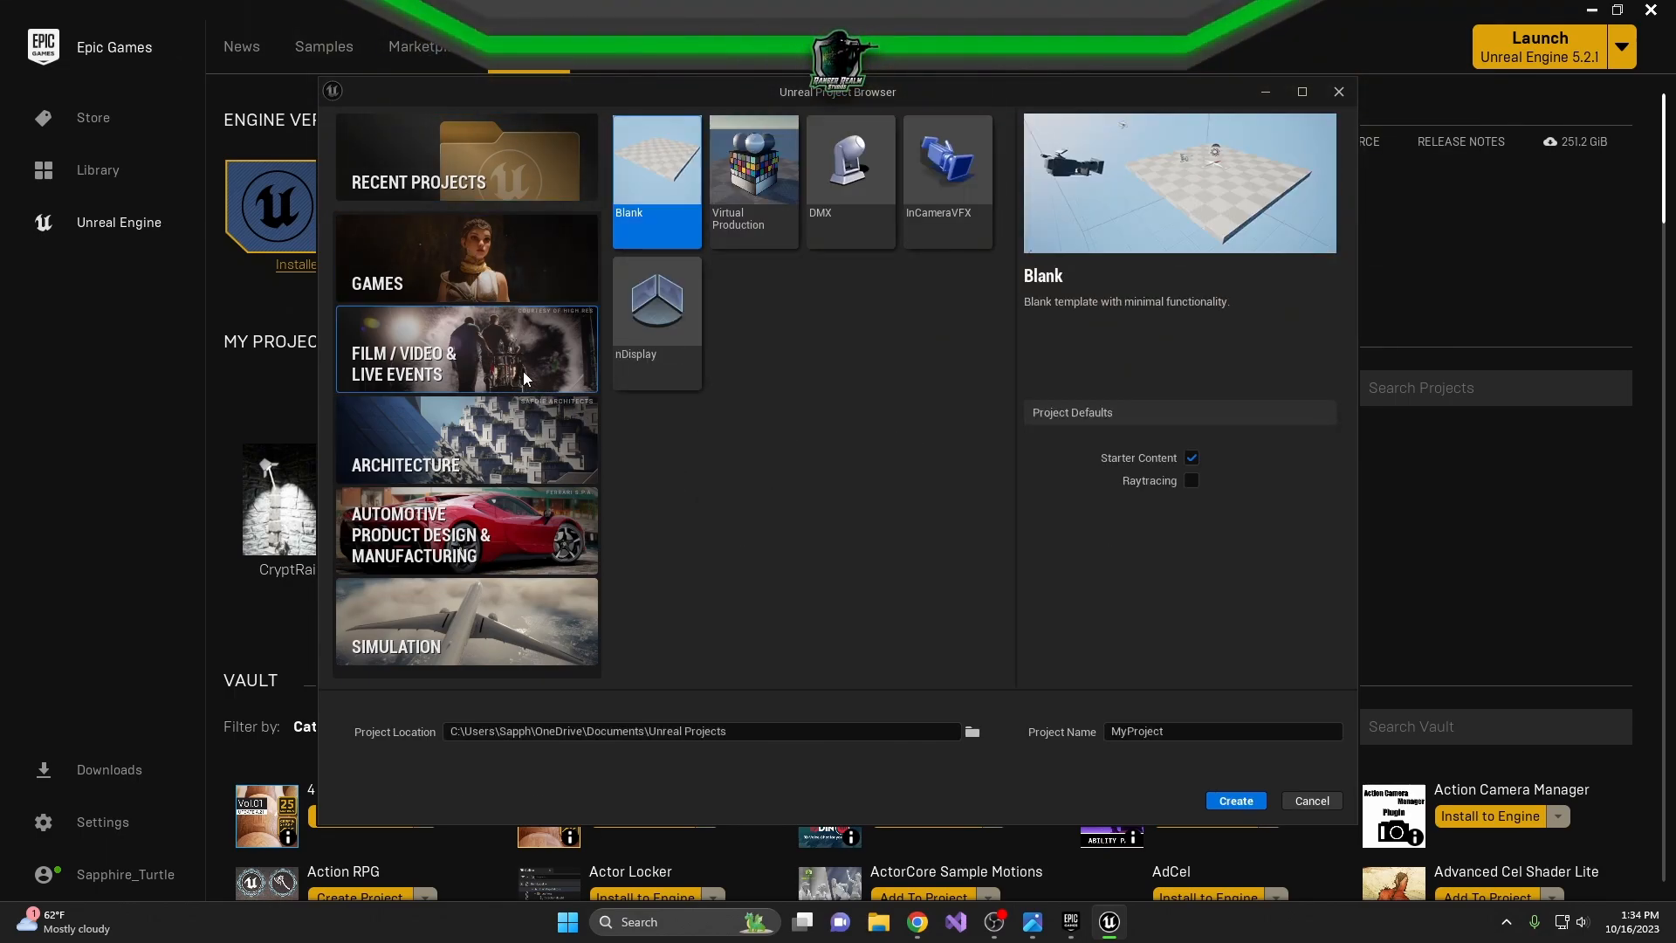
mouse_move(941, 422)
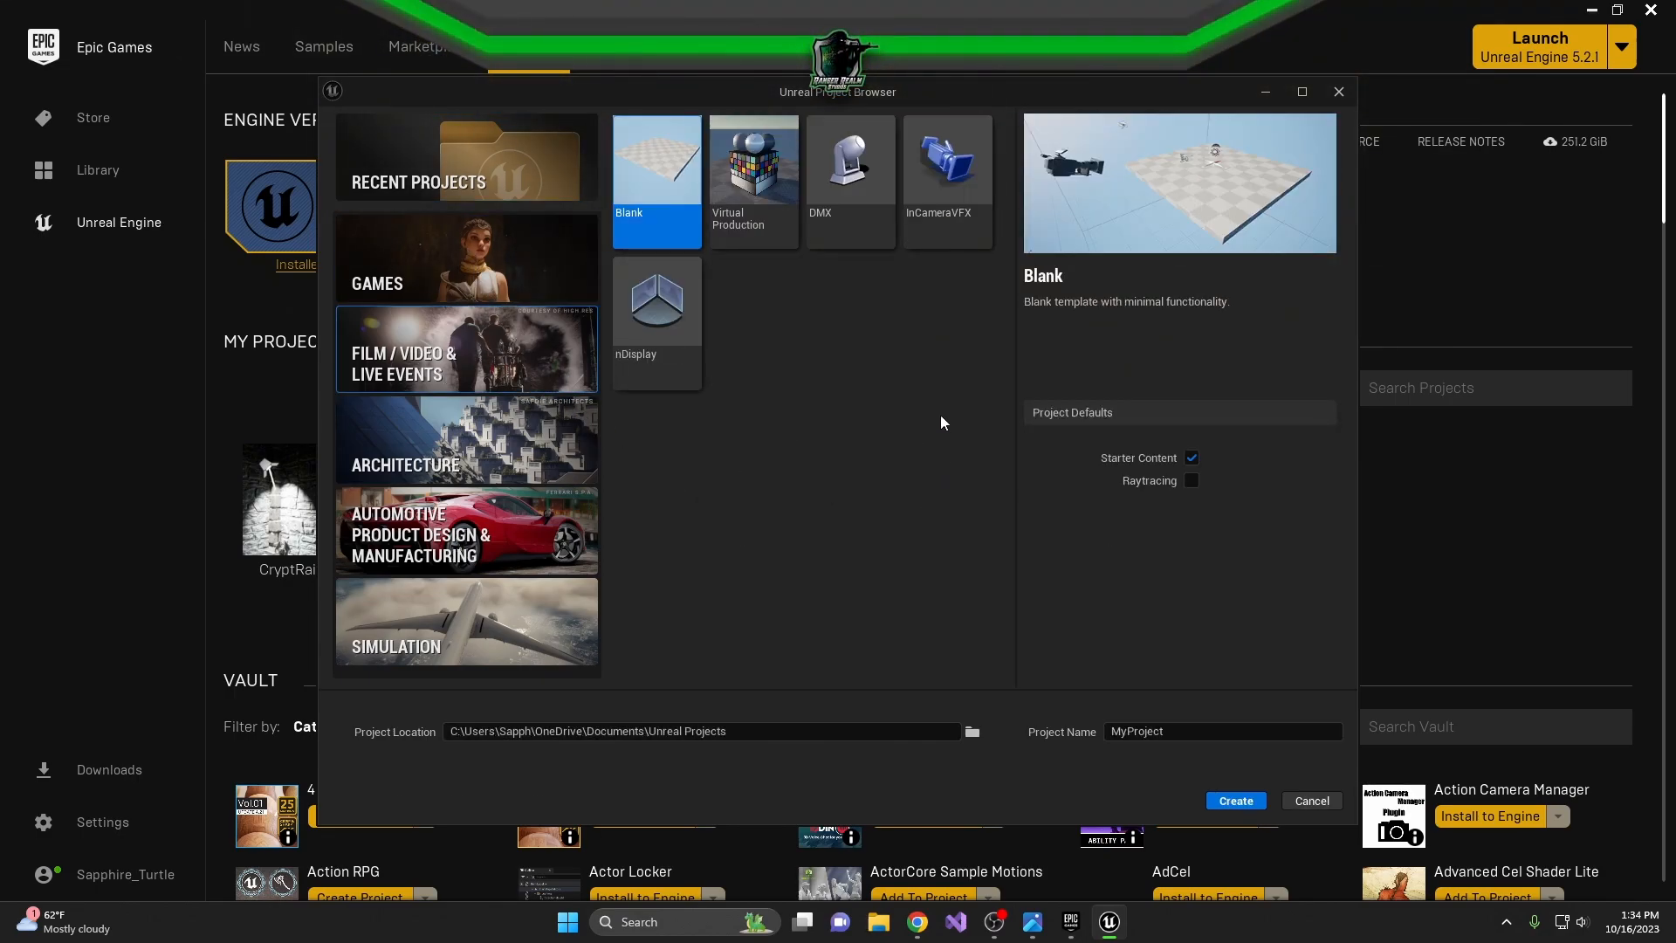
click(466, 440)
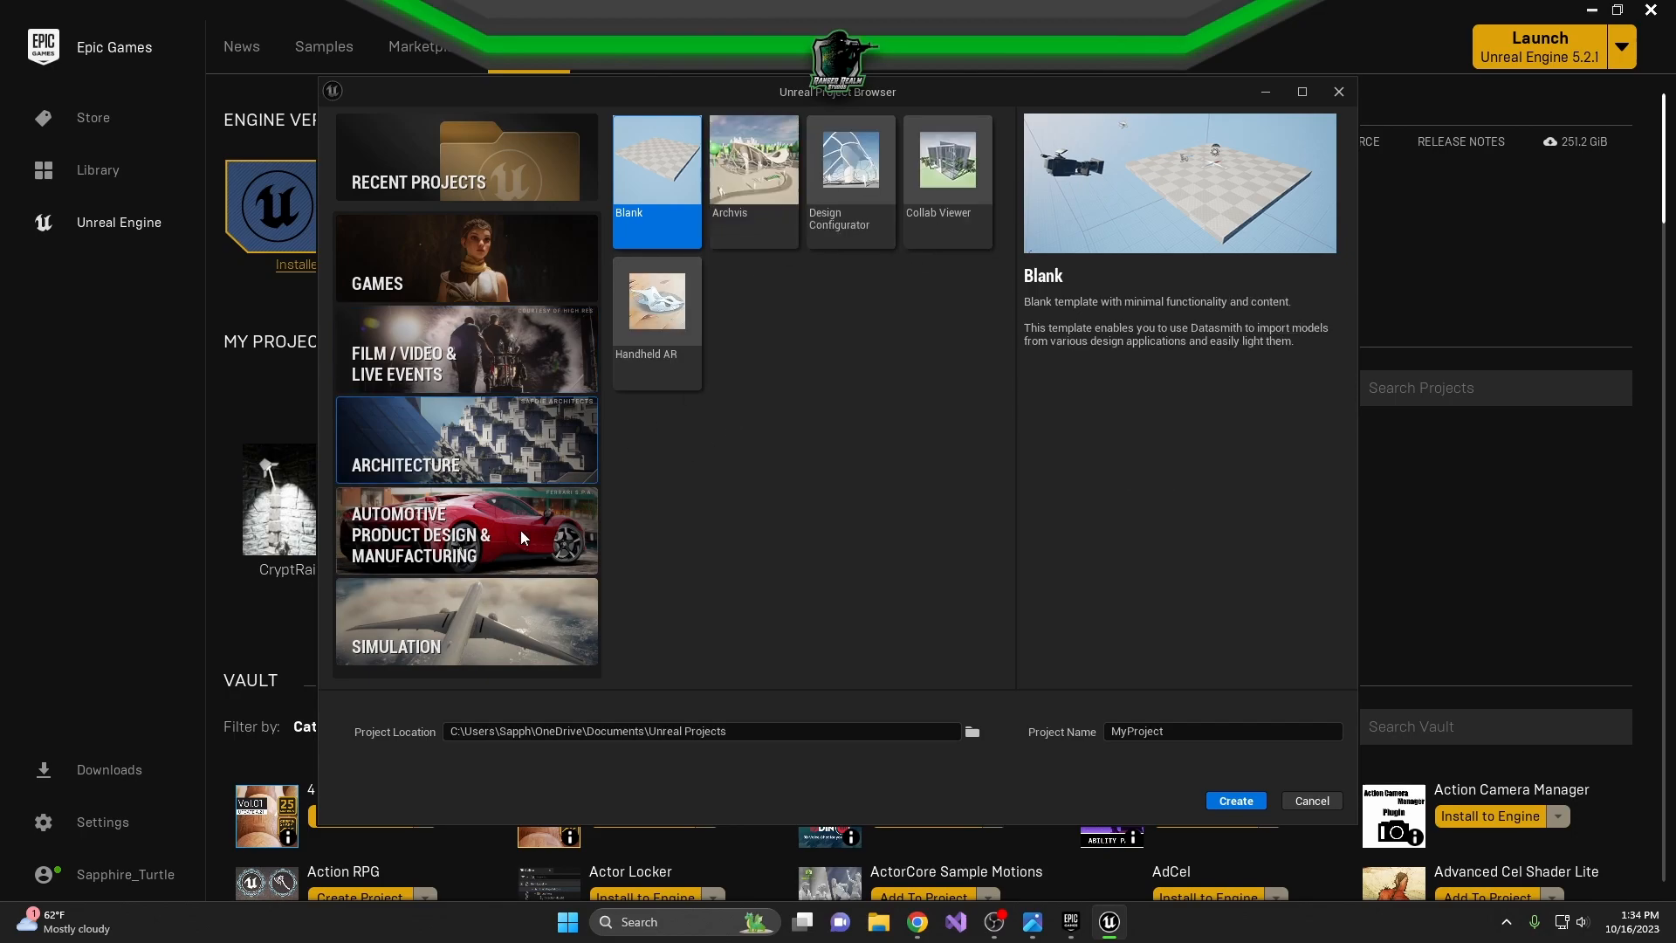
click(464, 535)
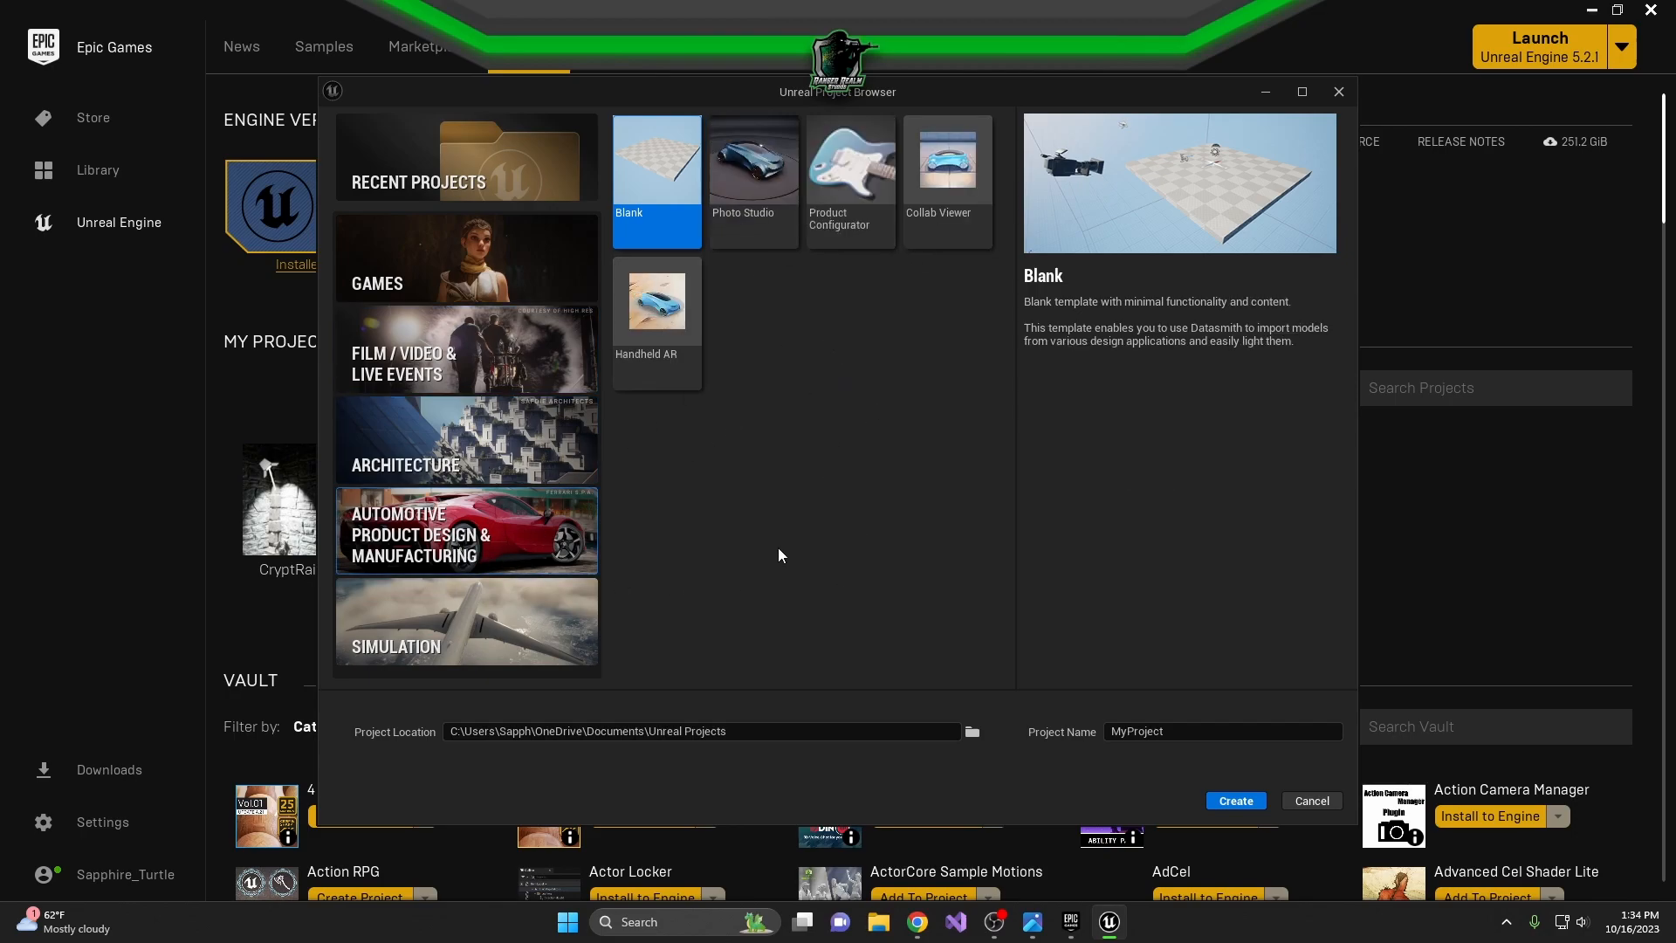
click(464, 620)
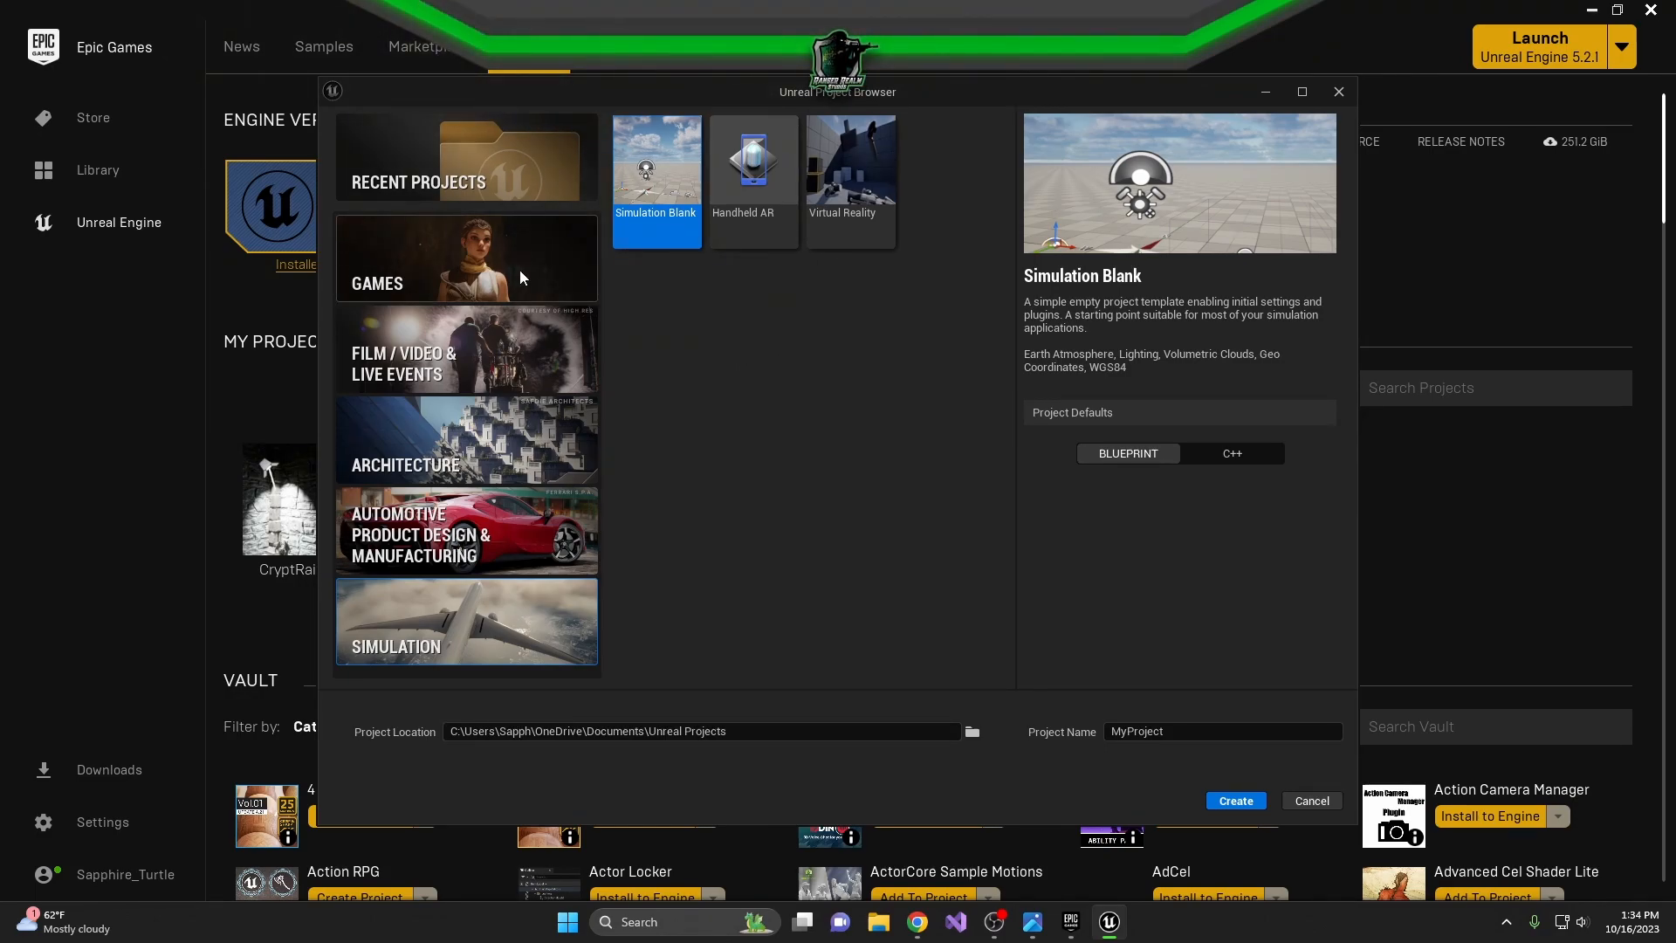
click(464, 257)
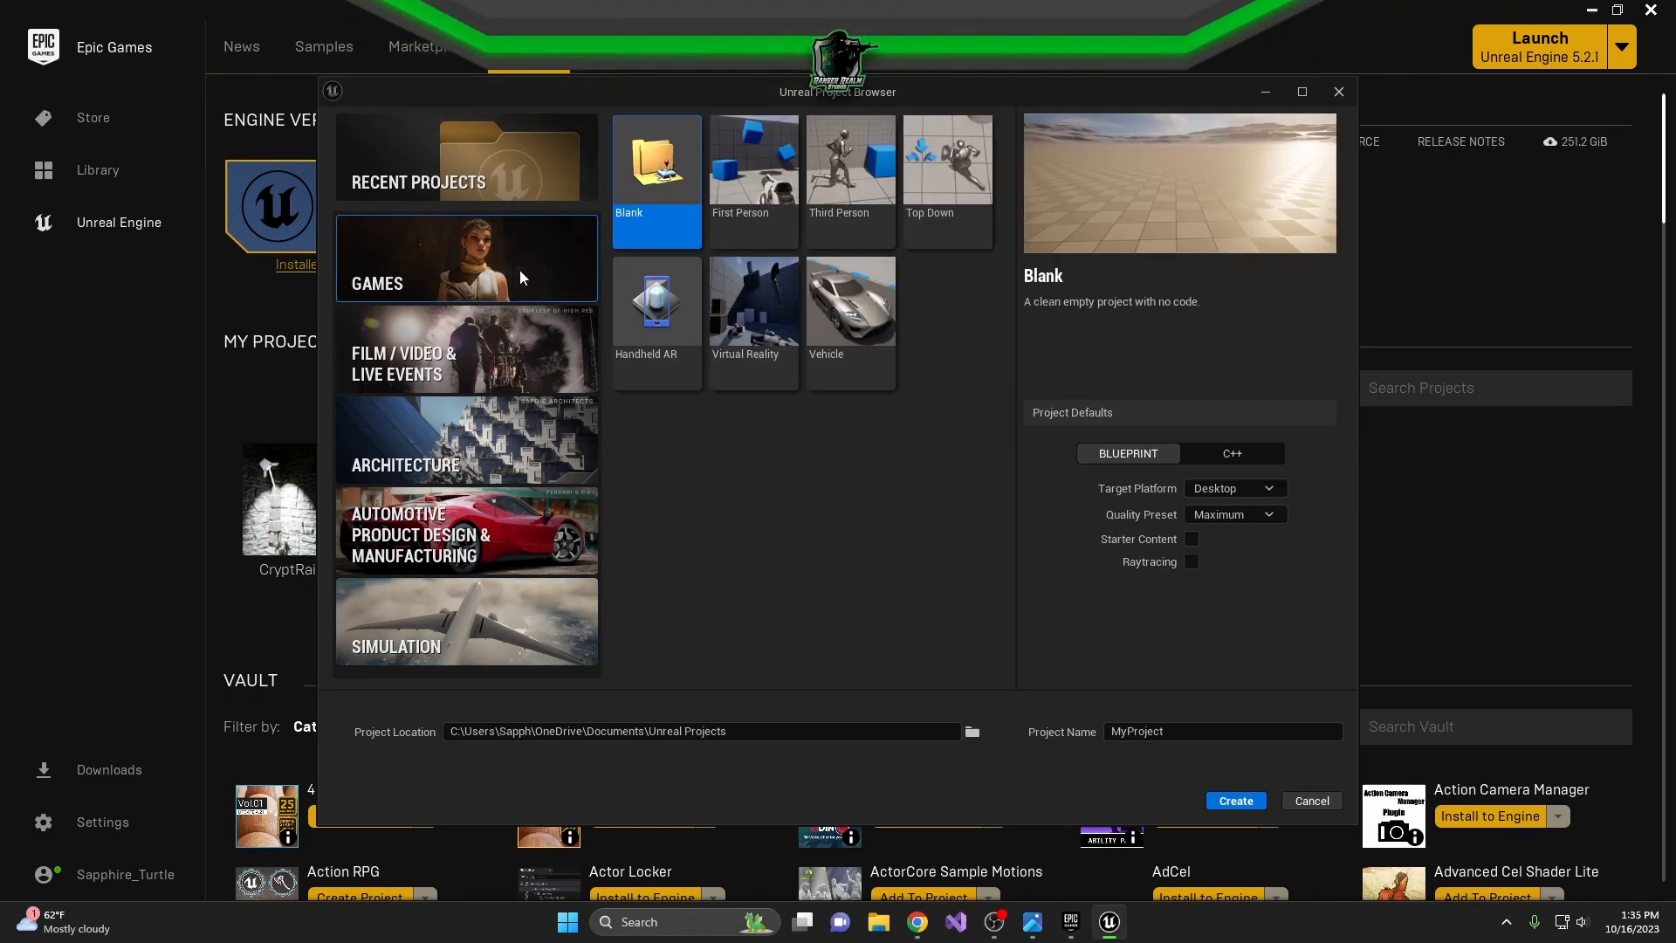
mouse_move(519, 276)
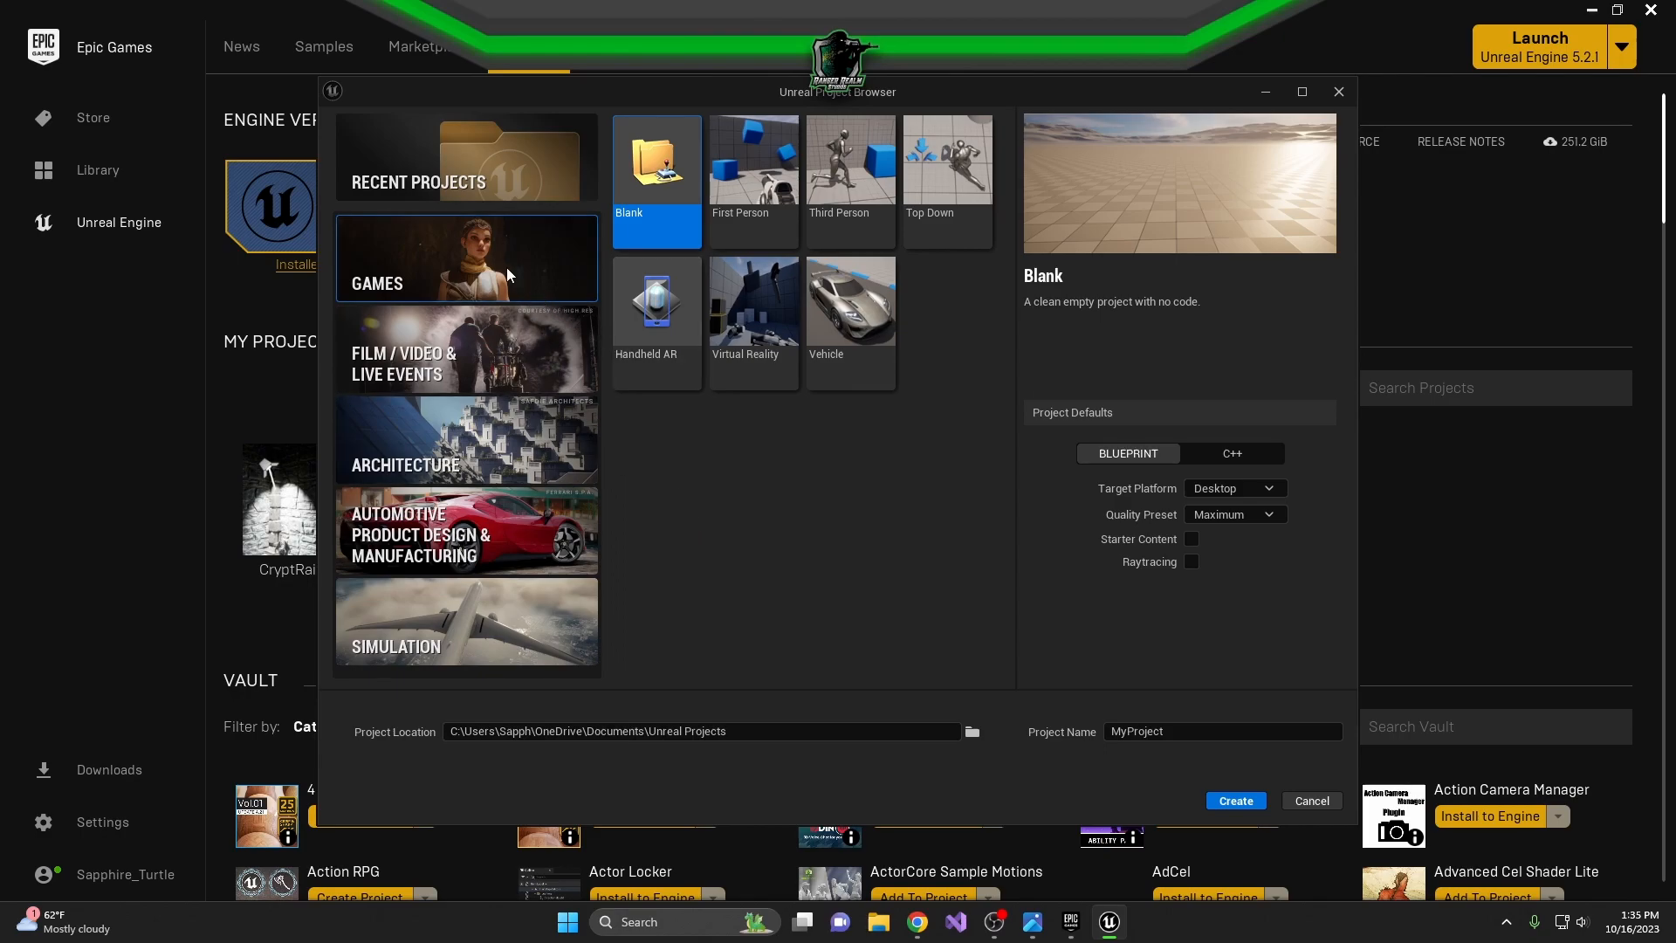
mouse_move(973, 393)
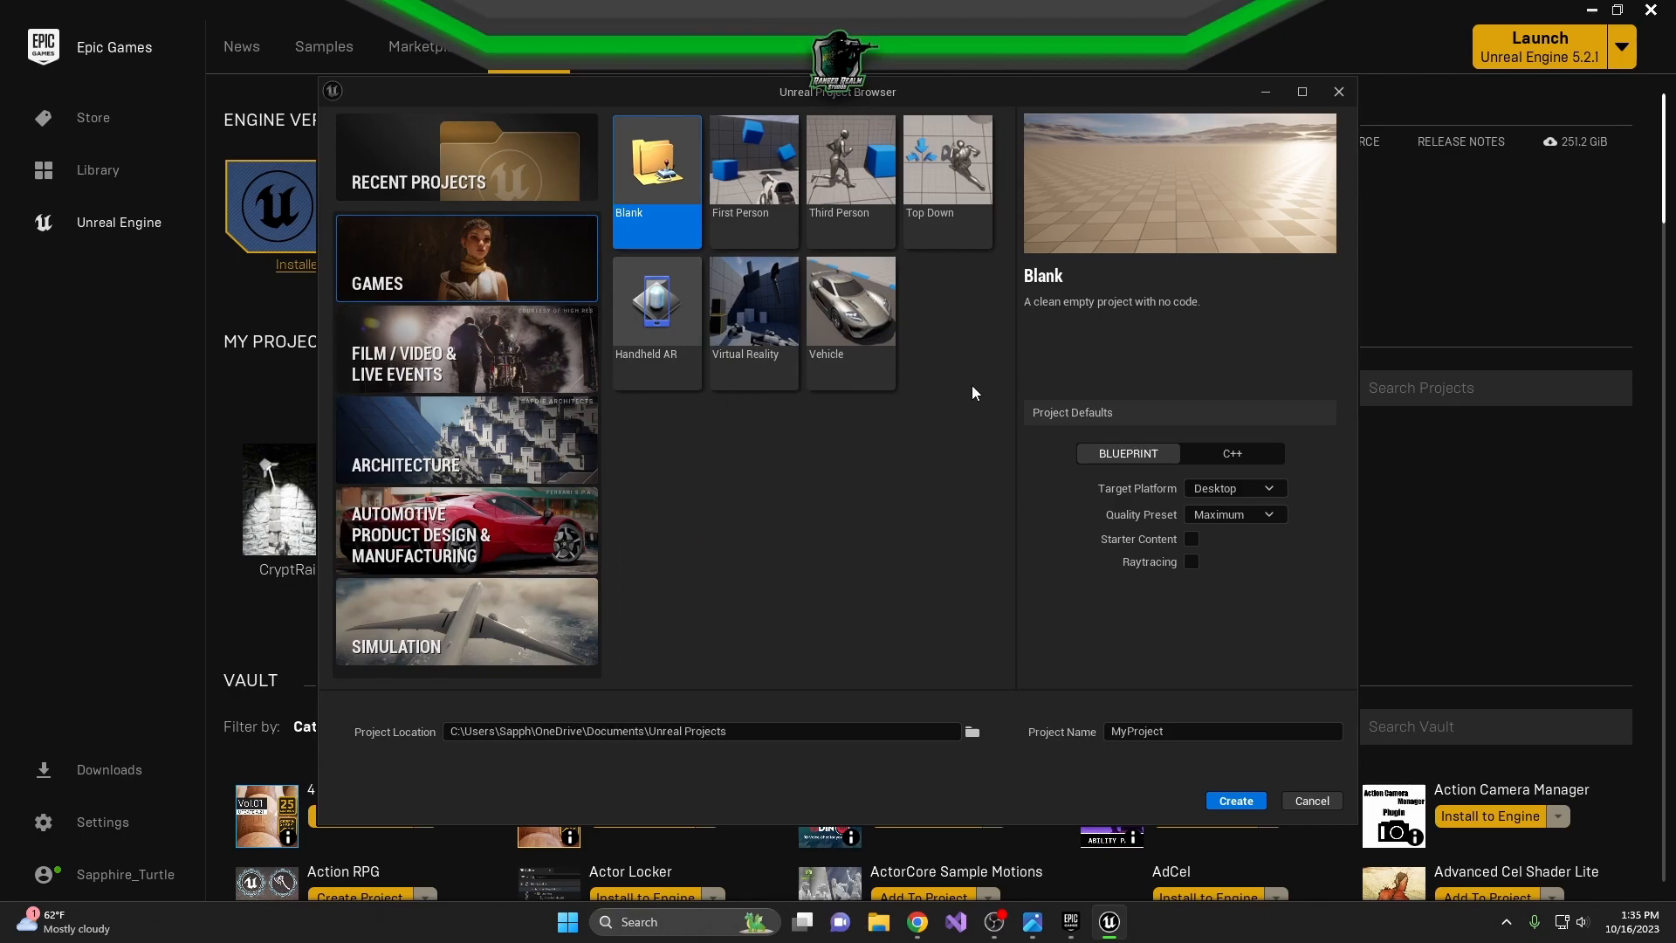
Preview the Blank and First Person templates and settle on the Third Person template.
click(850, 171)
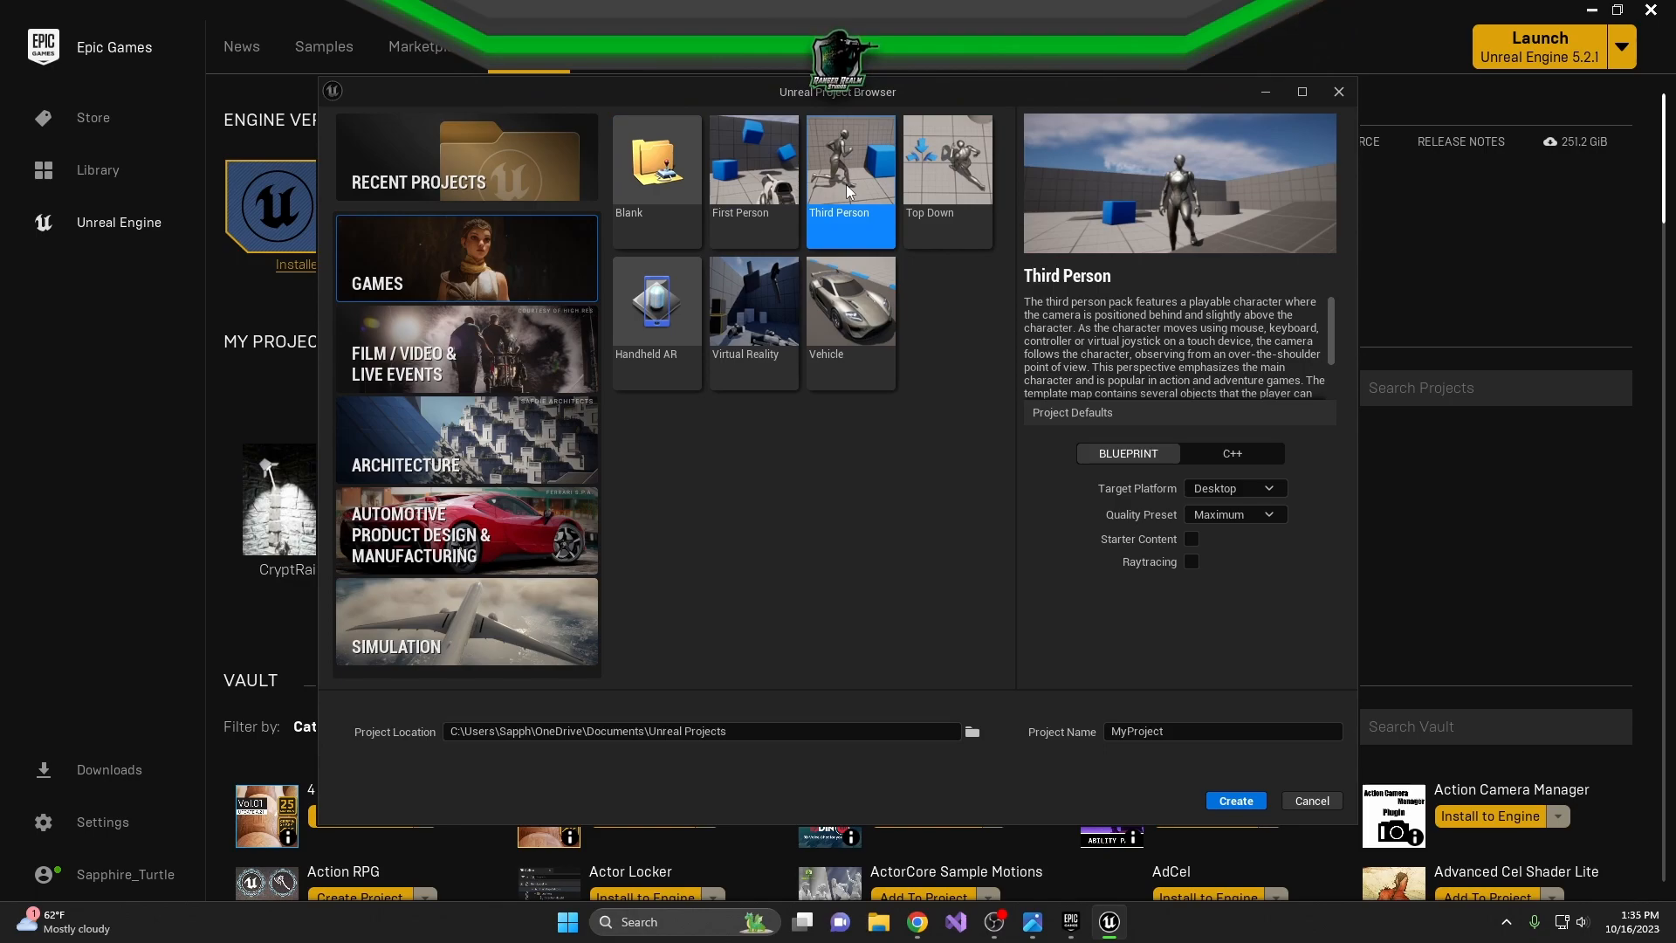
mouse_move(1222, 233)
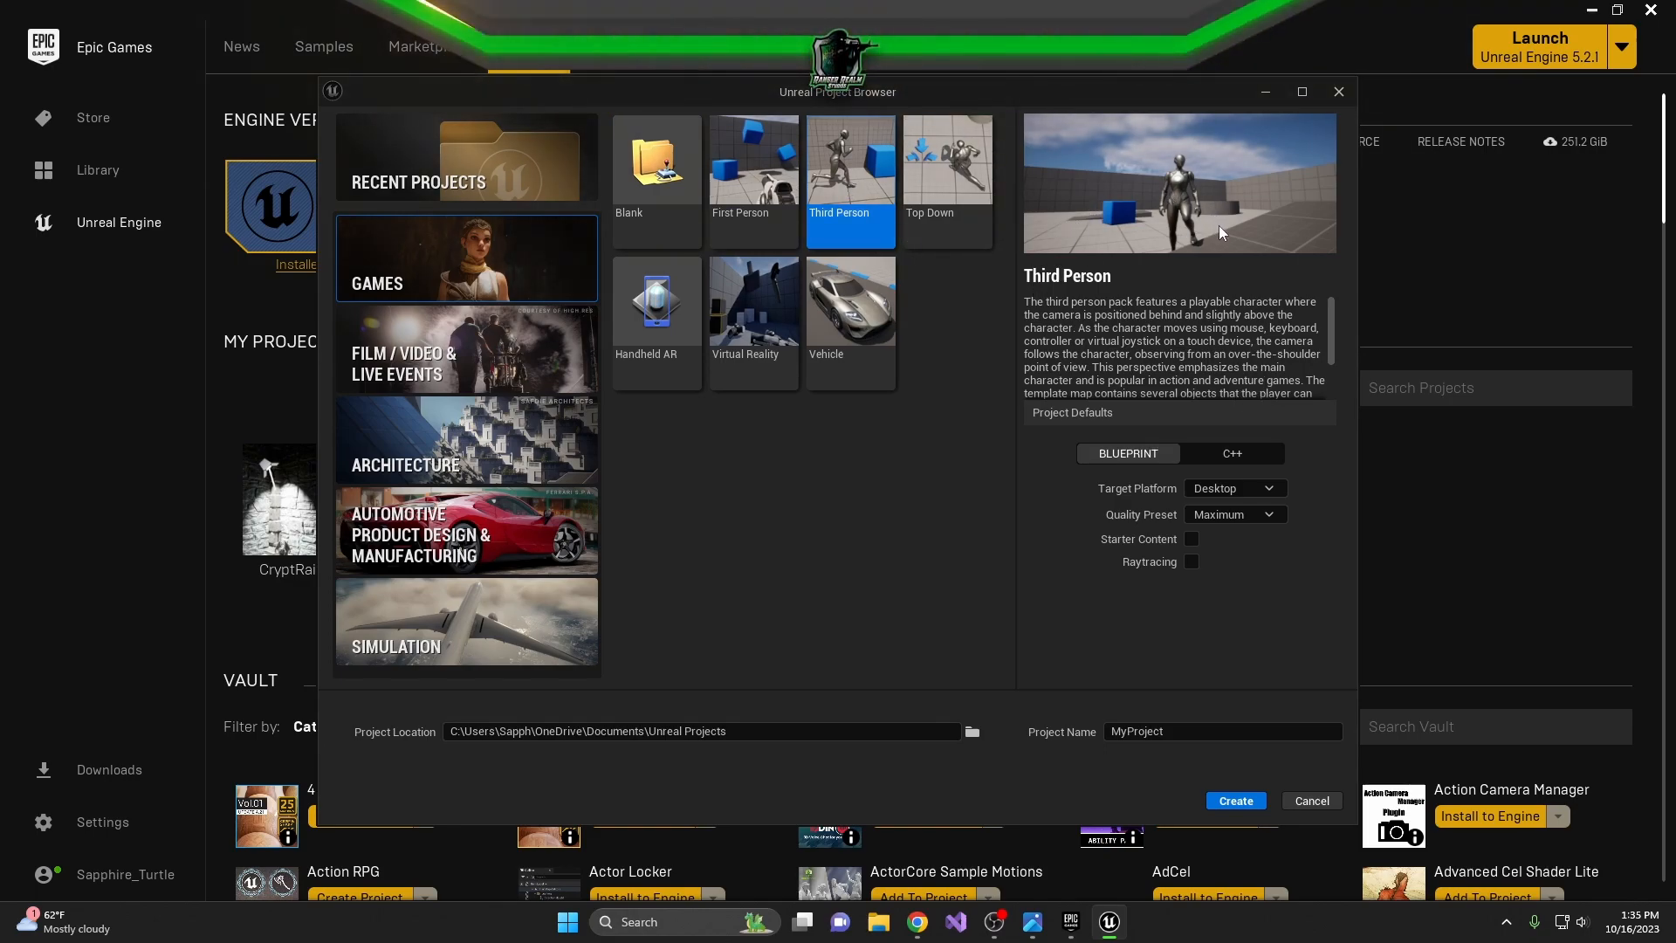
mouse_move(944, 529)
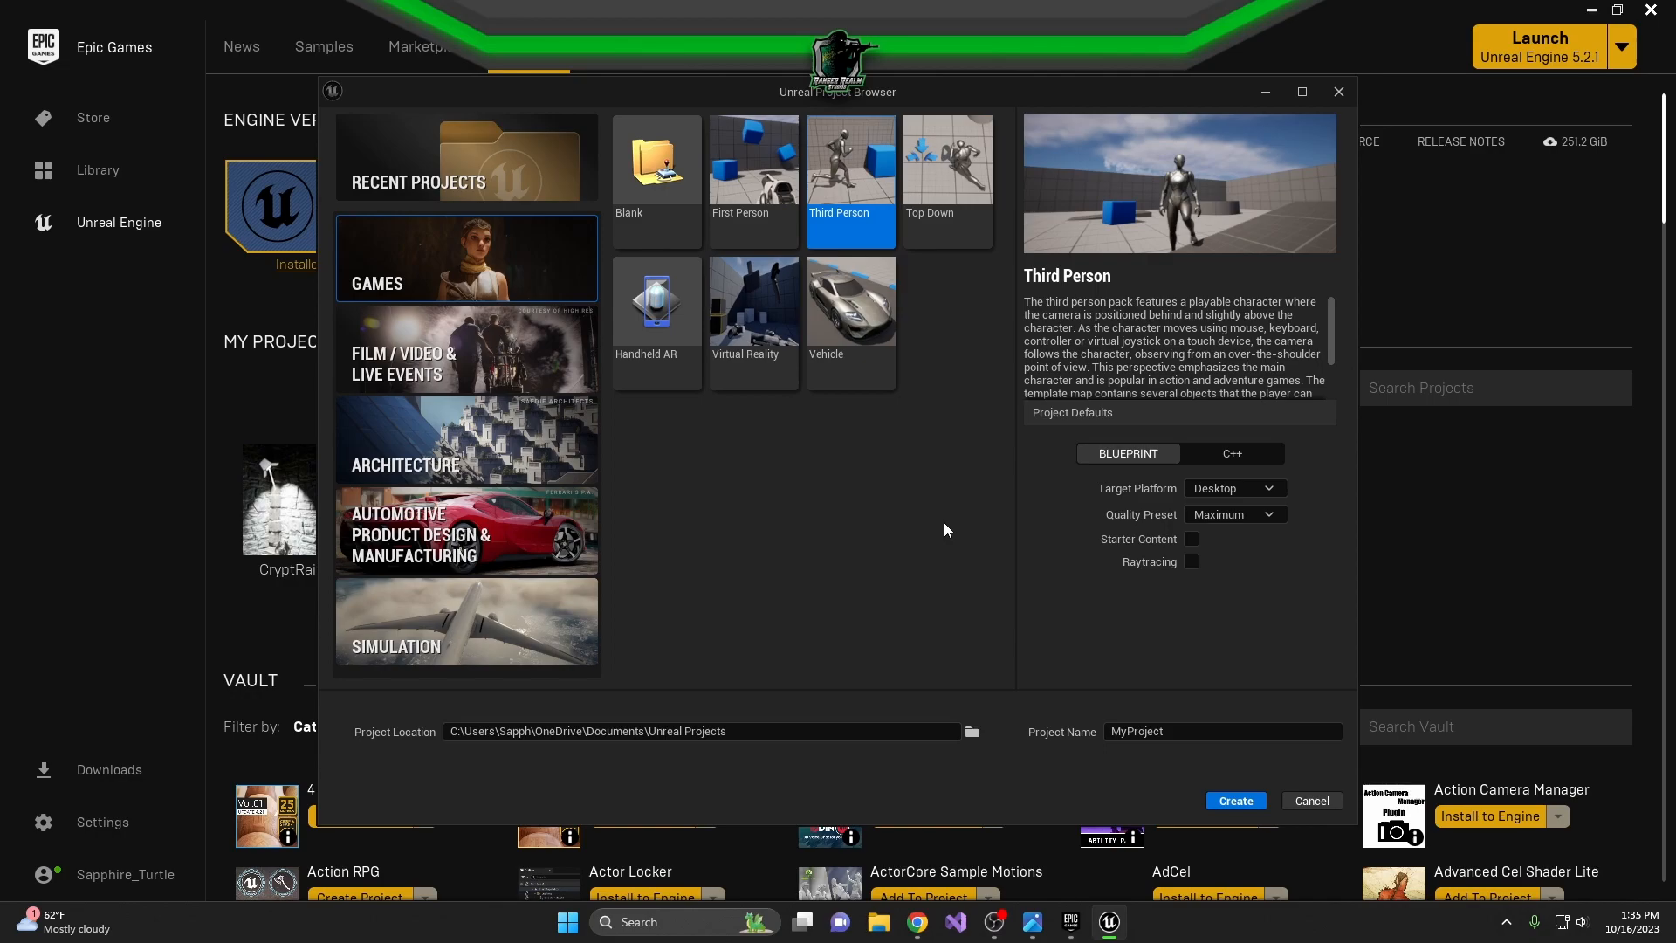
click(655, 161)
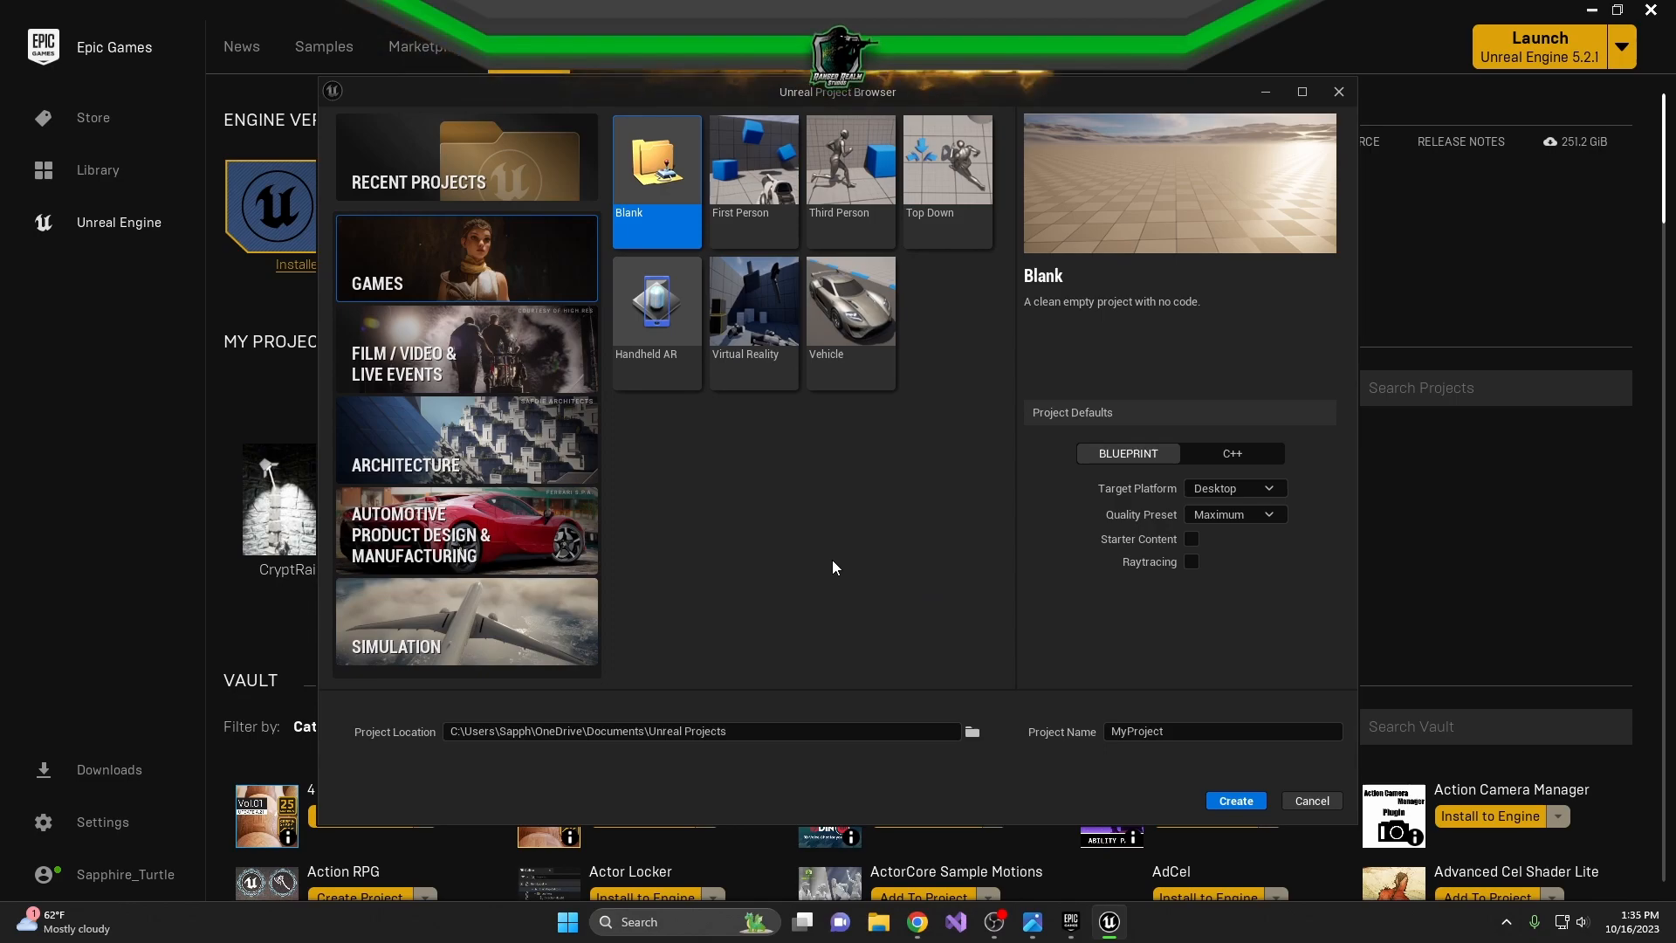
click(753, 171)
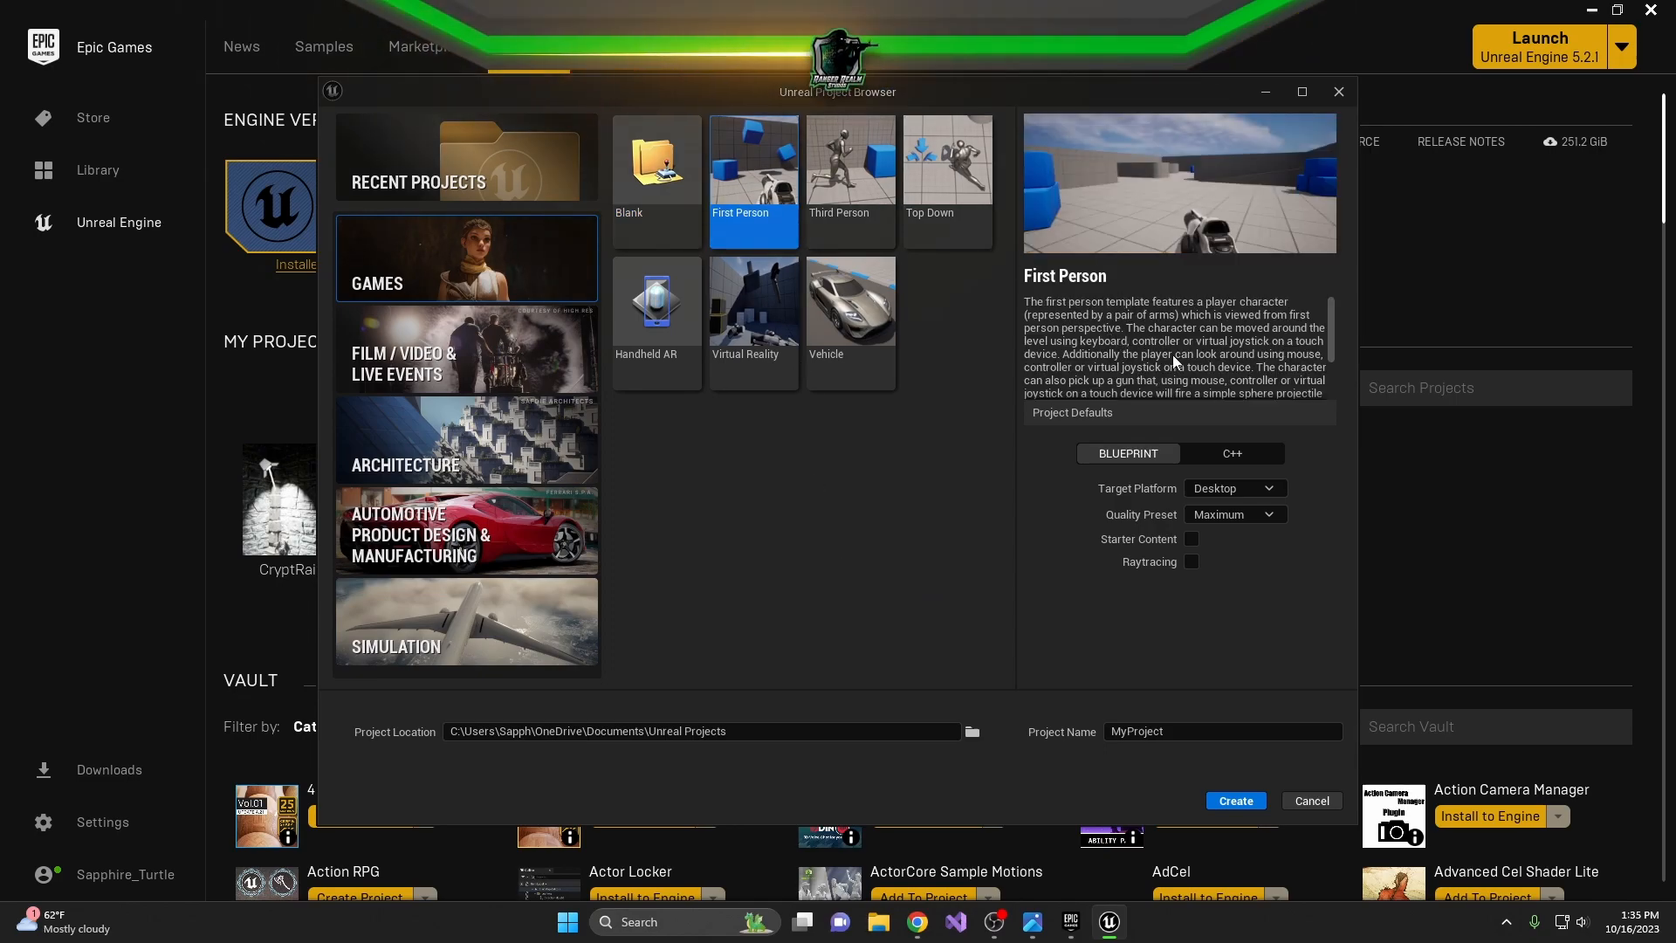
scroll(down, 3)
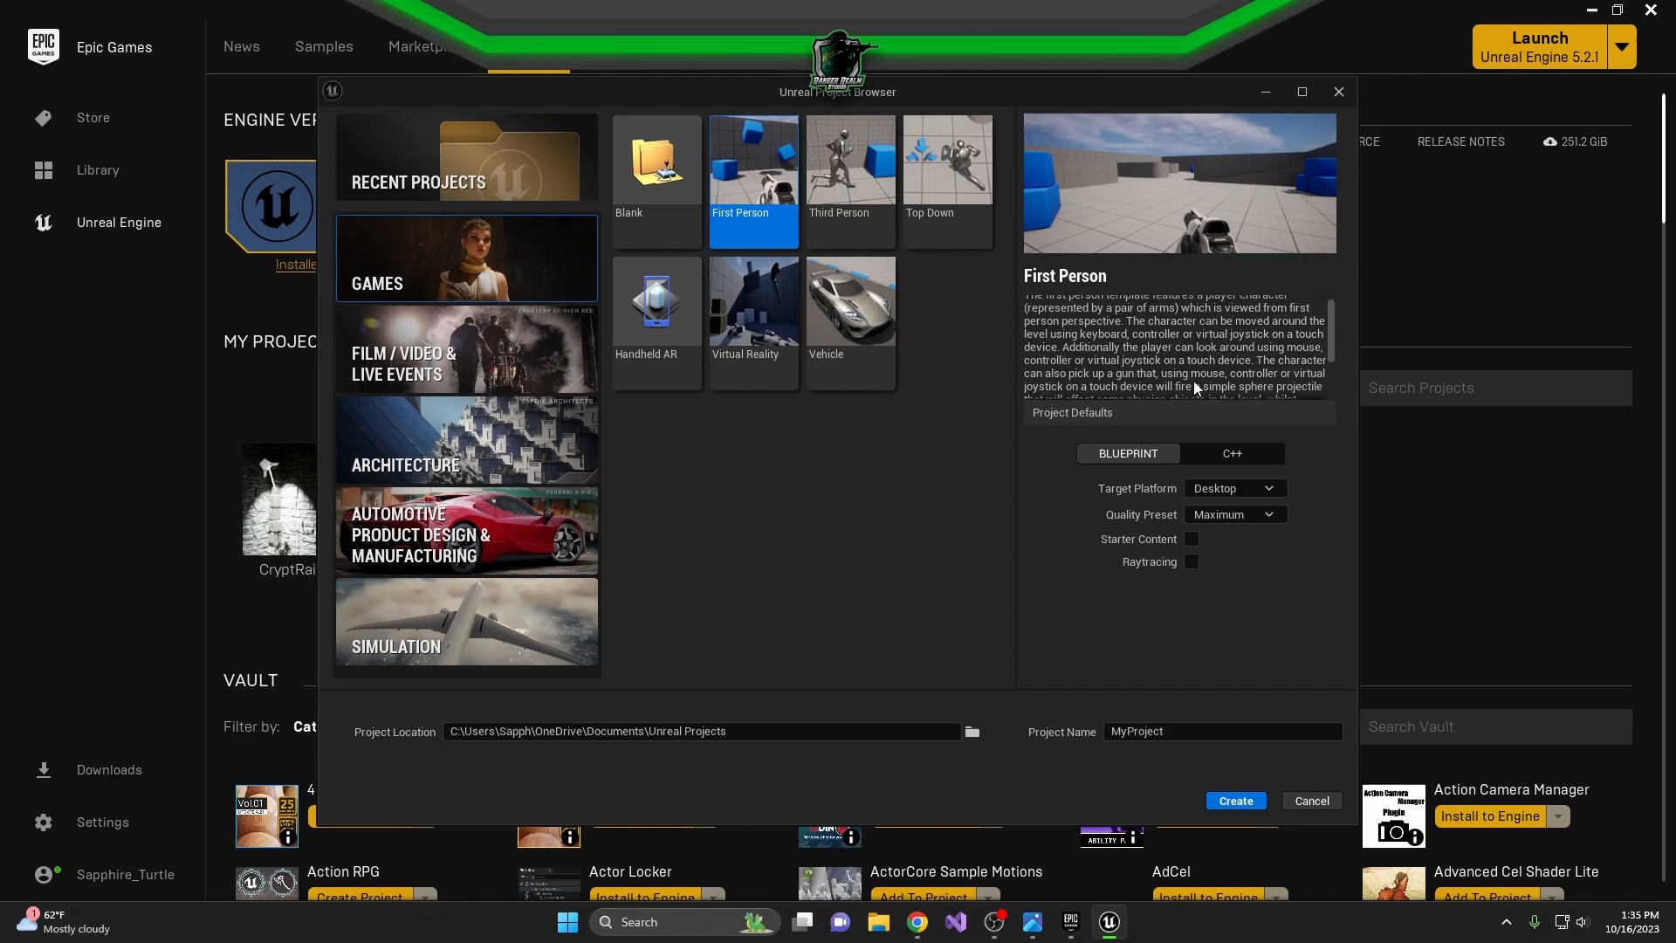
click(849, 182)
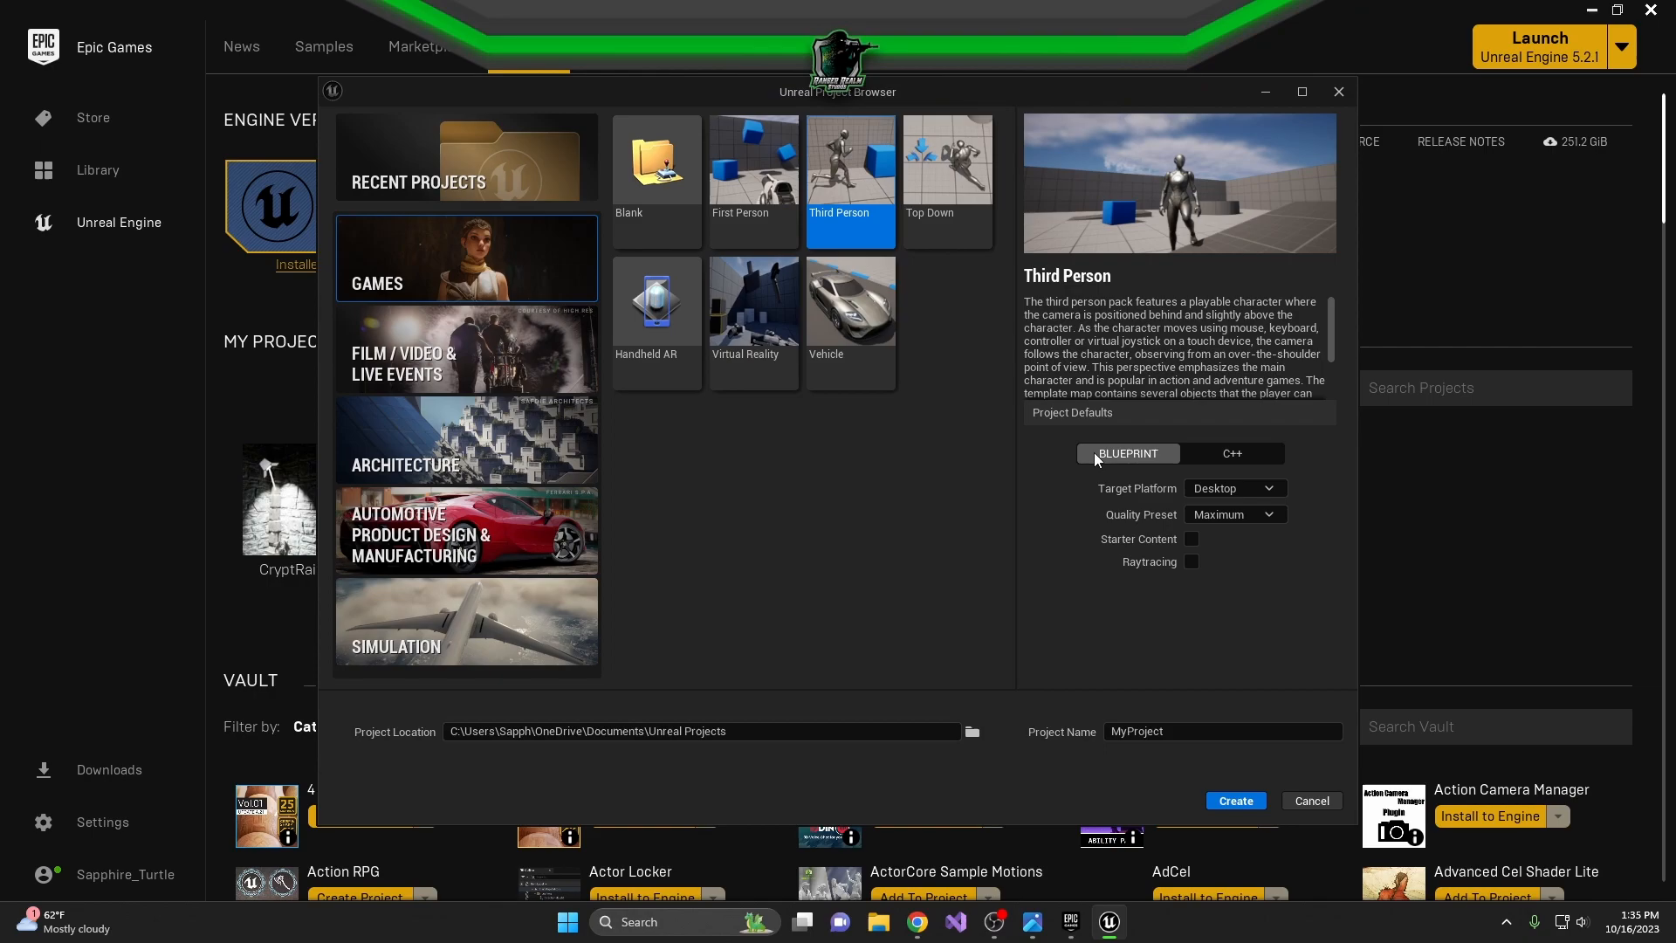
mouse_move(1208, 428)
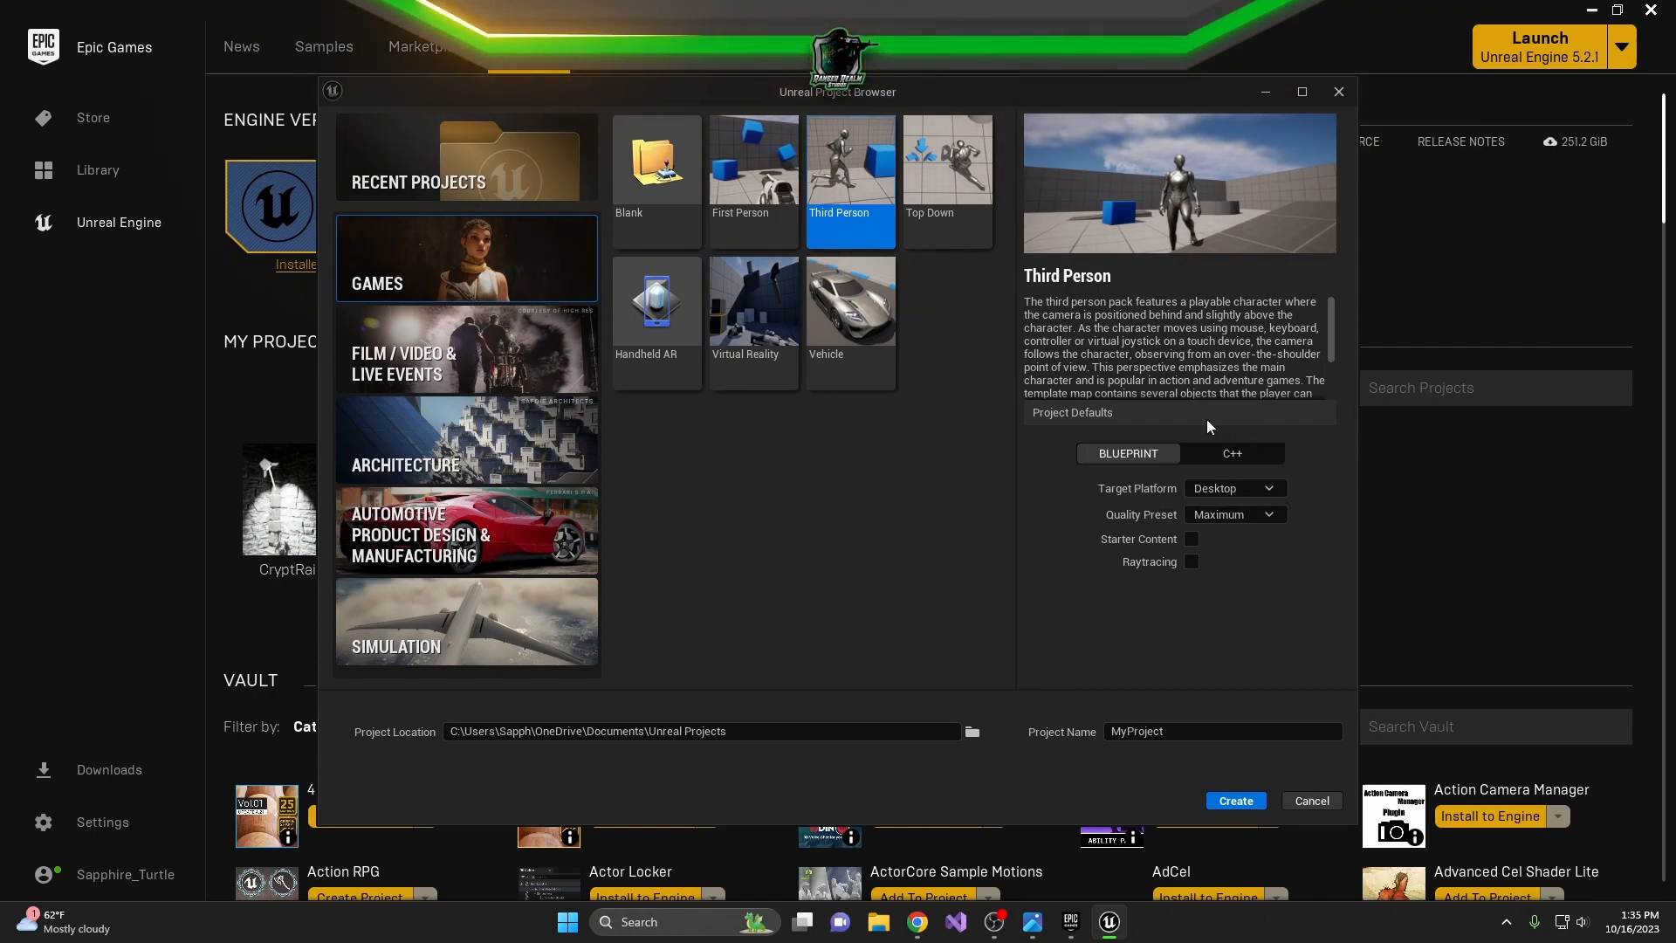
mouse_move(1126, 454)
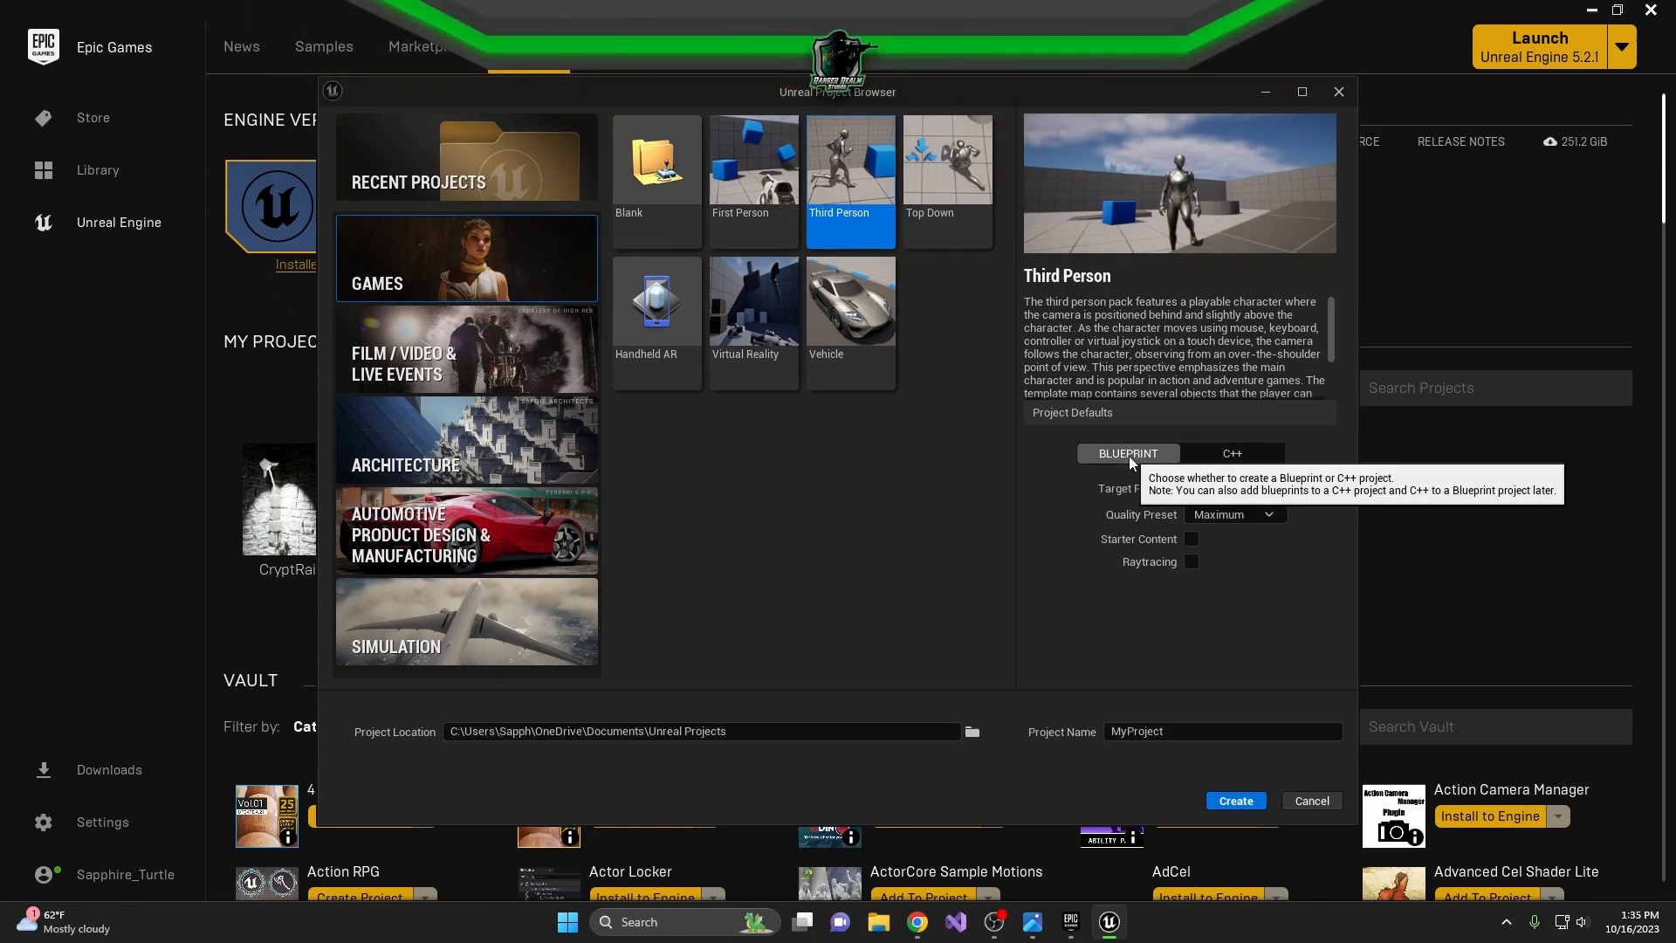
mouse_move(1034, 561)
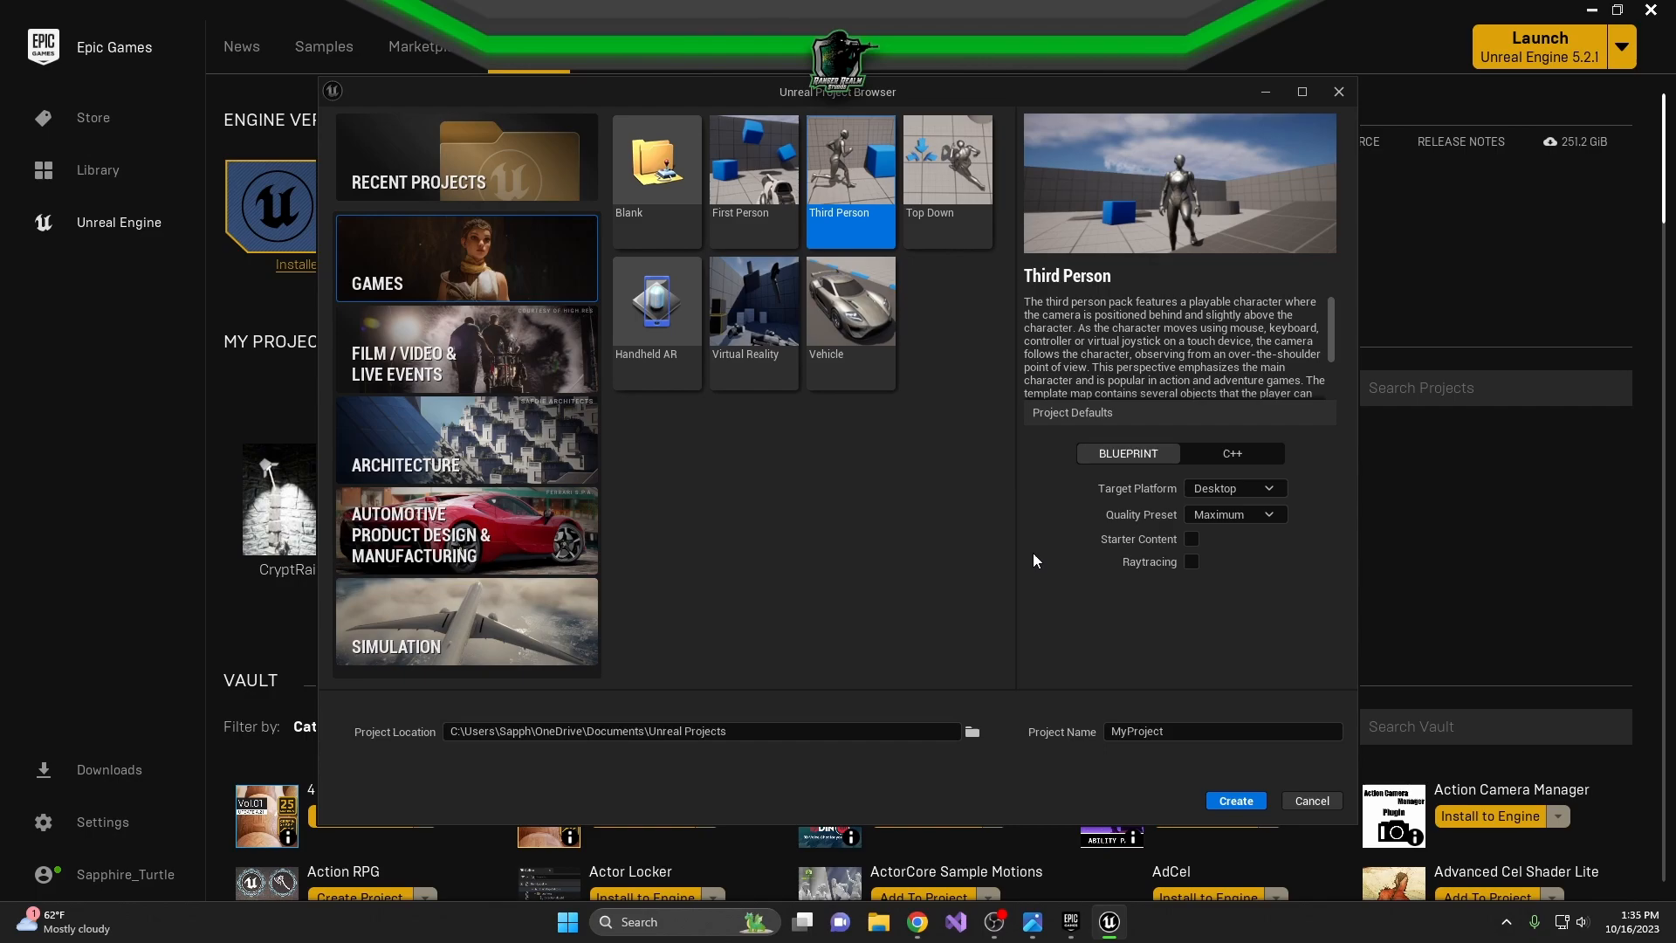
mouse_move(1231, 457)
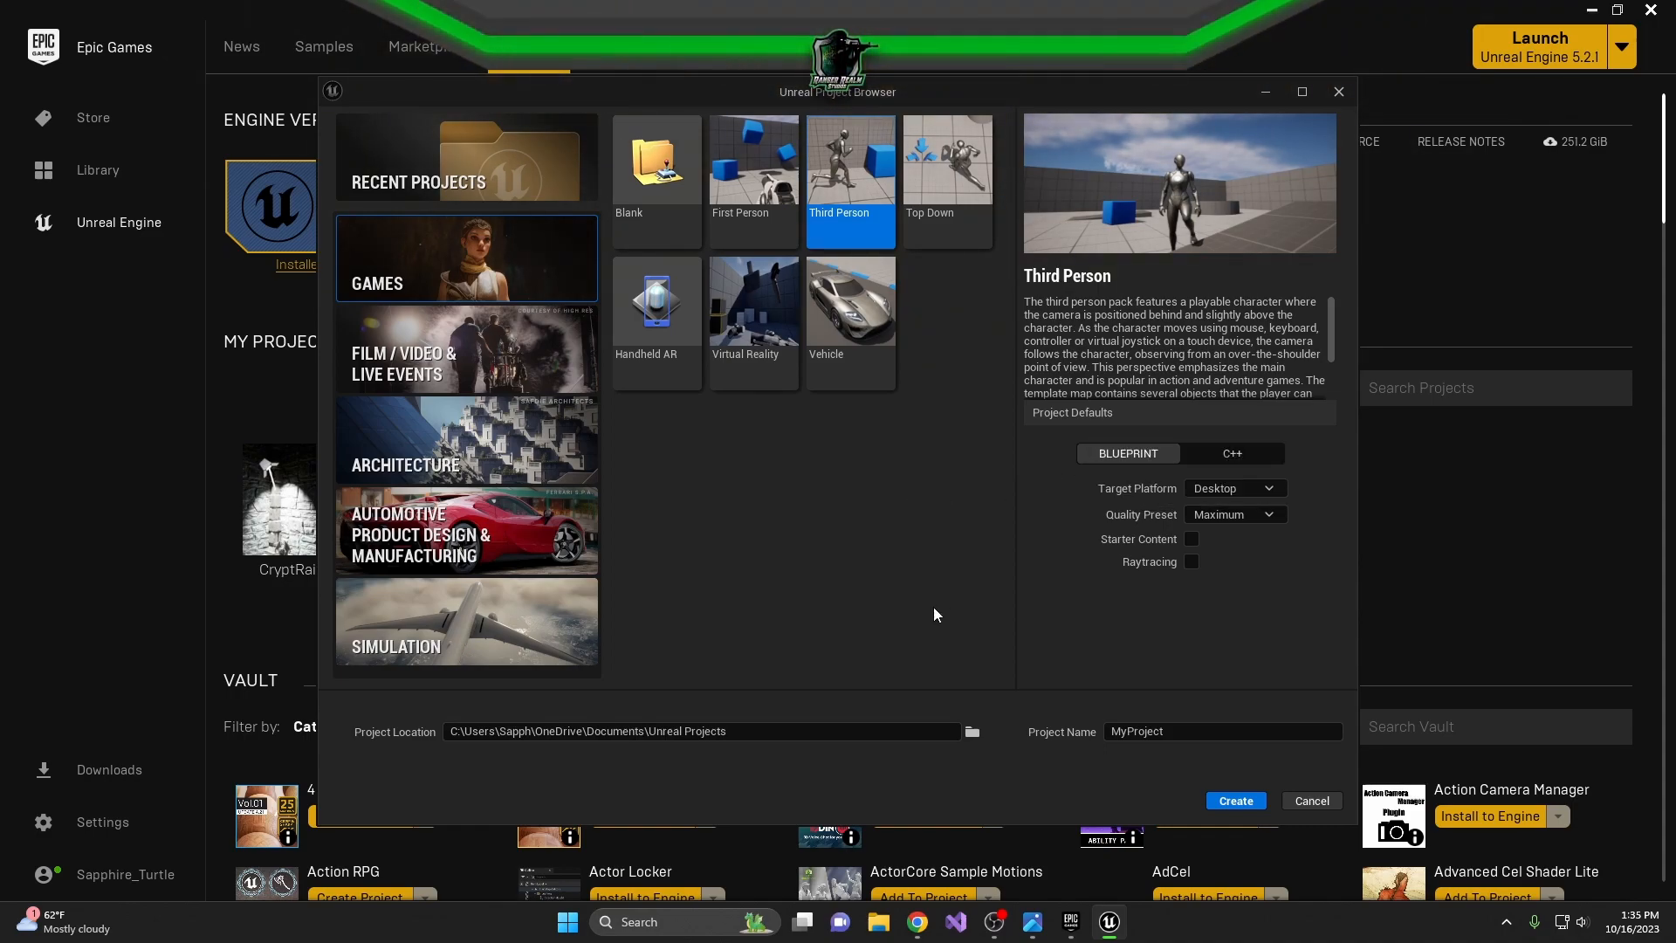
click(1233, 487)
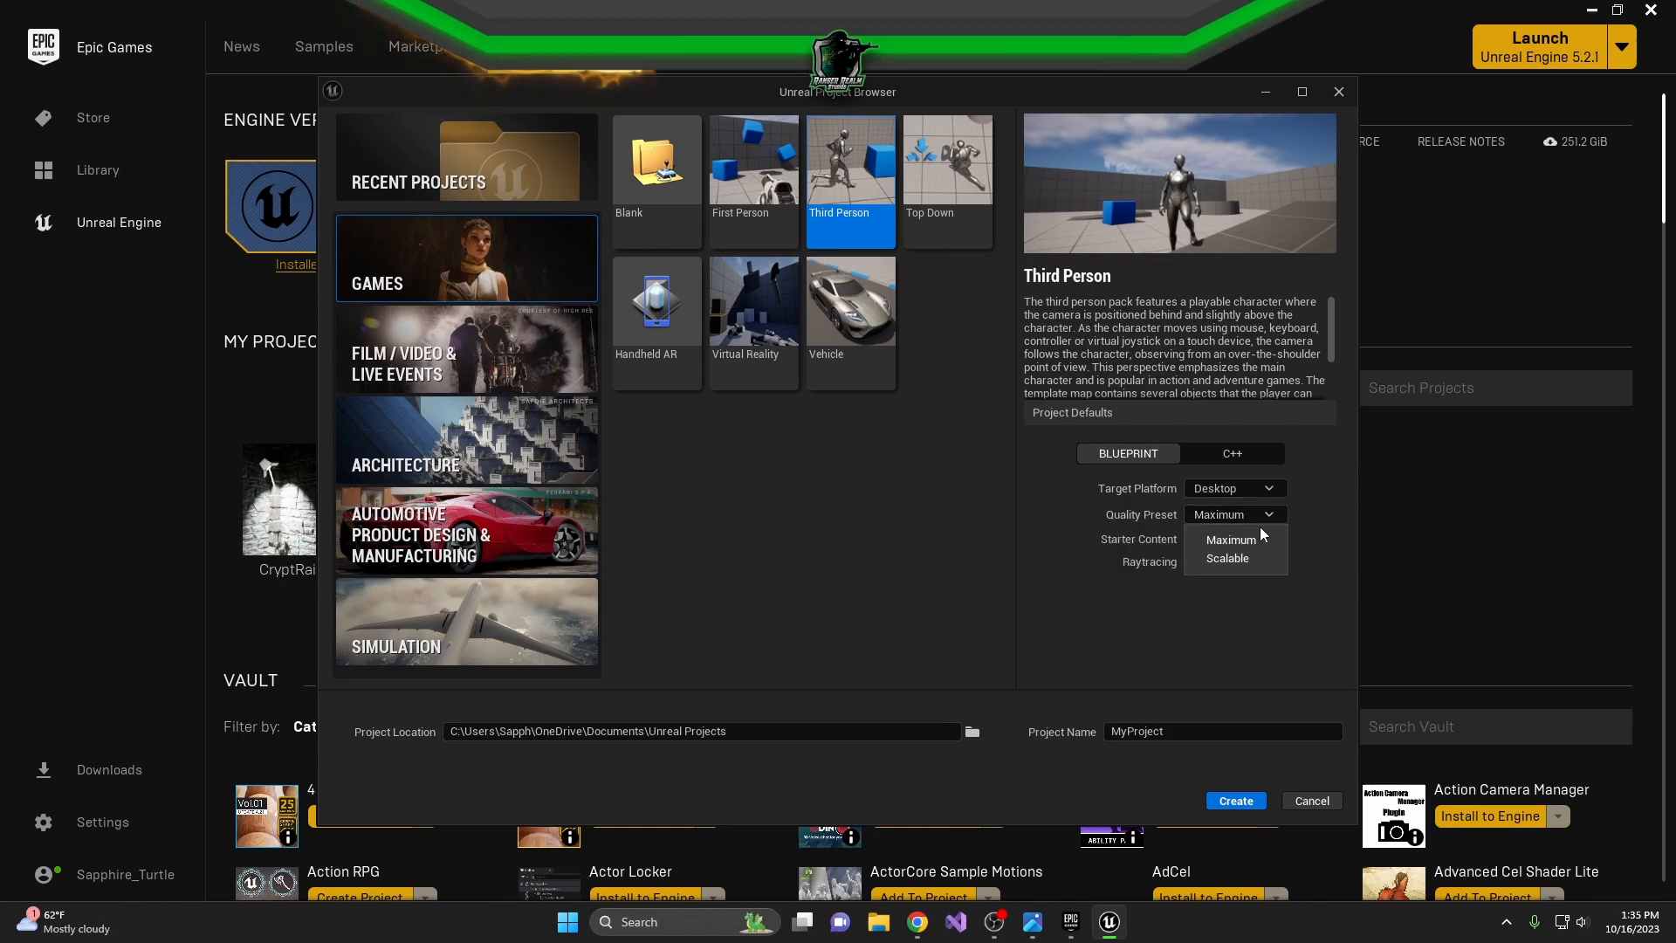
click(1231, 539)
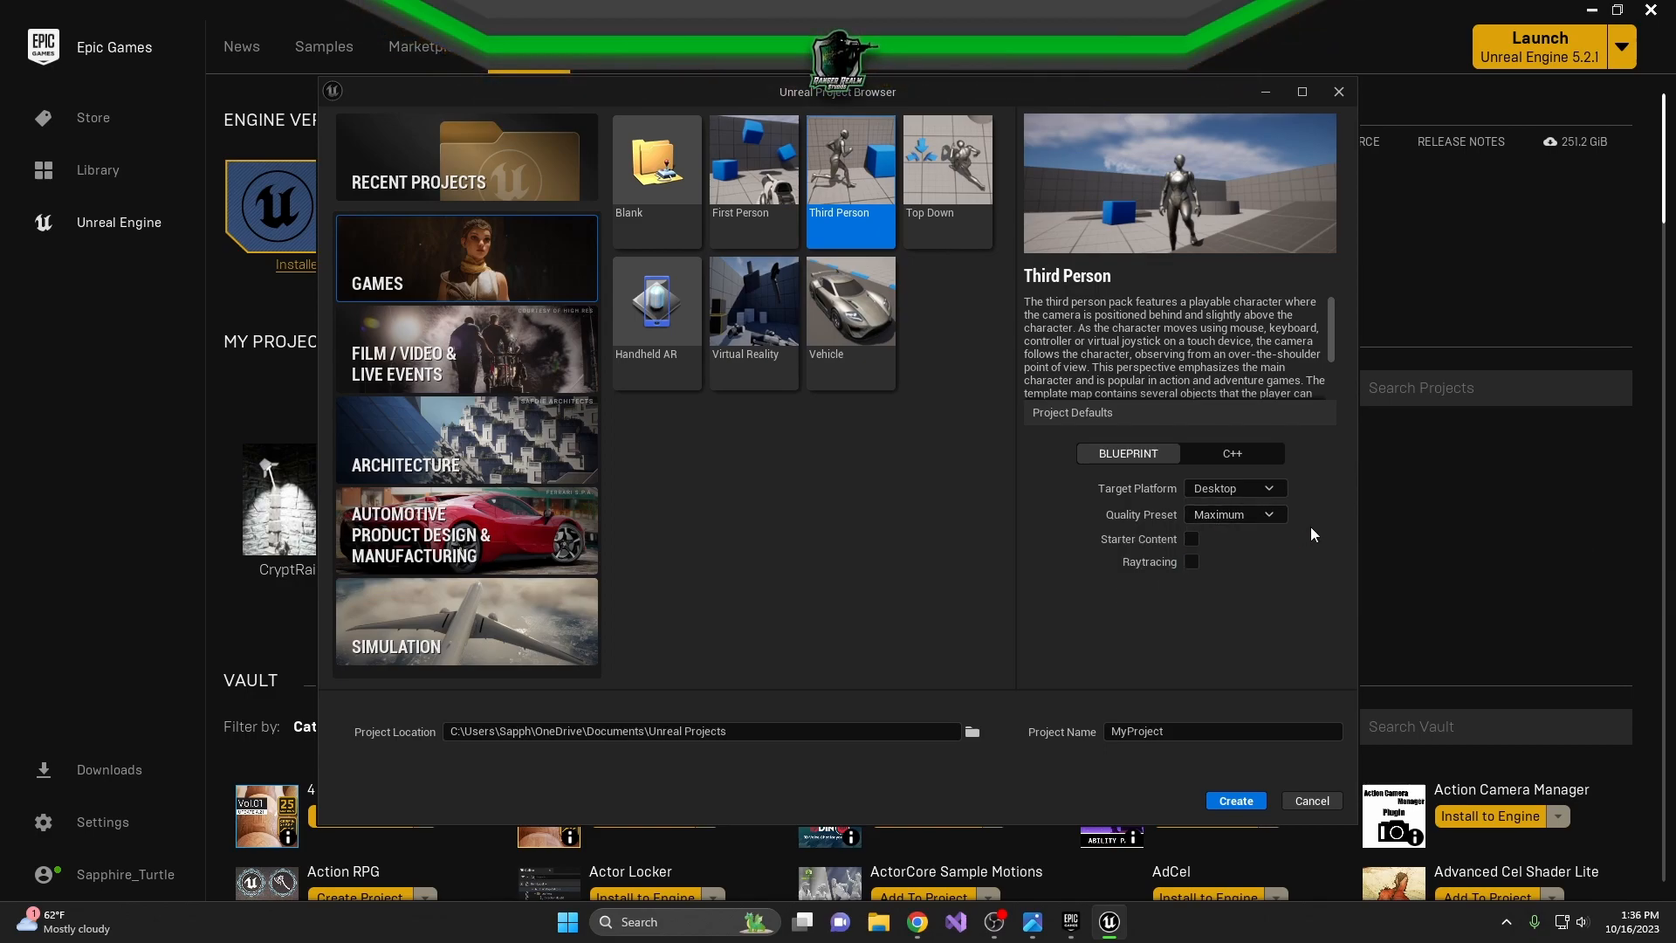
mouse_move(1137, 540)
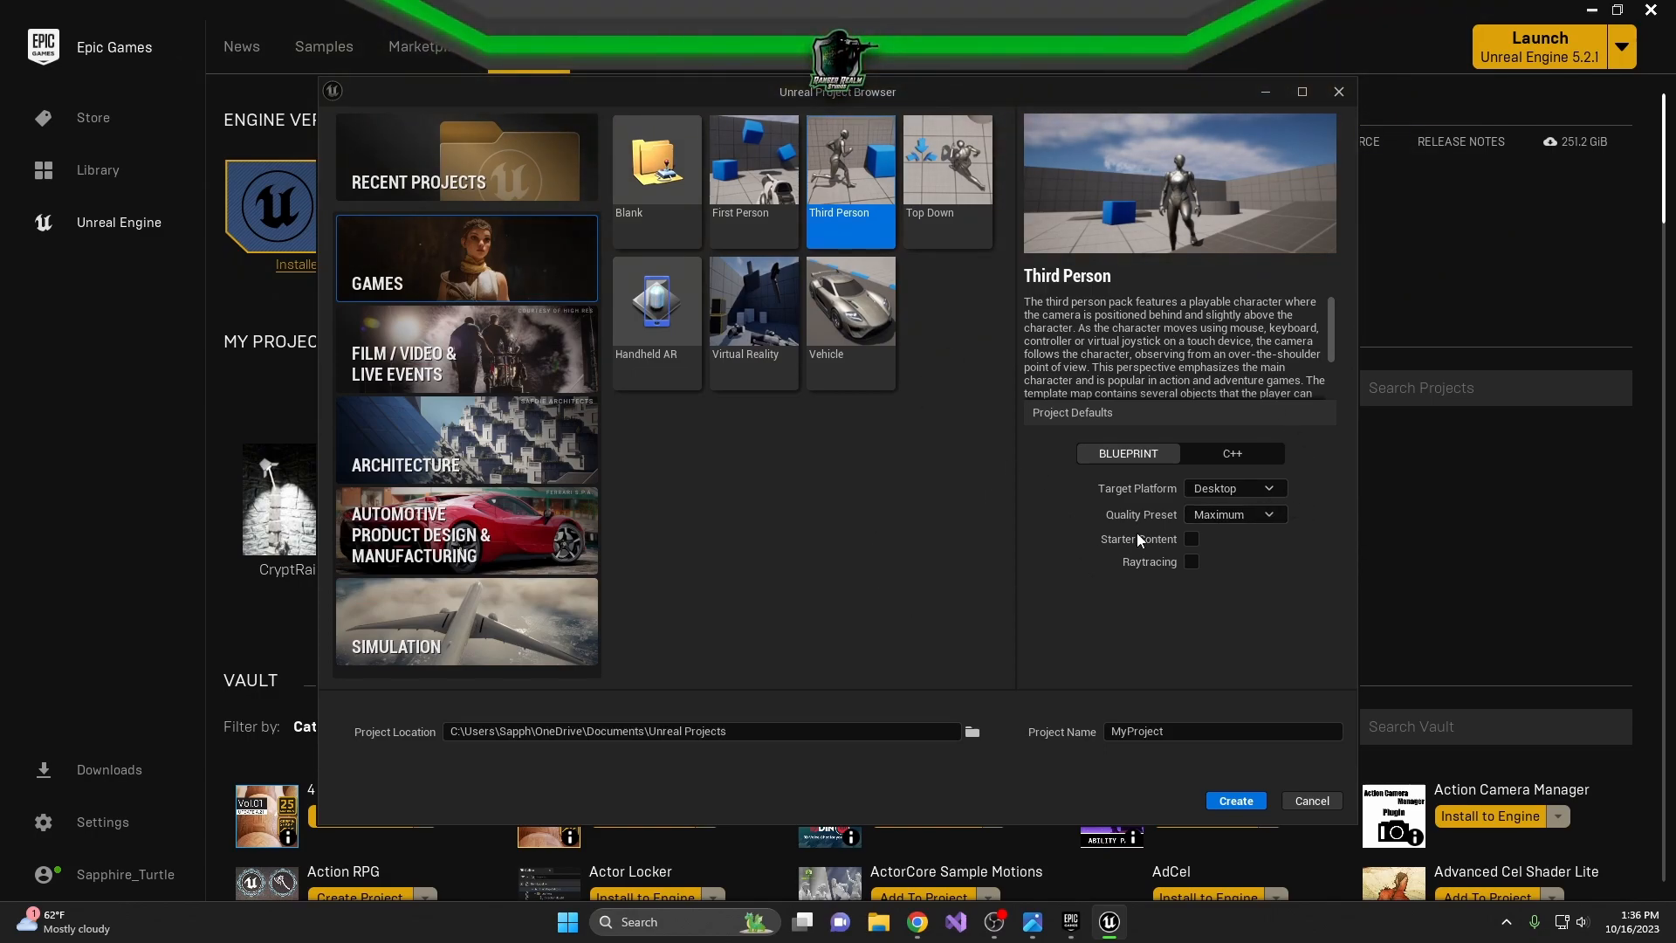
click(1267, 513)
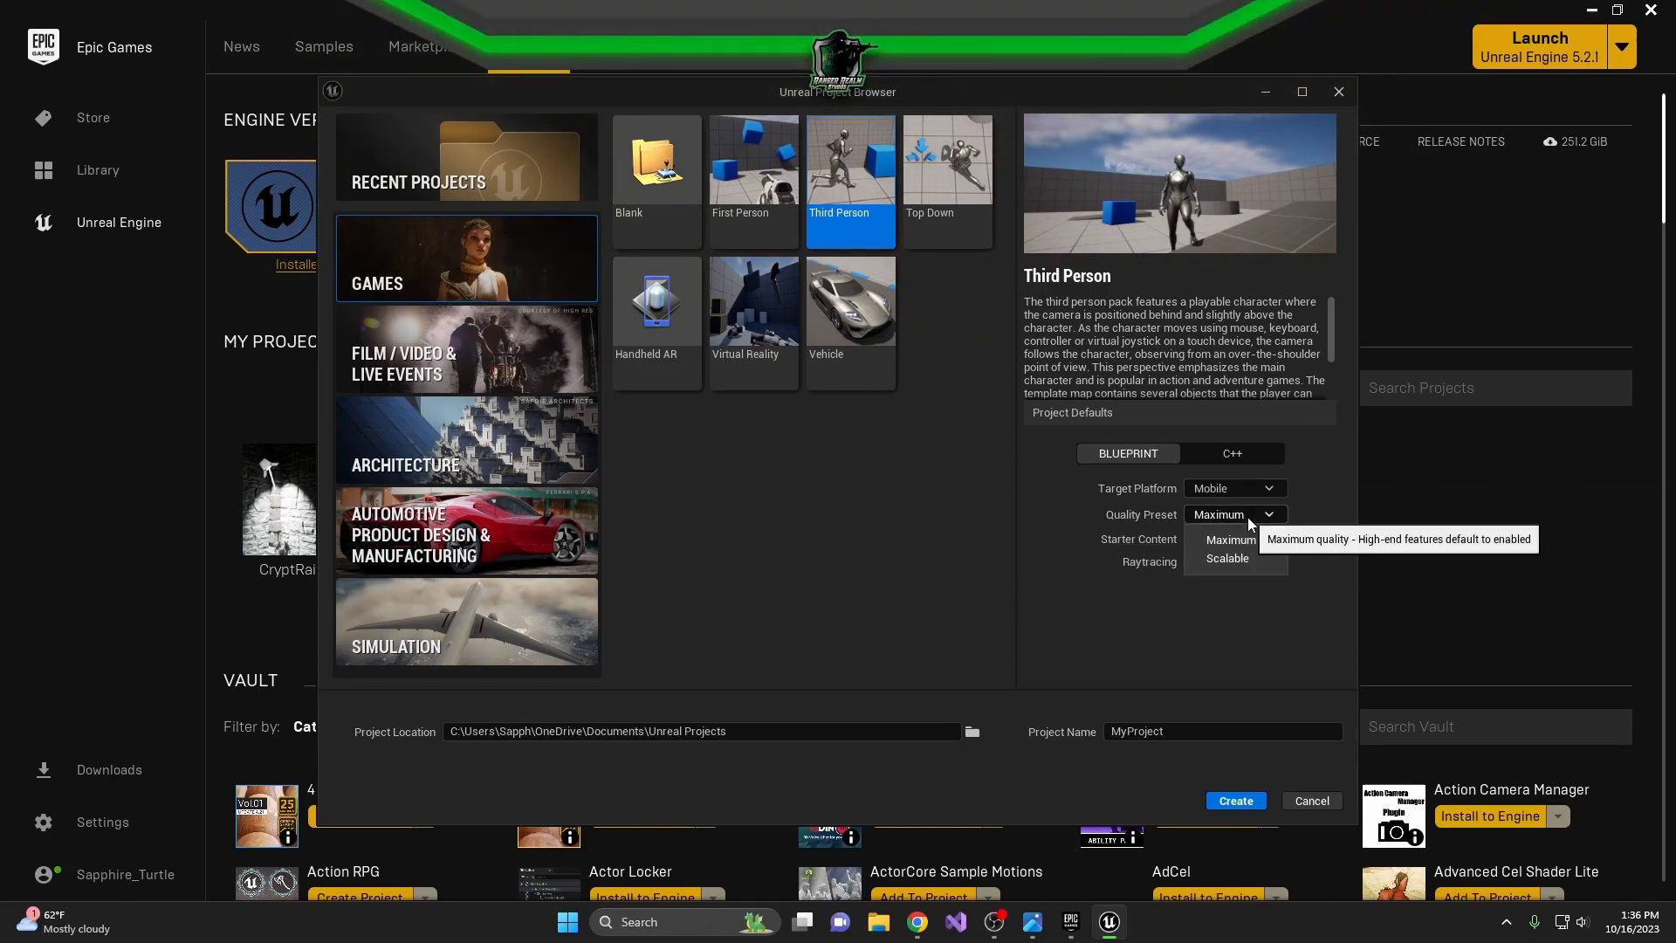
mouse_move(1228, 559)
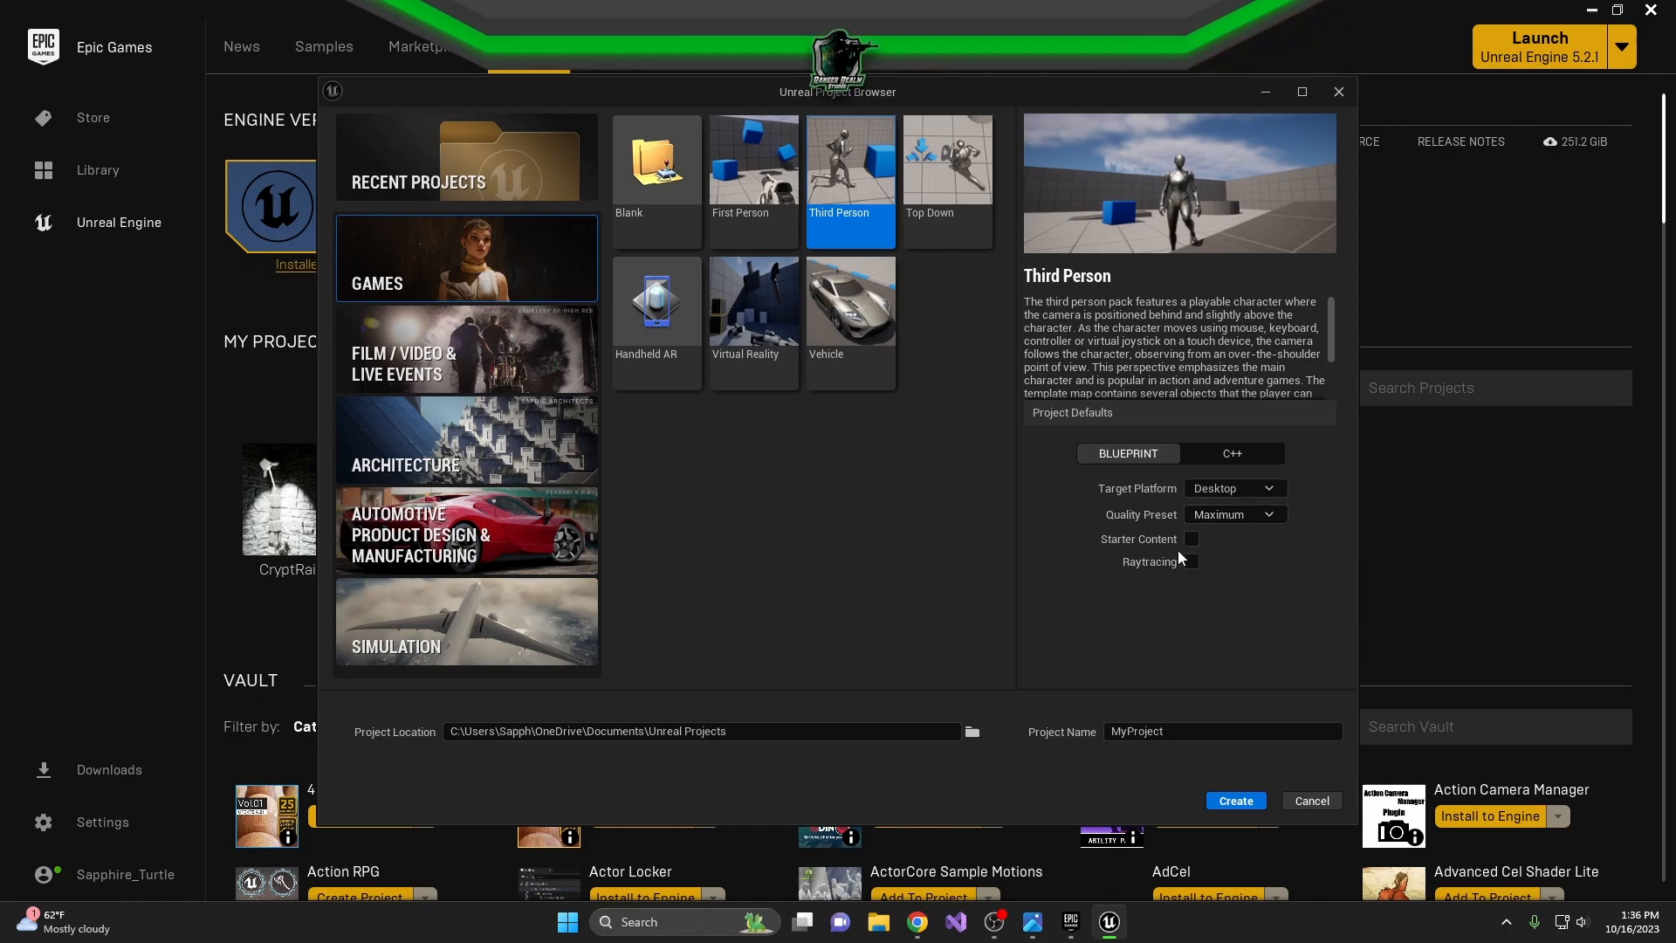
mouse_move(1135, 606)
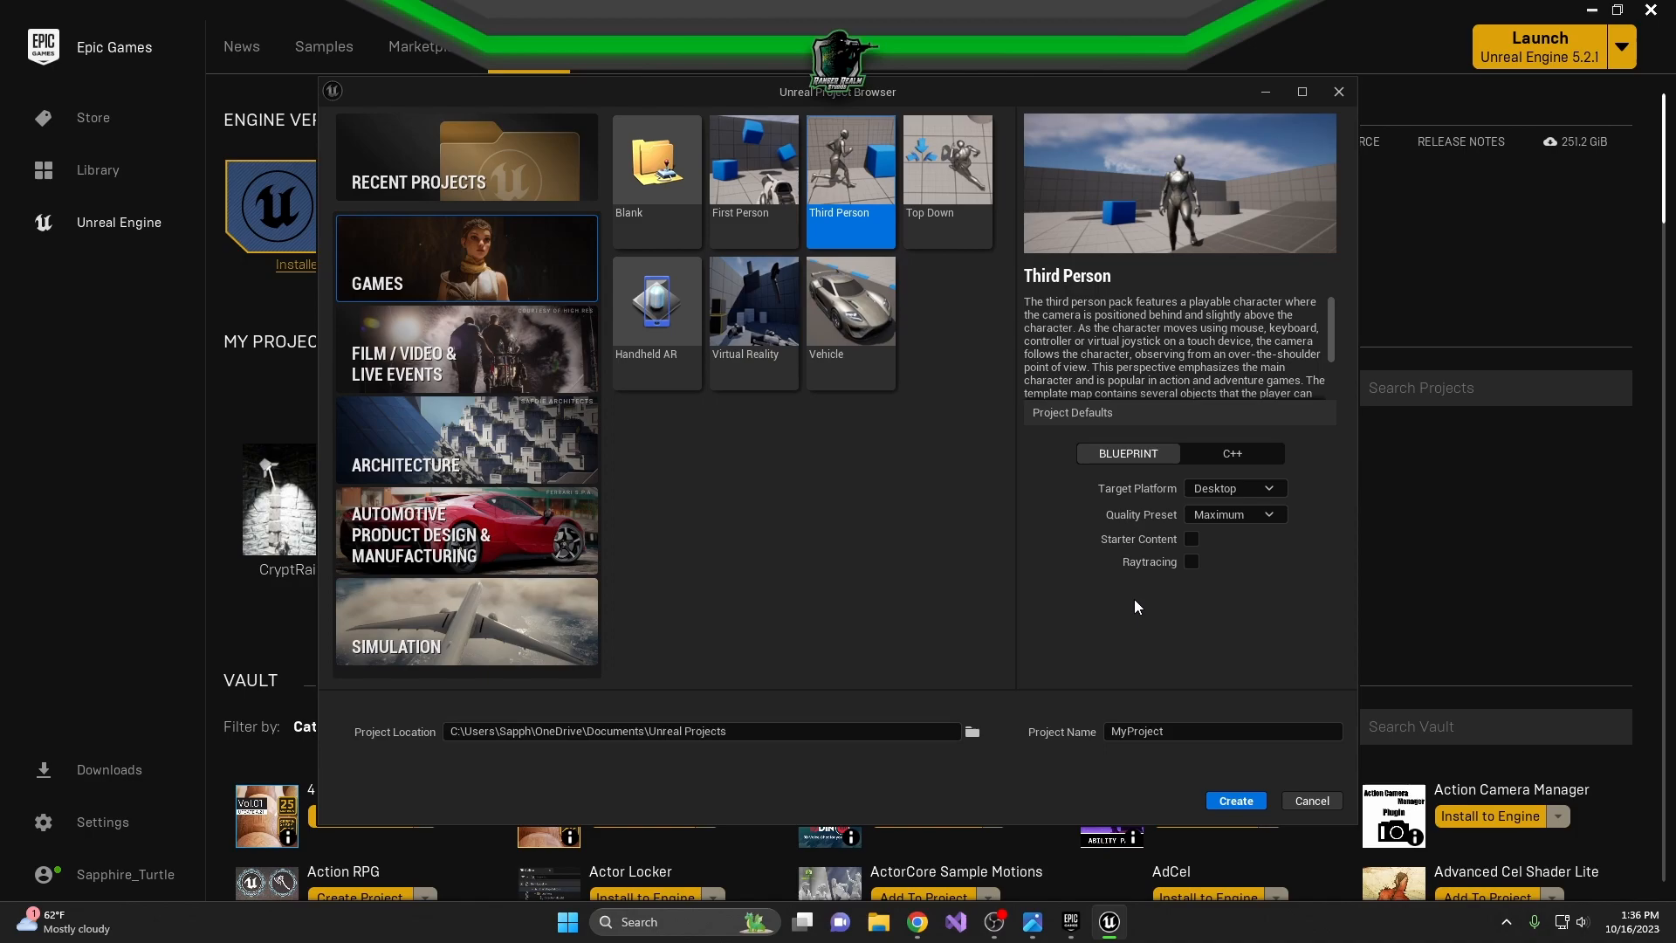
mouse_move(1191, 560)
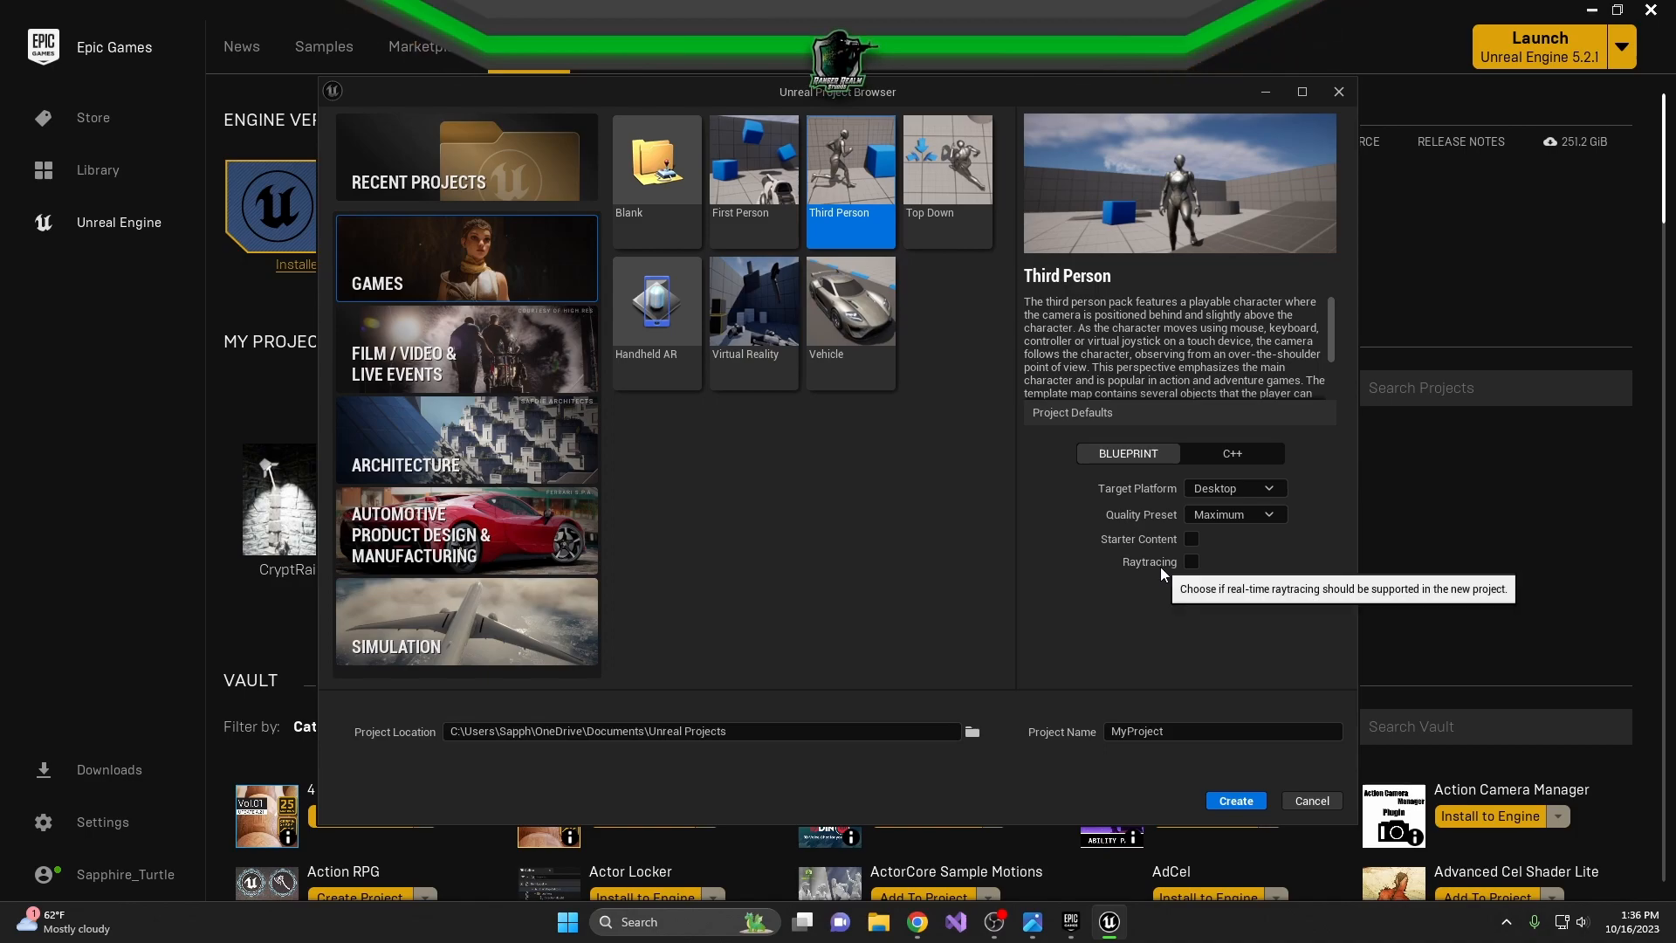
mouse_move(1113, 647)
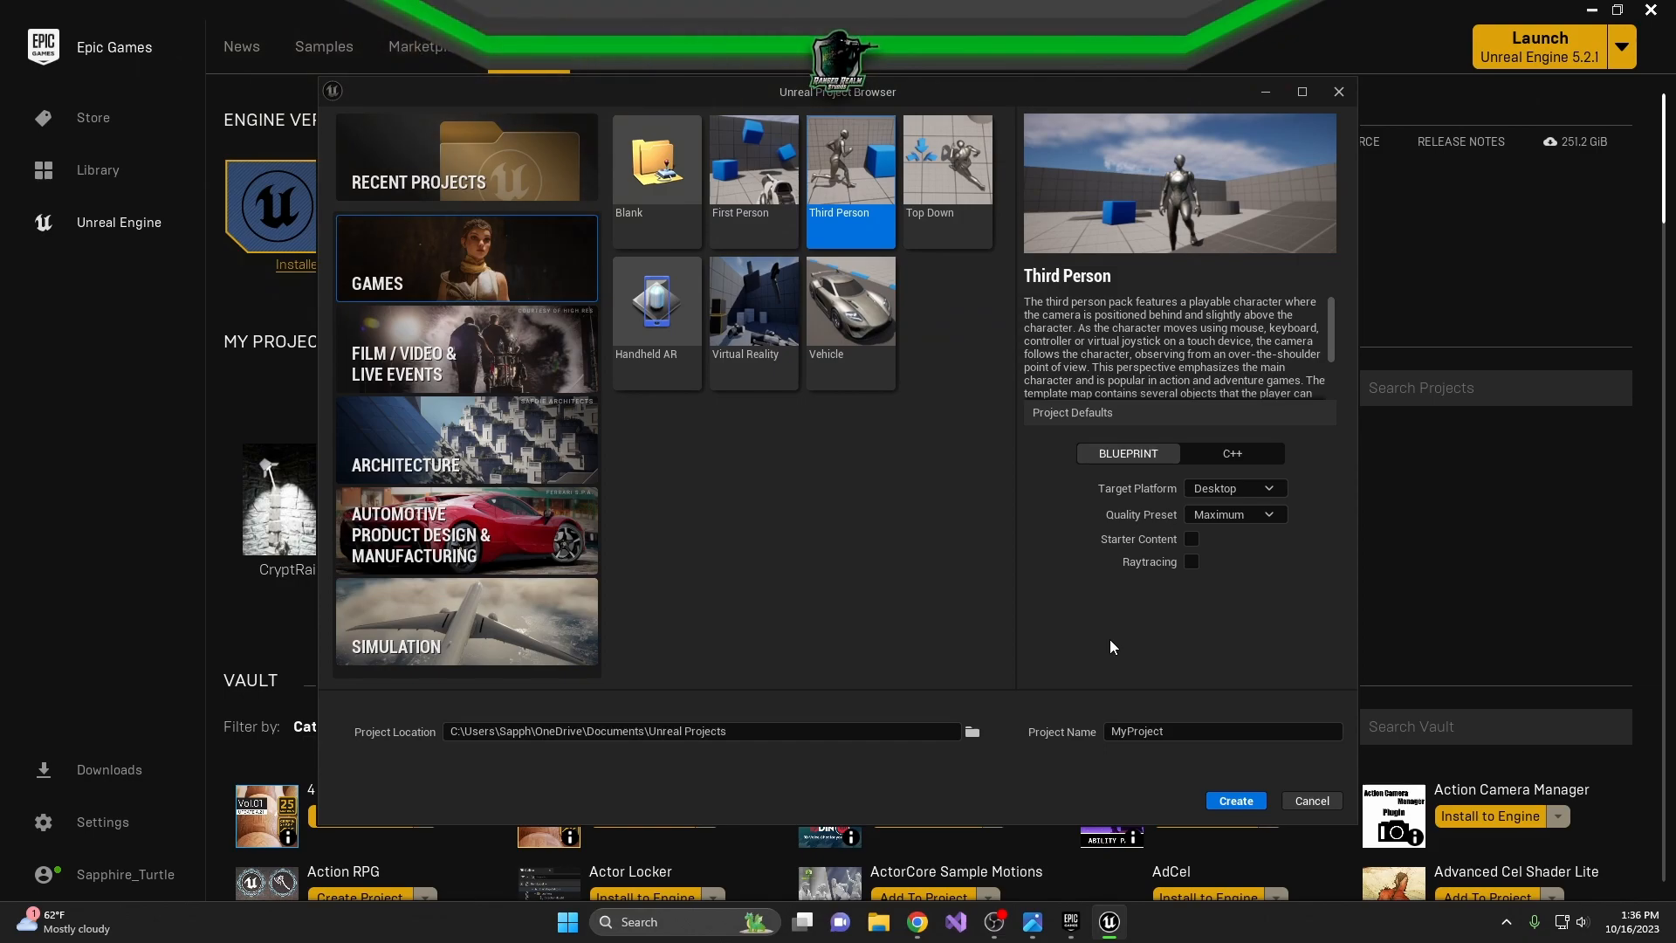
mouse_move(1193, 604)
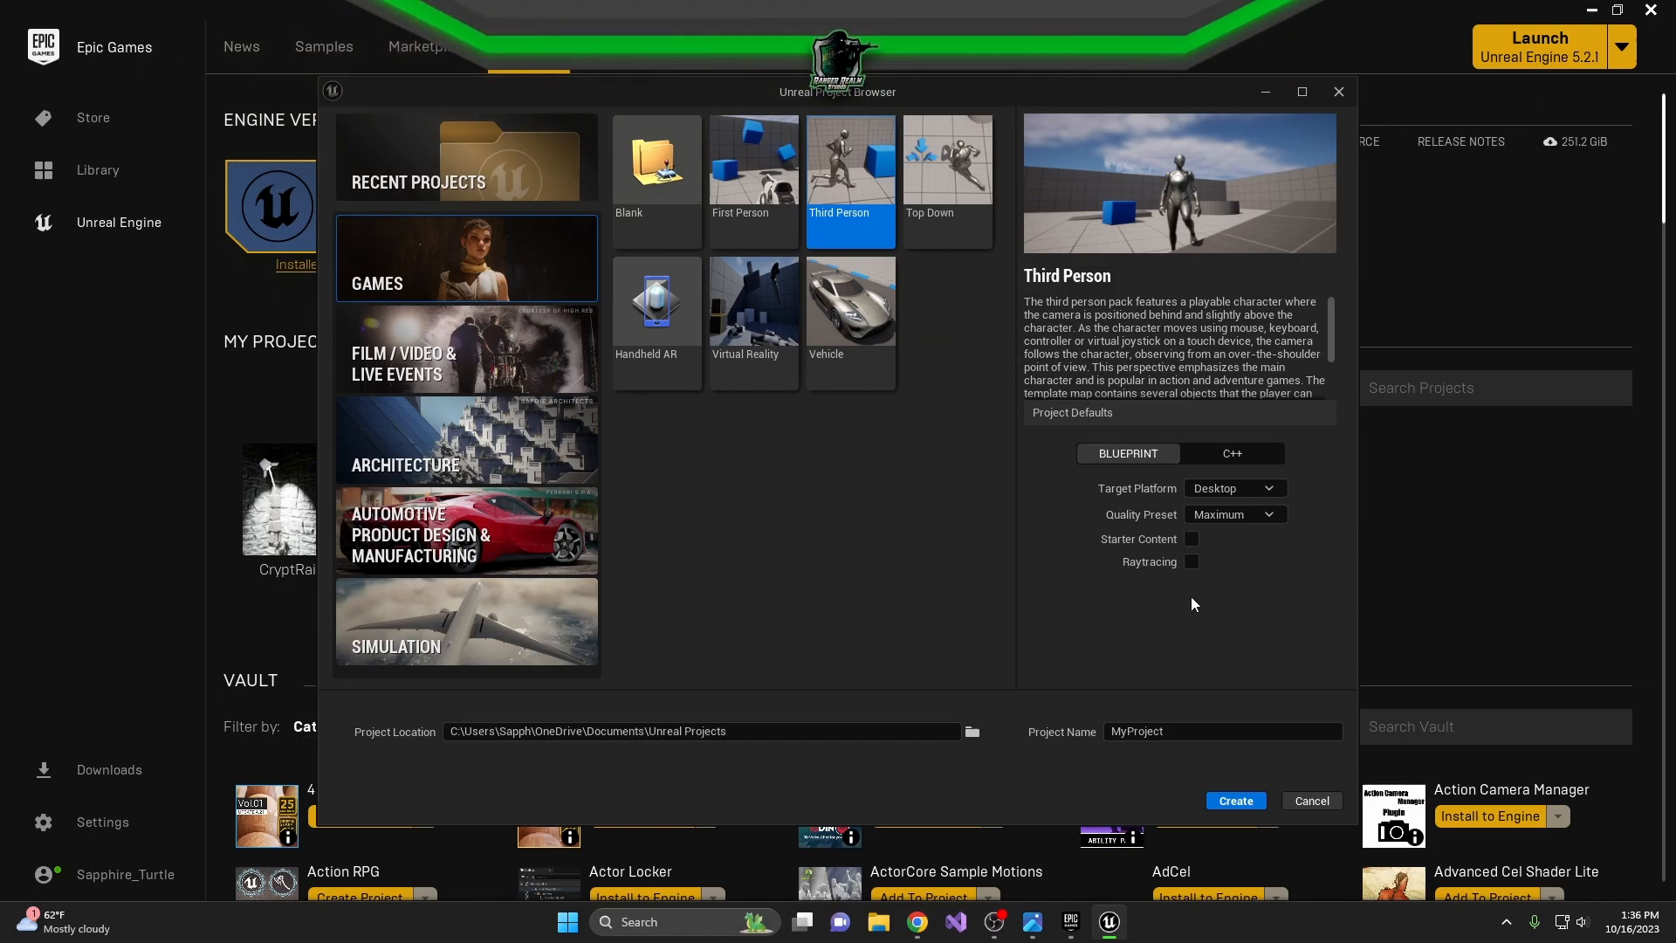
mouse_move(1186, 688)
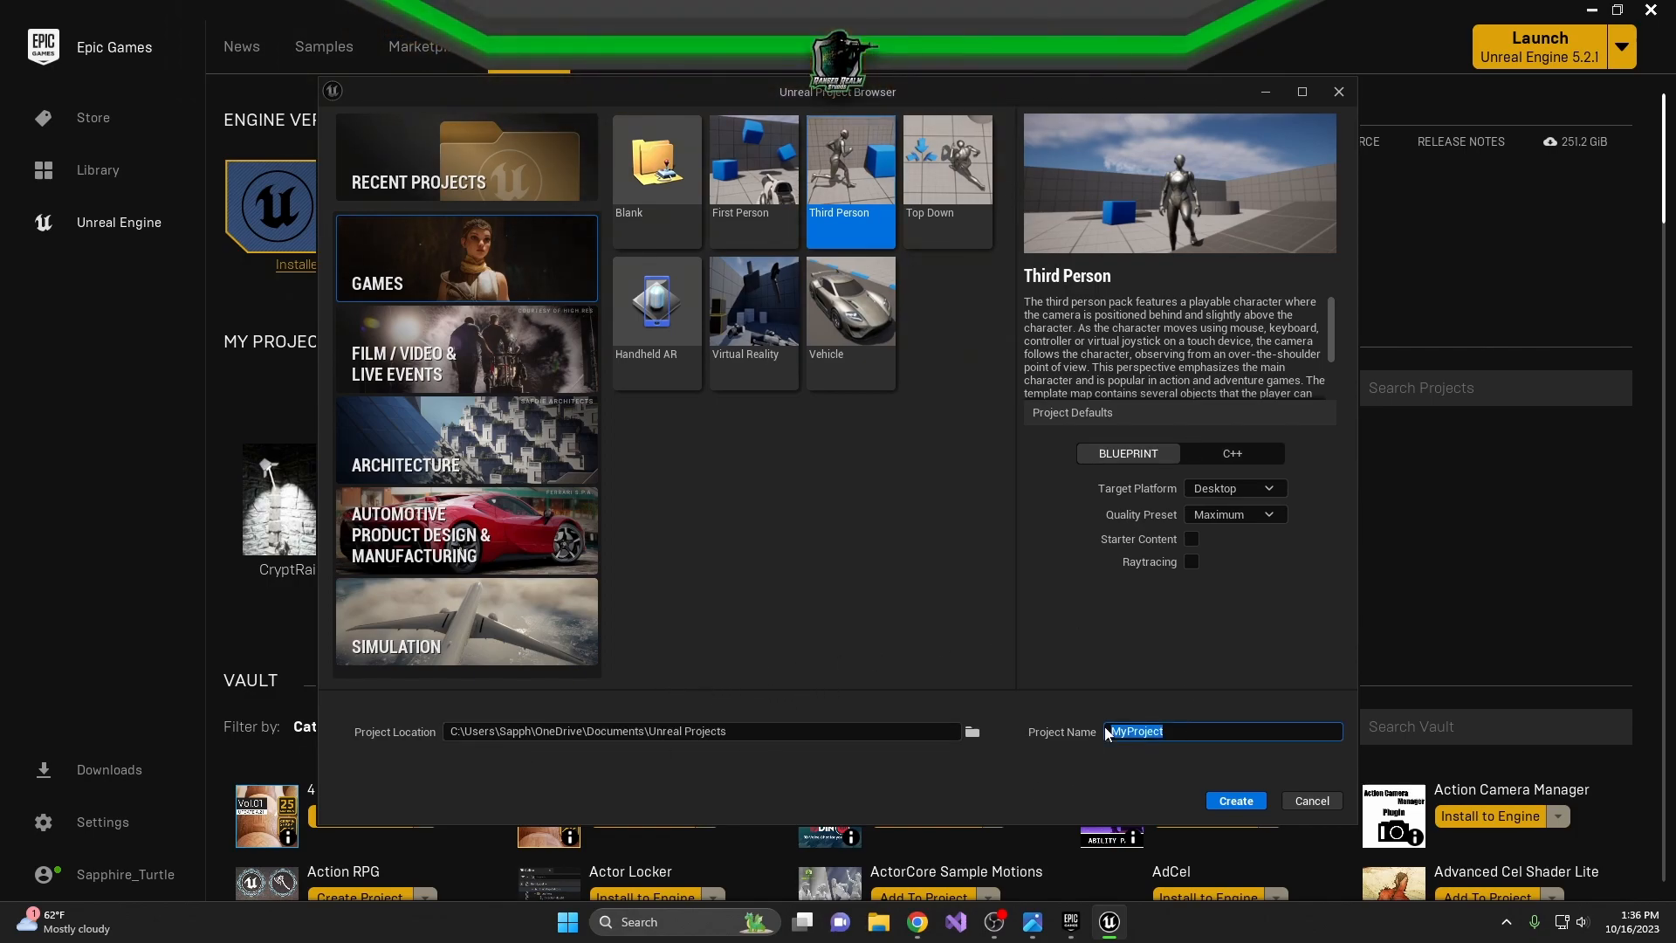
Name the project MyFirstUnrealProject and create it.
text(MyFirst)
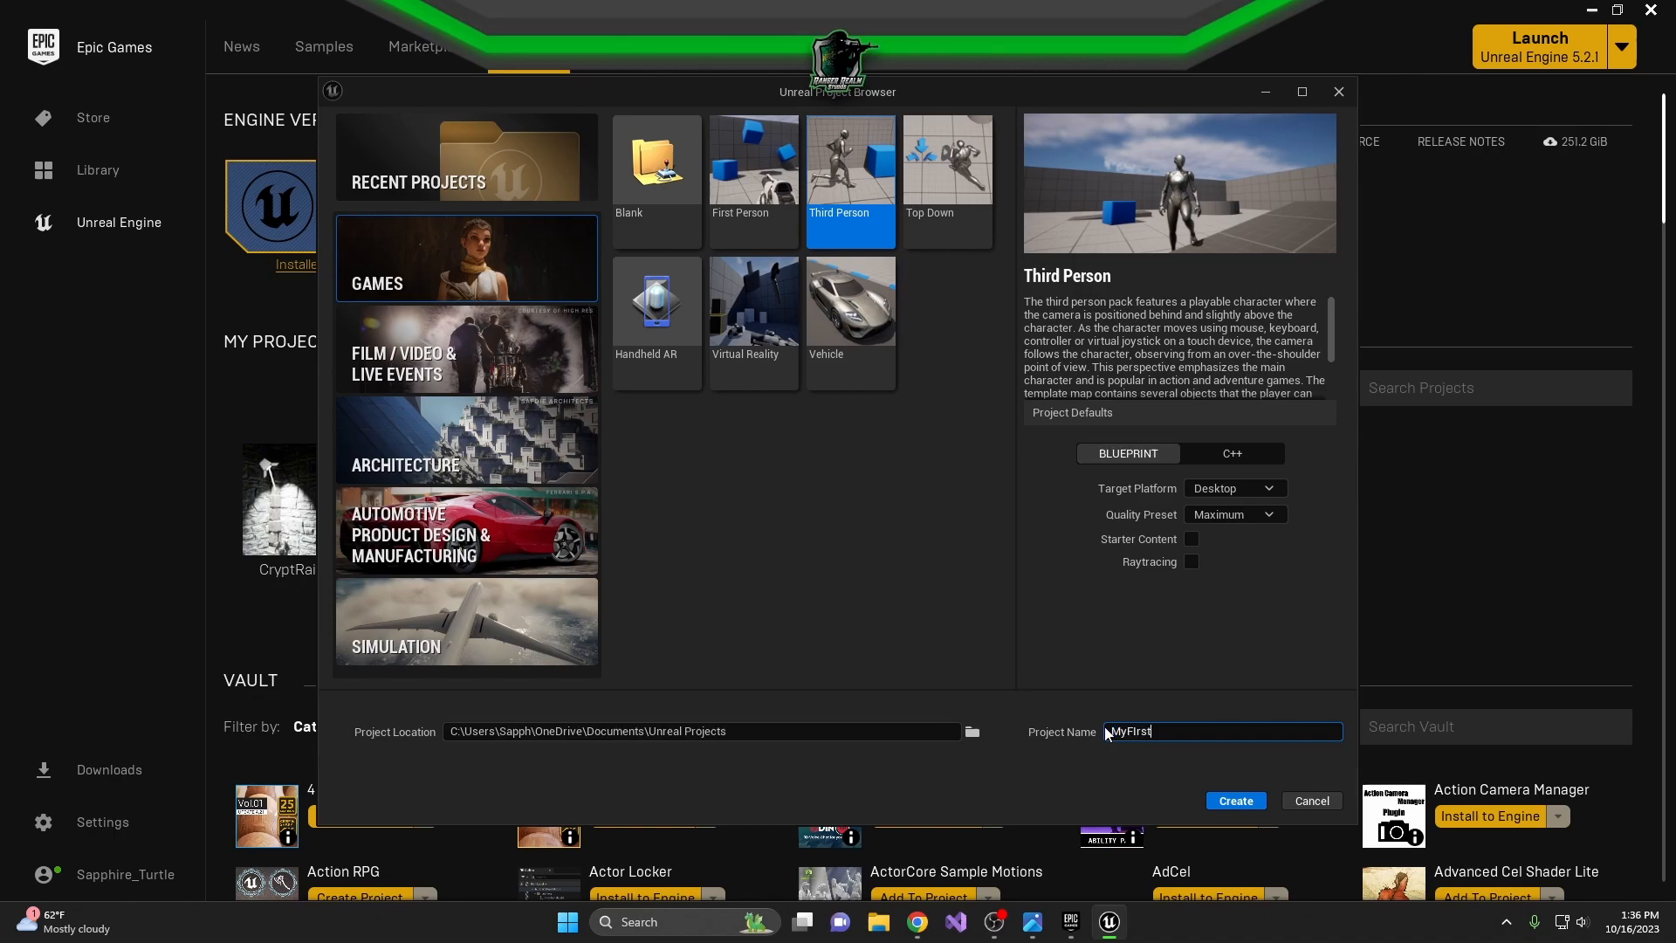
text(UnrealProj)
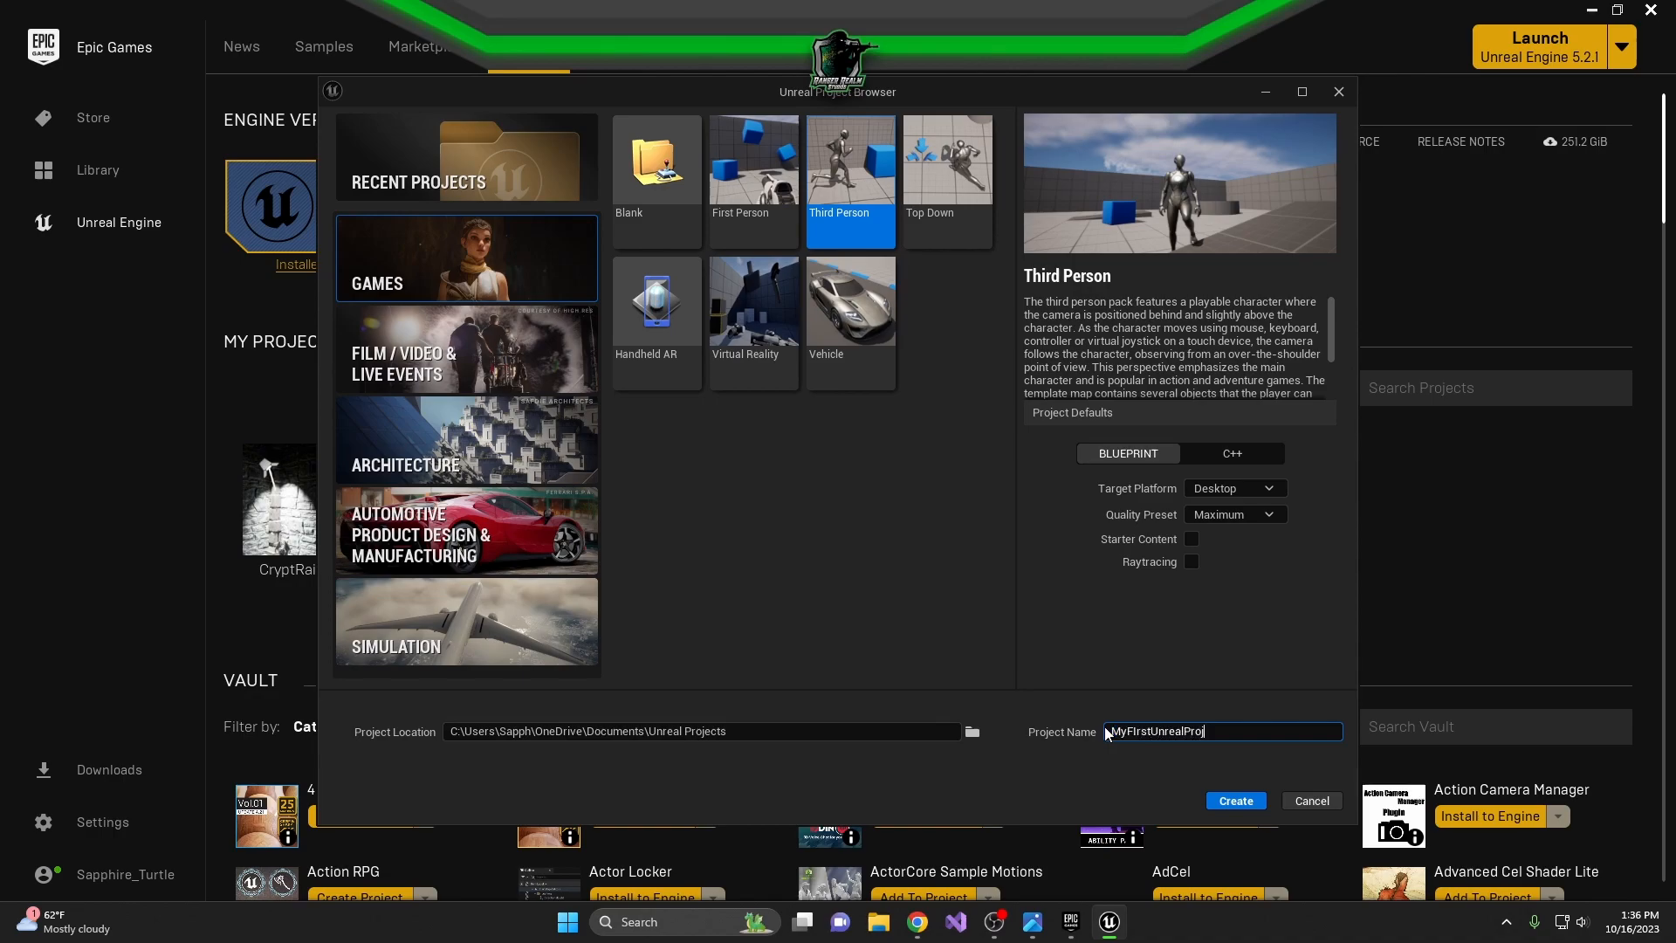
text(ect)
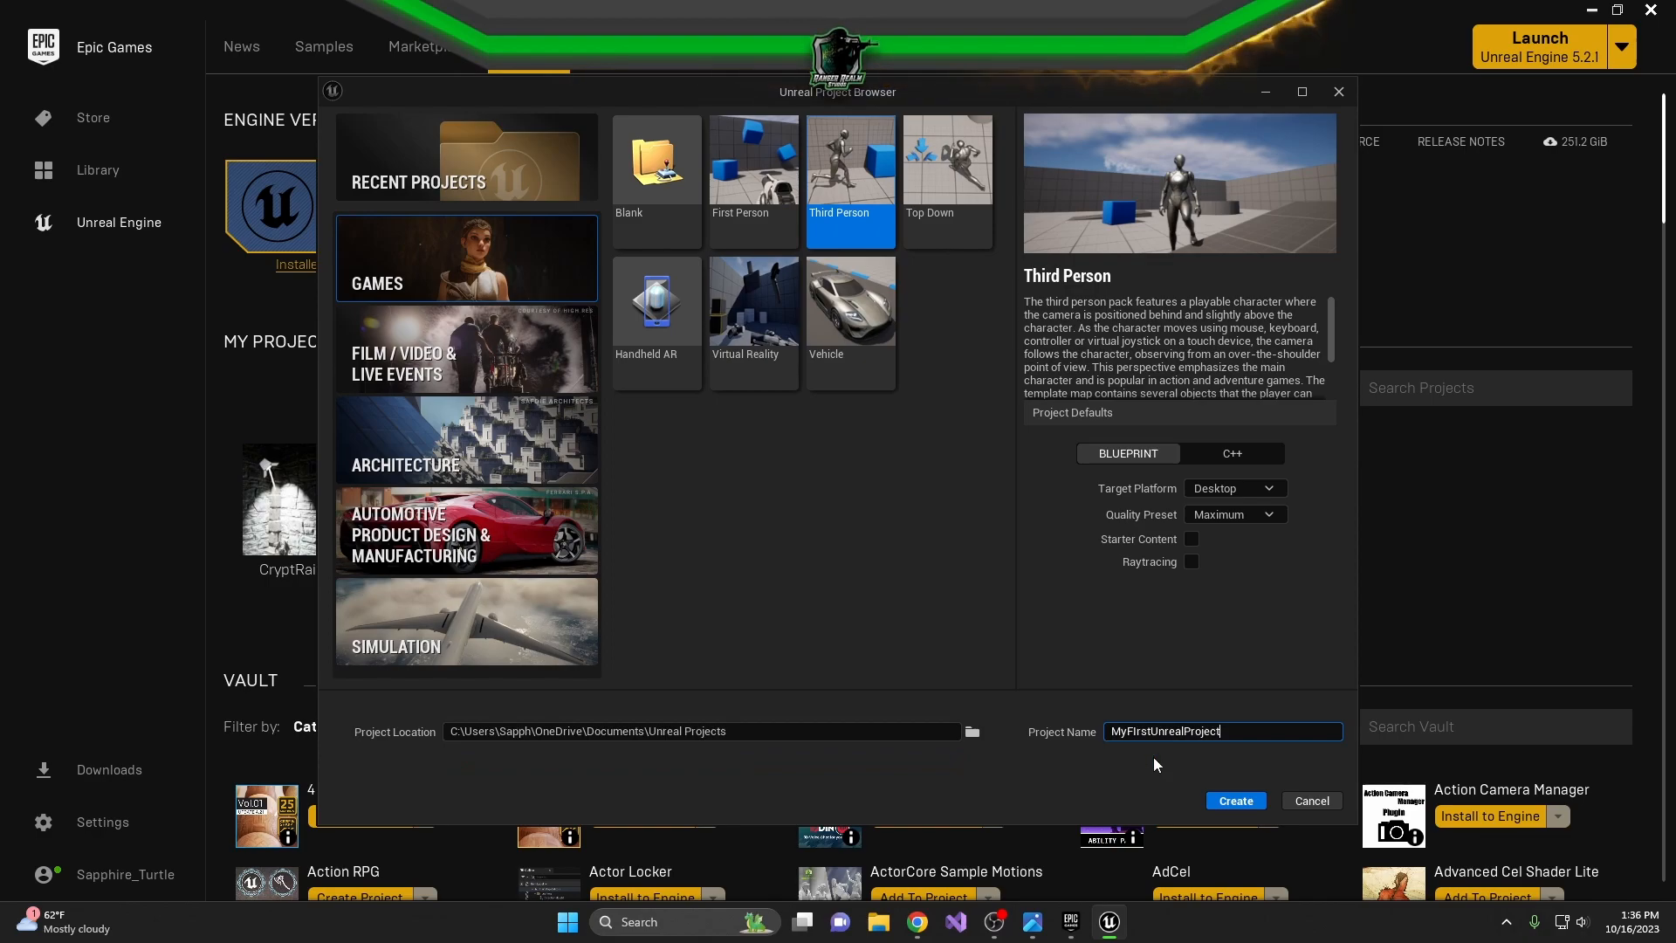
text(a)
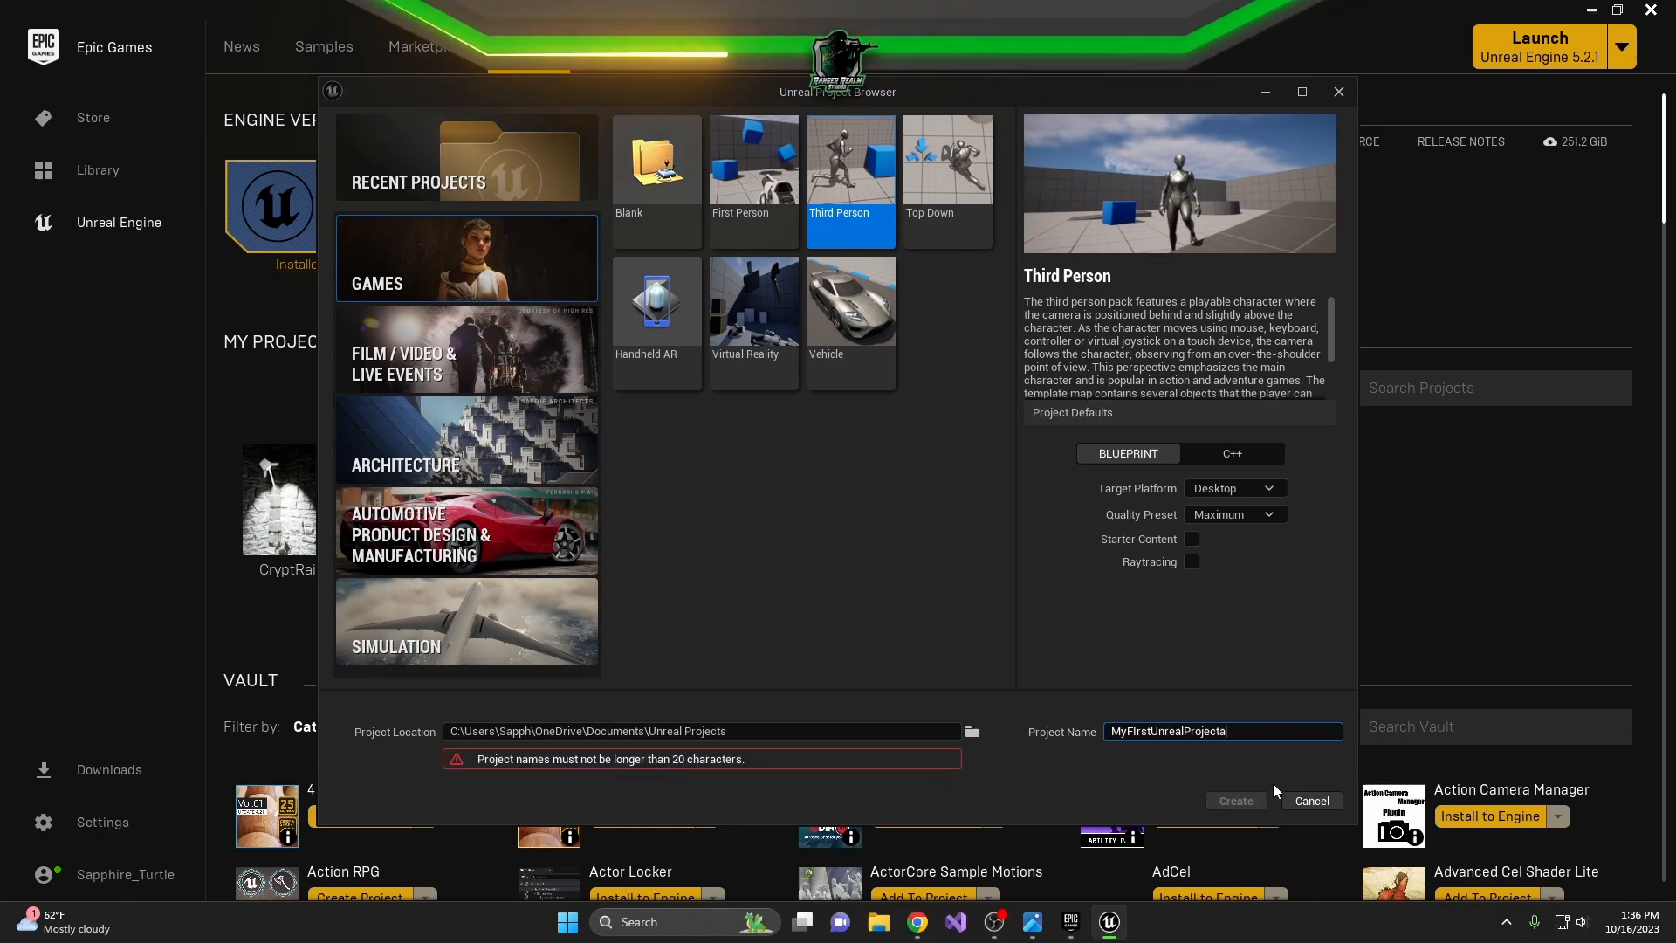
click(1234, 801)
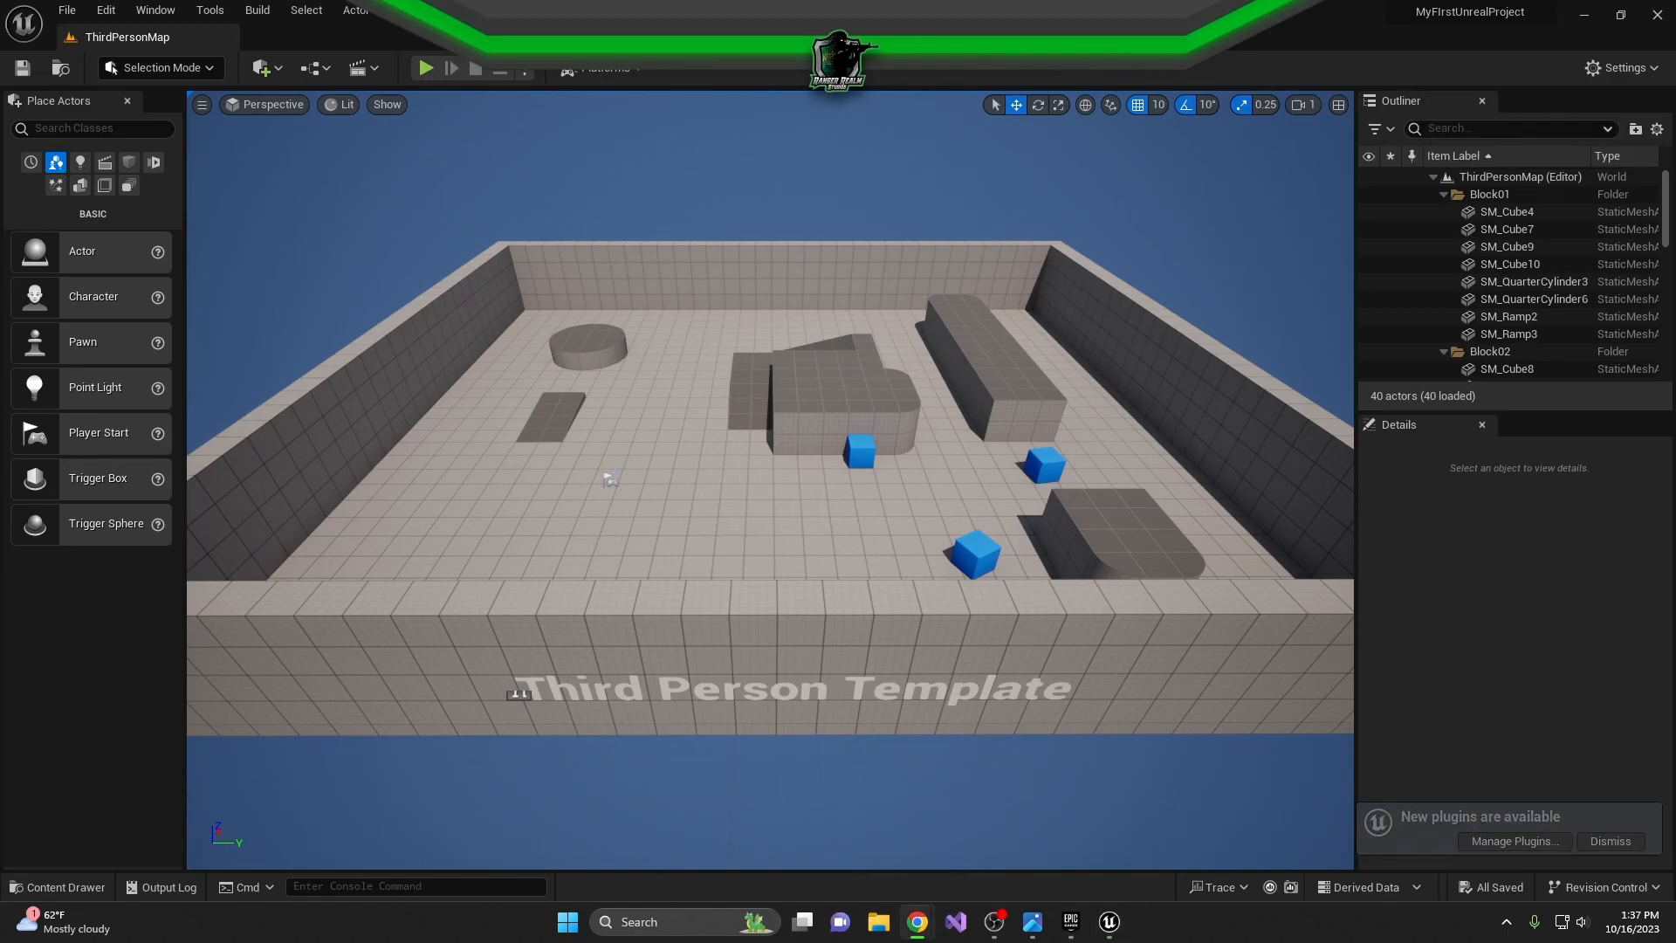
Focus the loaded editor viewport showing MyFirstUnrealProject's ThirdPersonMap.
click(1608, 842)
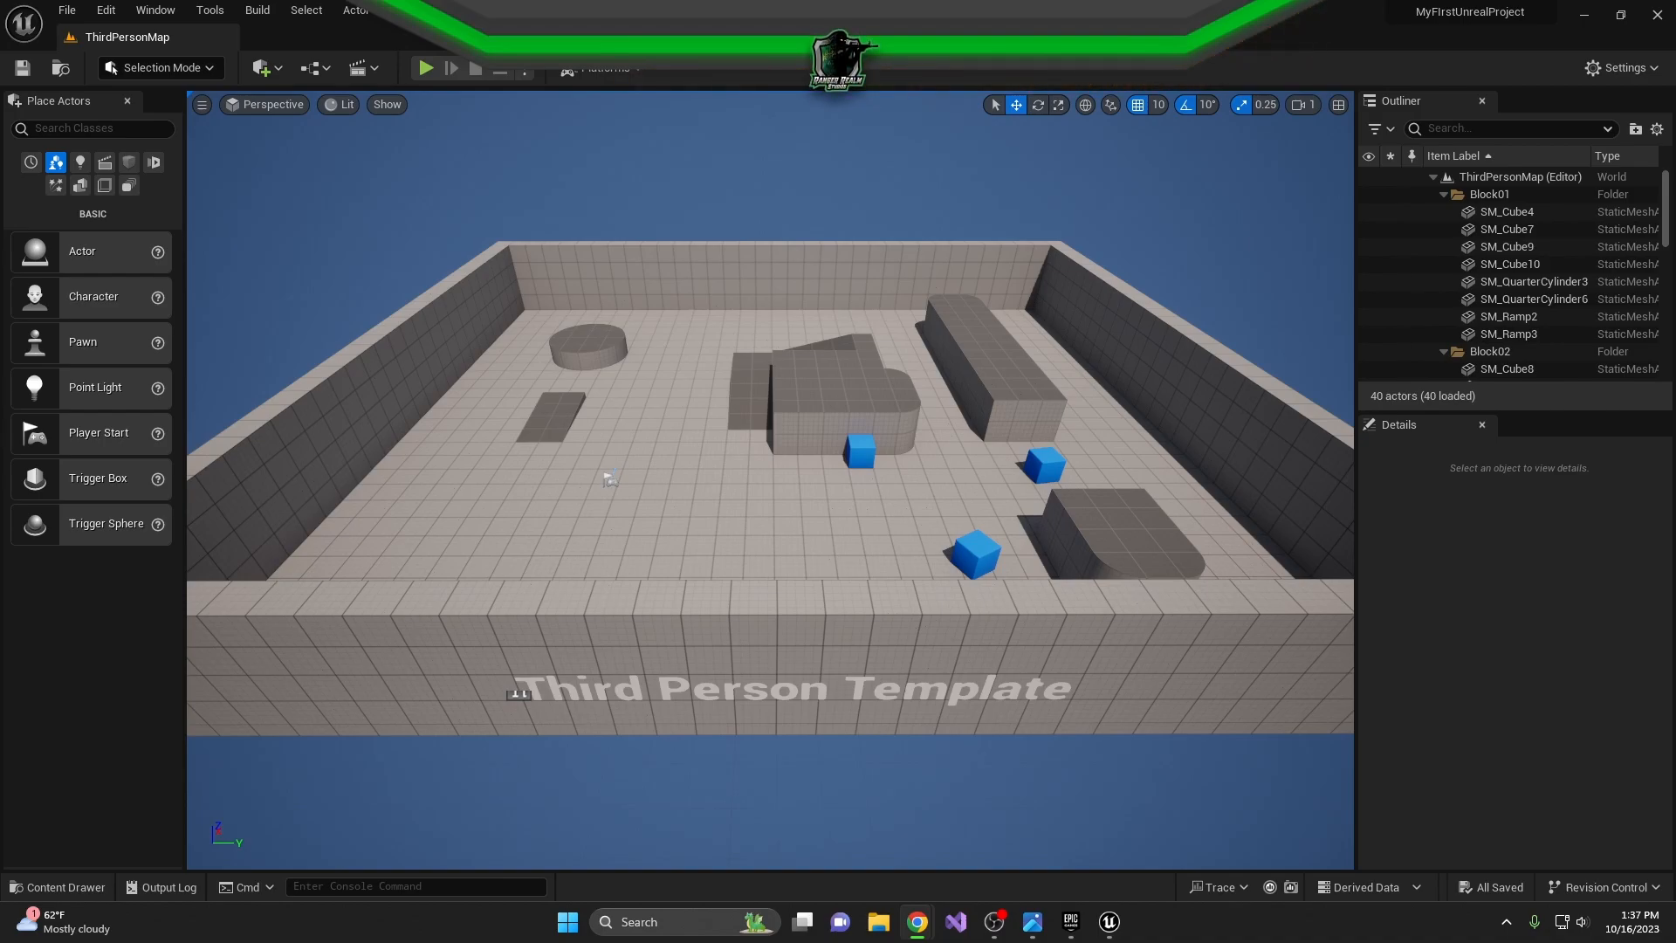